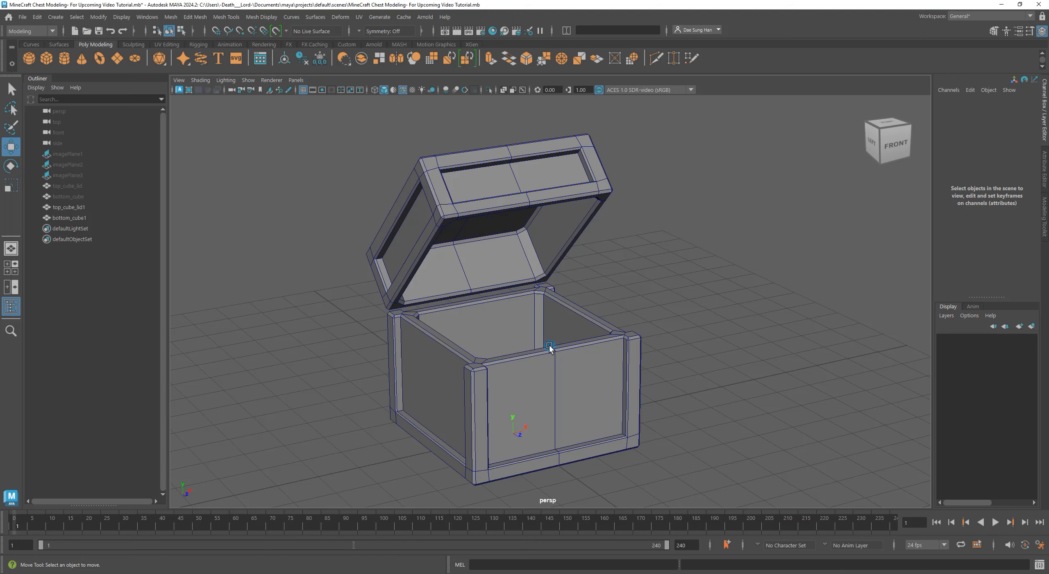
# Step: Inspect the open chest's lid from underneath, the side and behind
pyautogui.moveTo(548, 348); pyautogui.dragTo(492, 321)
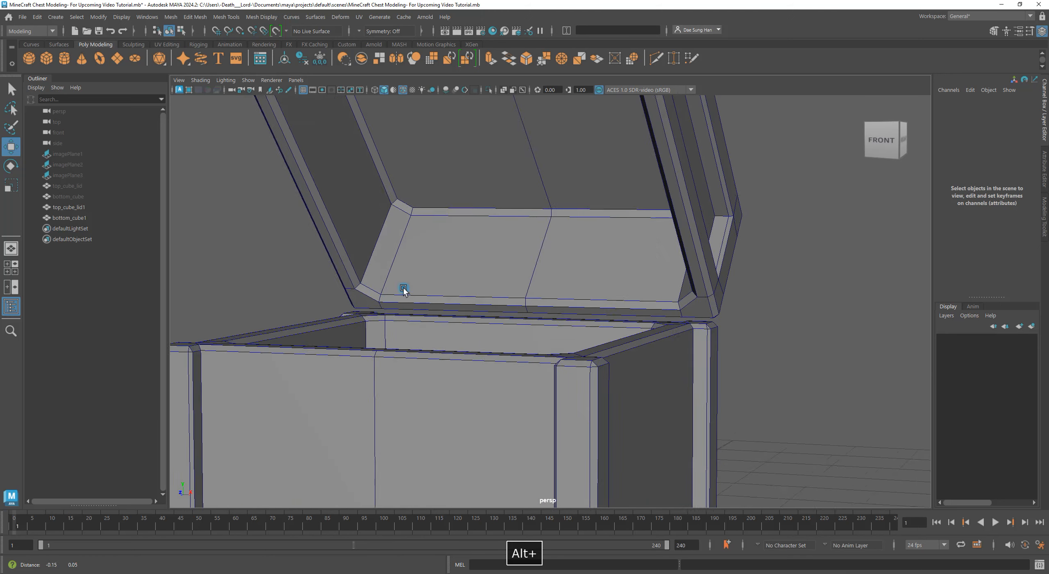
pyautogui.click(418, 277)
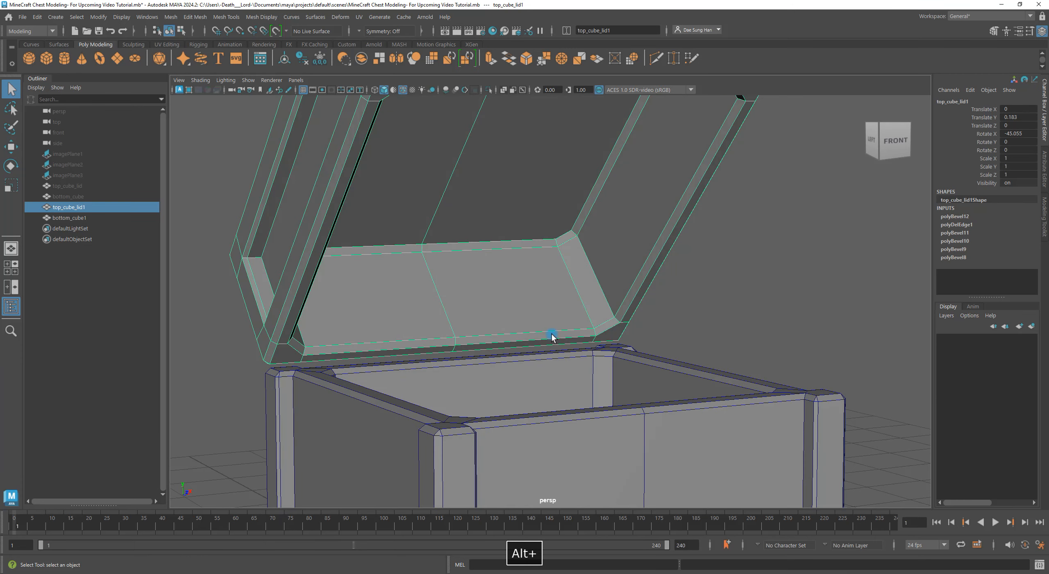
pyautogui.moveTo(552, 338); pyautogui.dragTo(628, 264)
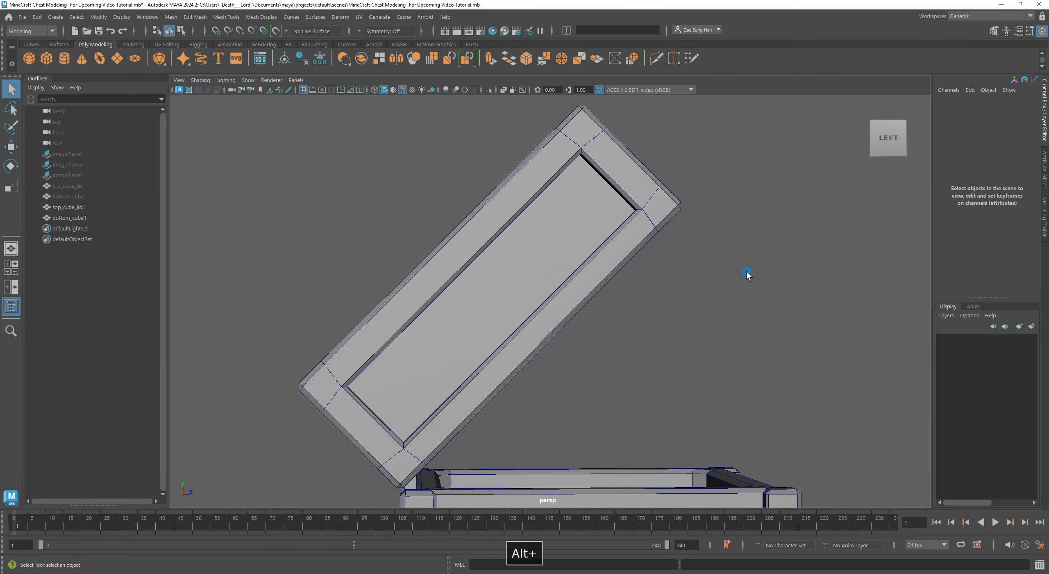
pyautogui.moveTo(748, 274); pyautogui.dragTo(192, 139)
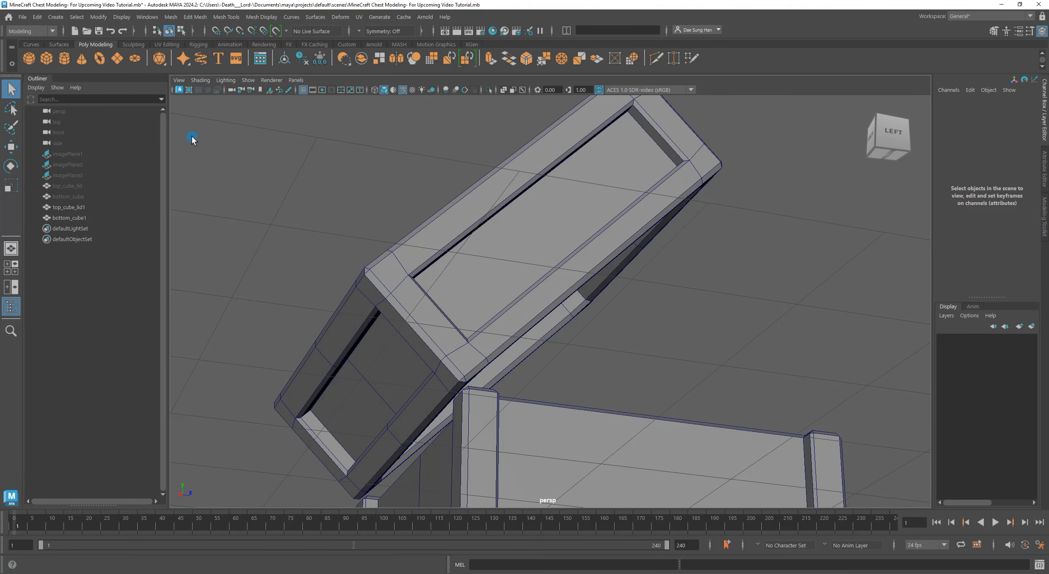
pyautogui.moveTo(598, 231)
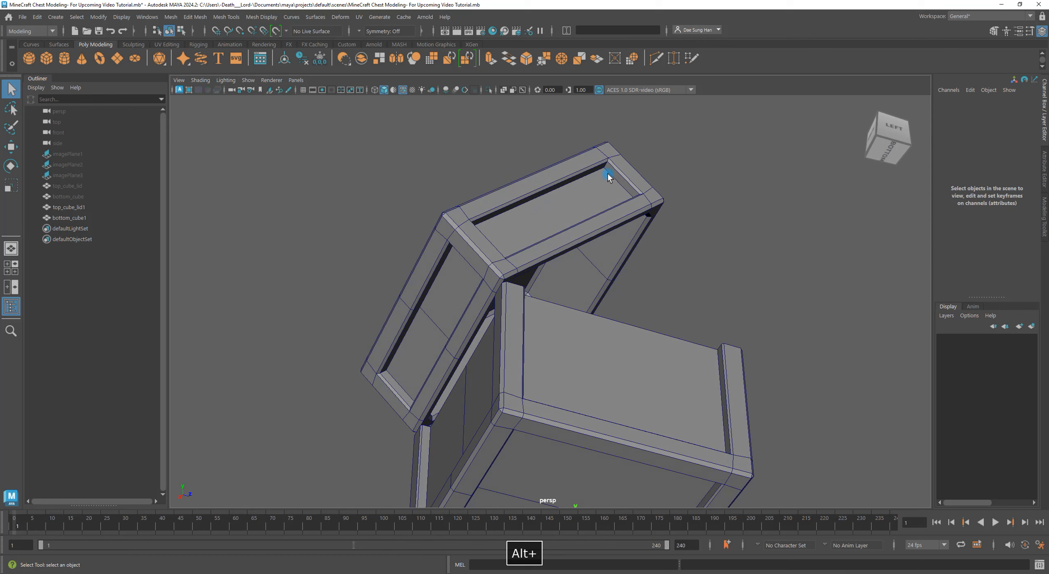
pyautogui.moveTo(609, 177); pyautogui.dragTo(718, 285)
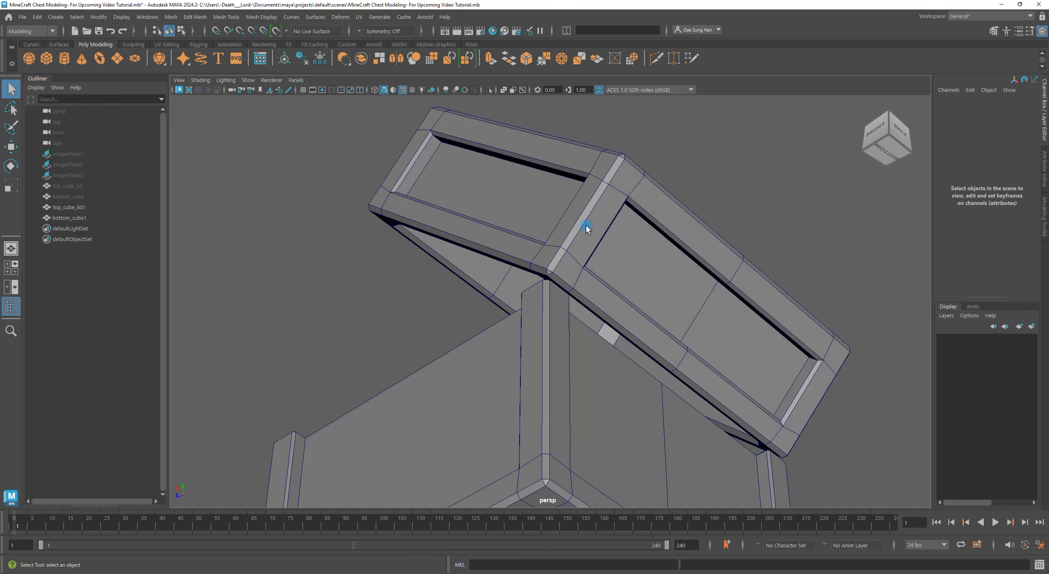
pyautogui.moveTo(586, 227); pyautogui.dragTo(701, 222)
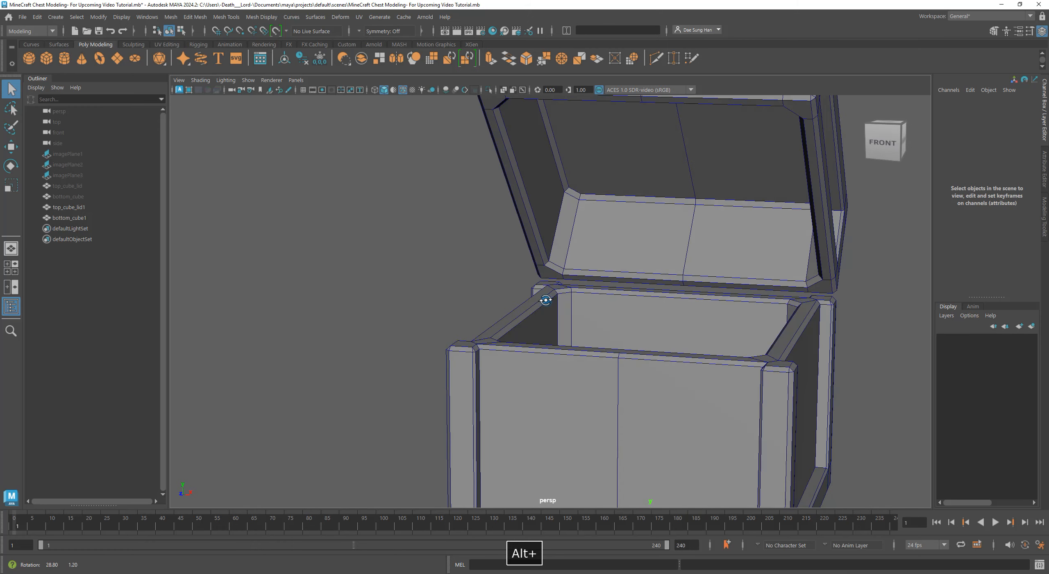
pyautogui.moveTo(547, 299); pyautogui.dragTo(629, 279)
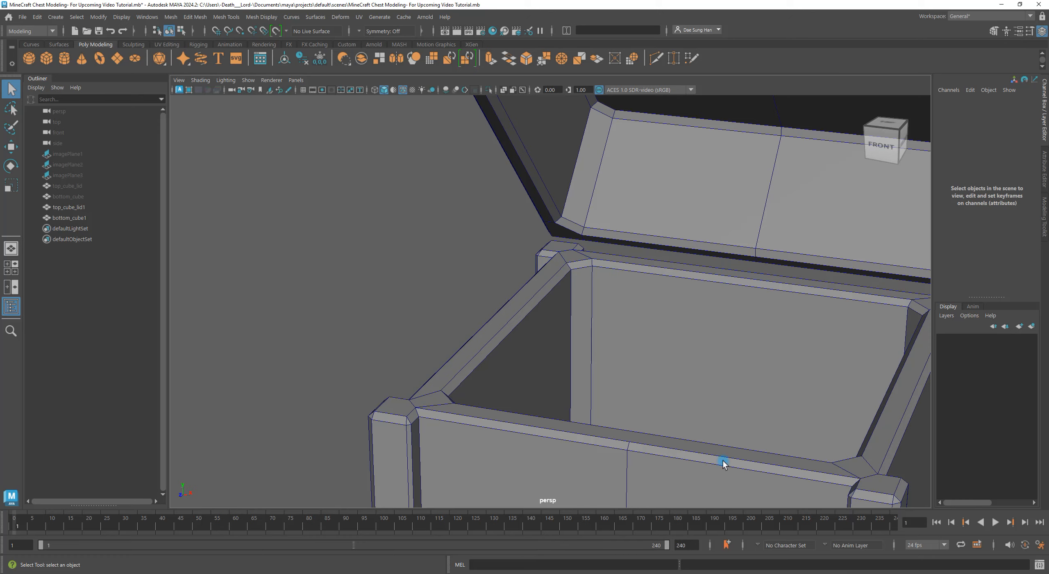
pyautogui.moveTo(723, 462); pyautogui.dragTo(711, 180)
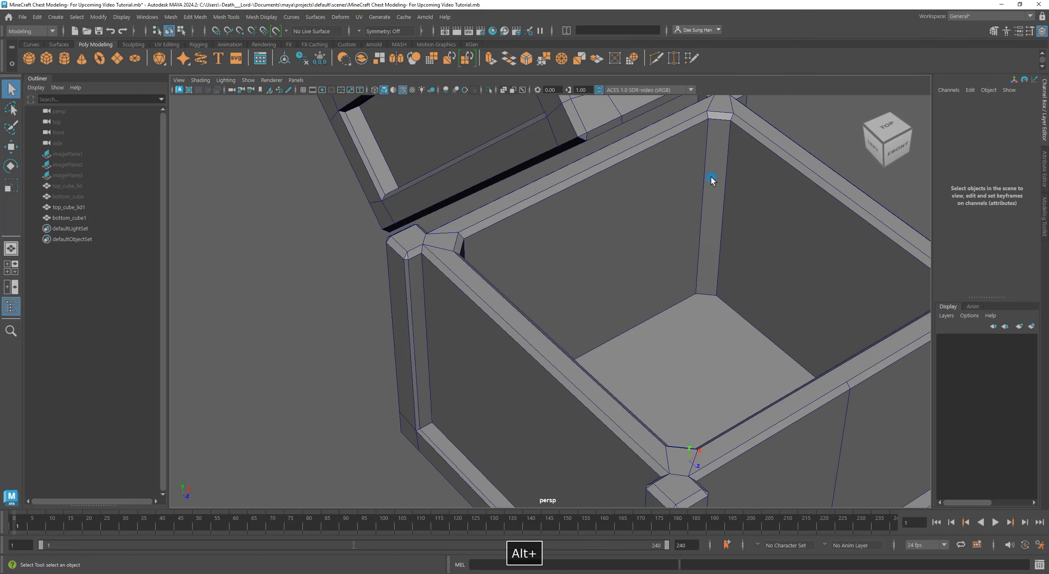
# Step: Look into the open chest's base and review the whole model from all around
pyautogui.moveTo(712, 179); pyautogui.dragTo(623, 311)
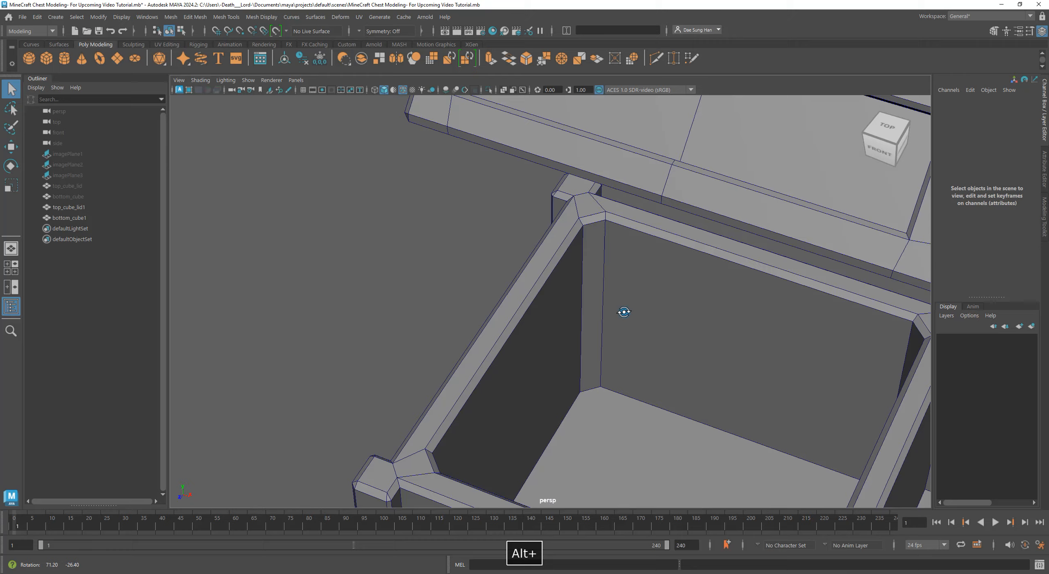
pyautogui.moveTo(624, 312); pyautogui.dragTo(347, 373)
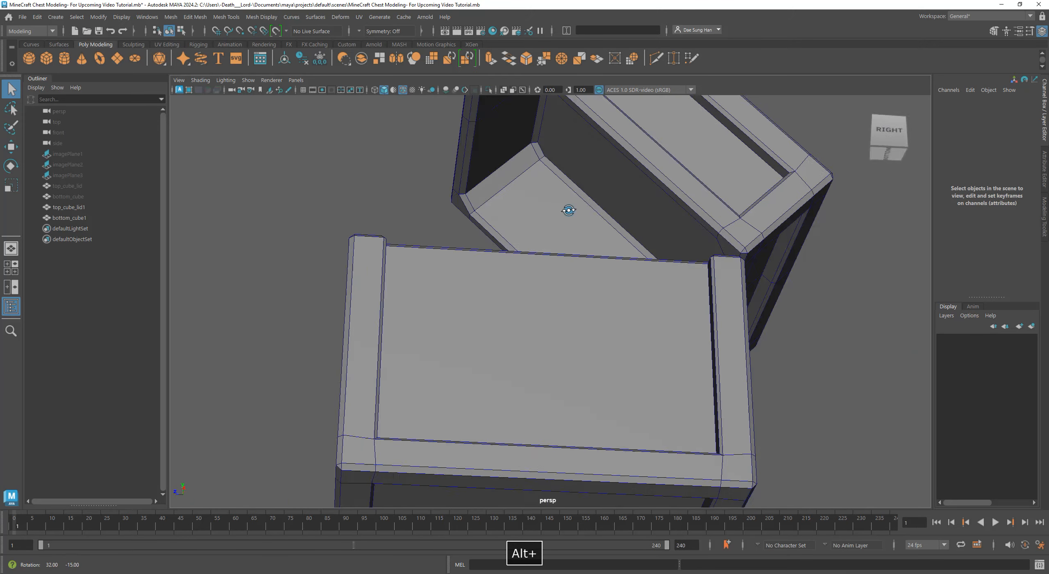
pyautogui.moveTo(569, 211); pyautogui.dragTo(742, 246)
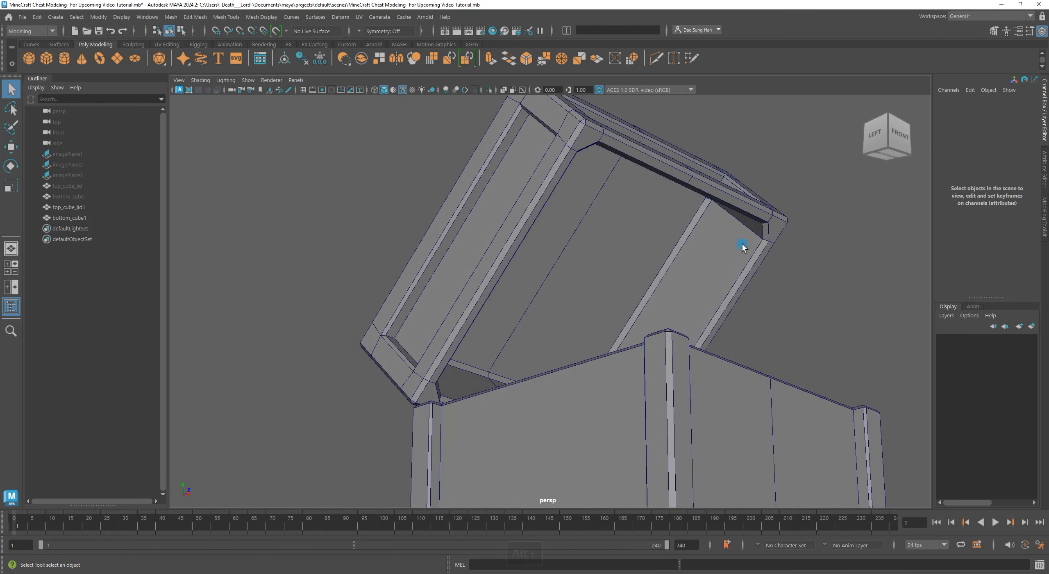
pyautogui.moveTo(743, 245); pyautogui.dragTo(572, 292)
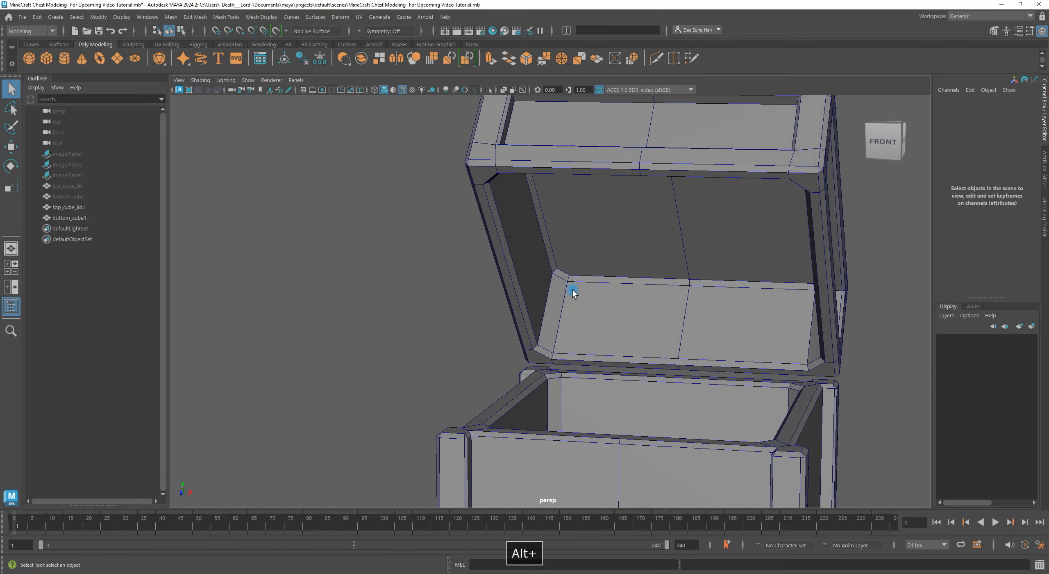
pyautogui.moveTo(572, 293); pyautogui.dragTo(604, 285)
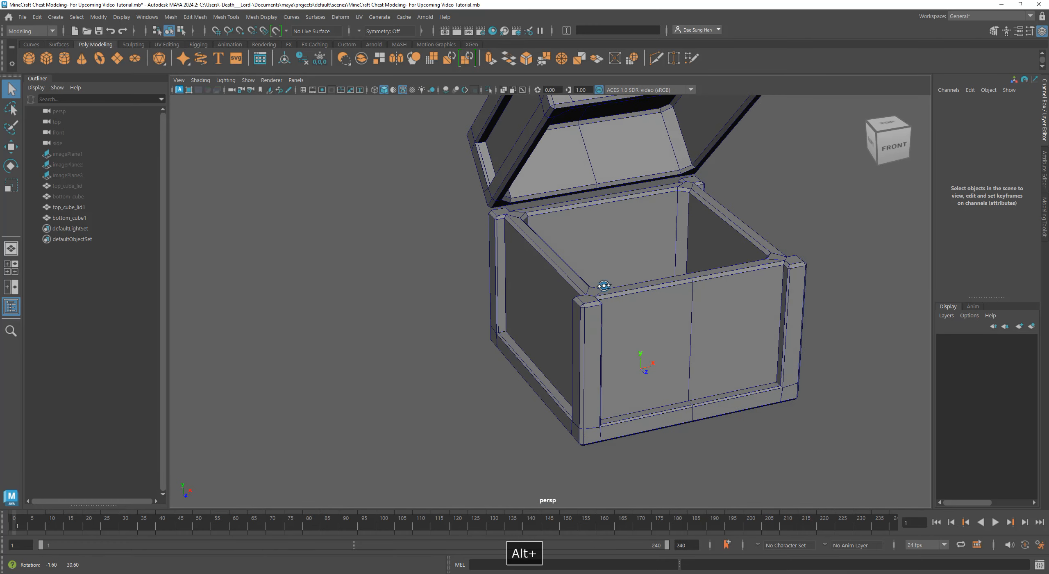
pyautogui.moveTo(605, 286); pyautogui.dragTo(649, 213)
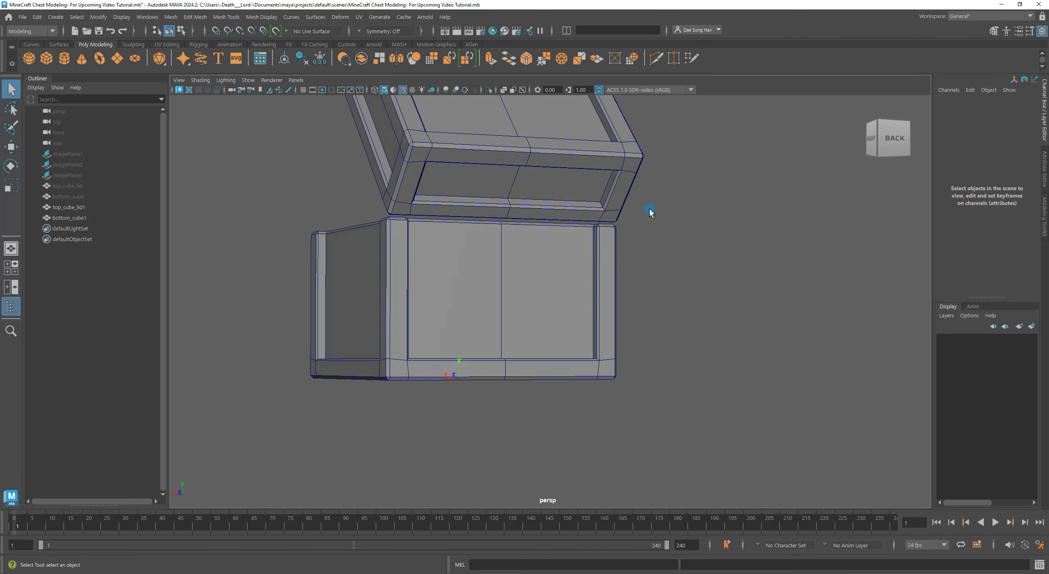
pyautogui.moveTo(650, 212); pyautogui.dragTo(542, 296)
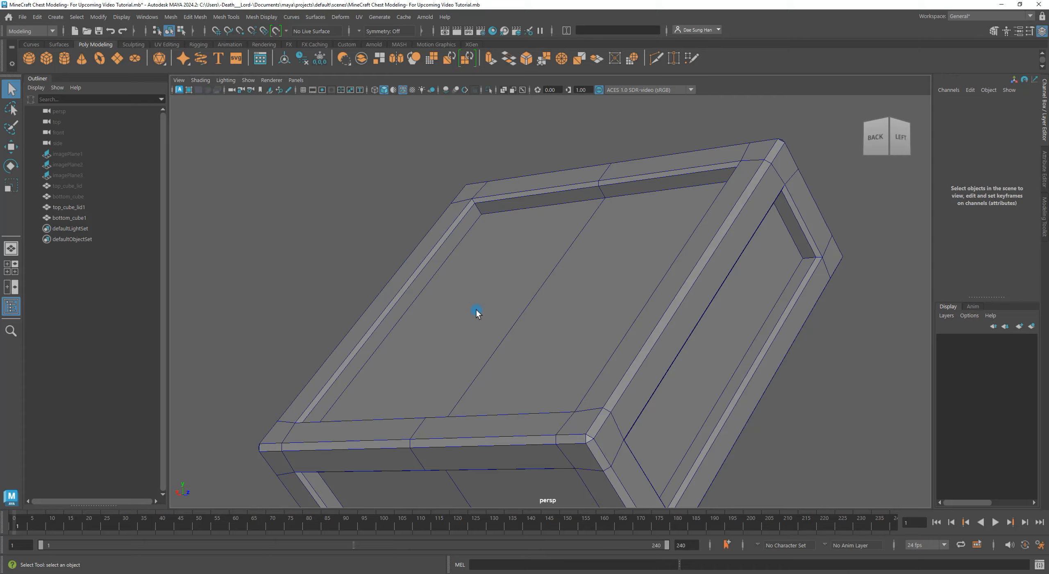
pyautogui.moveTo(477, 312); pyautogui.dragTo(444, 314)
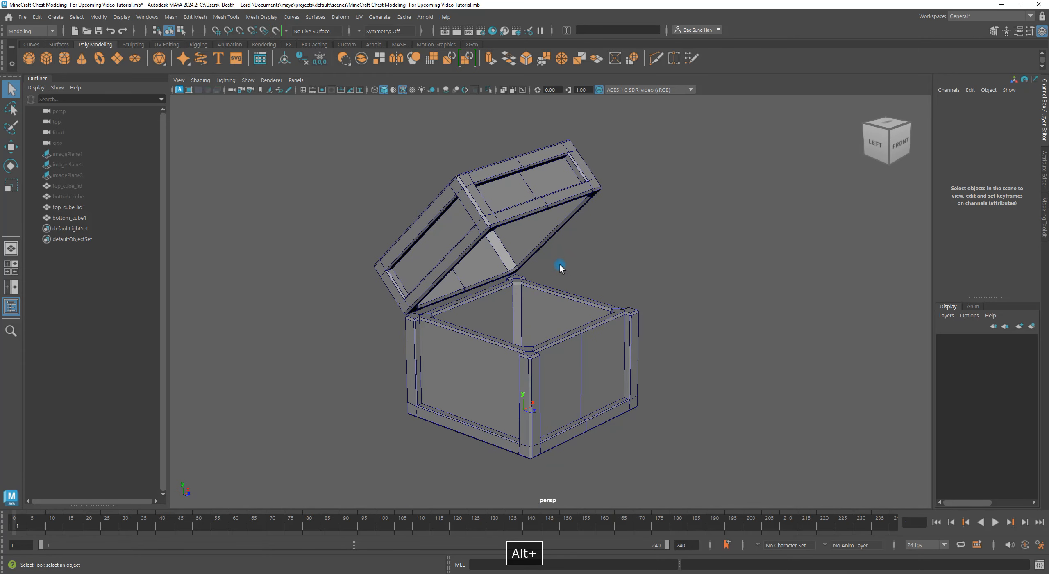
# Step: Hide the open chest and show top_cube_lid and bottom_cube as the closed reference chest
pyautogui.click(548, 235)
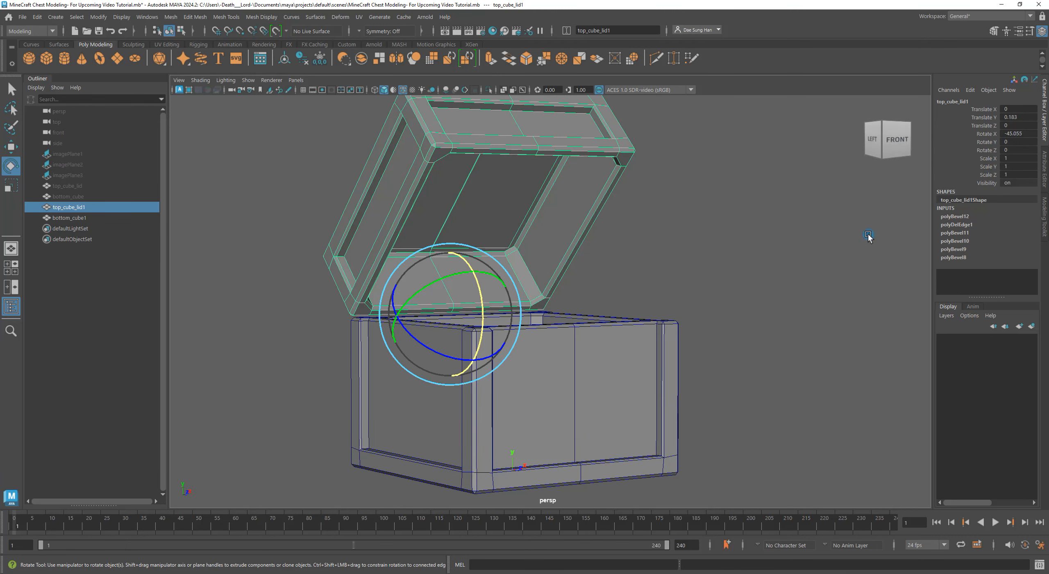
pyautogui.click(68, 217)
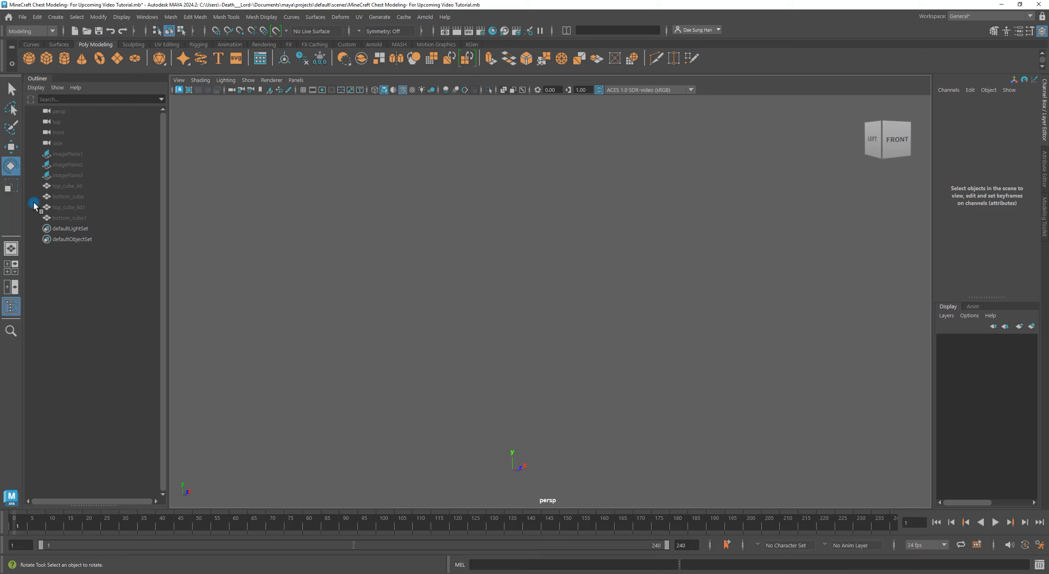
pyautogui.click(67, 196)
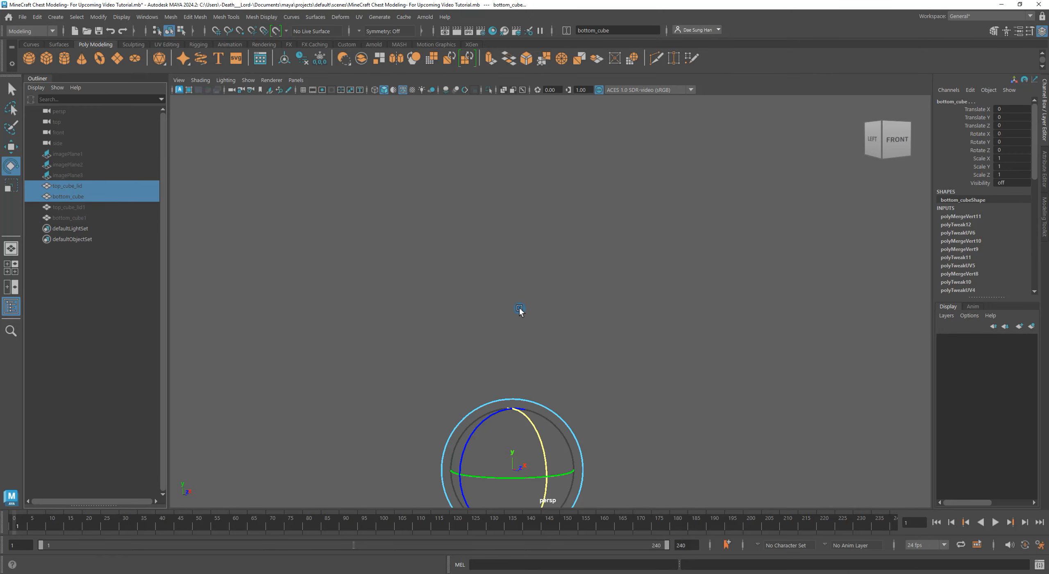
pyautogui.moveTo(519, 311); pyautogui.dragTo(536, 319)
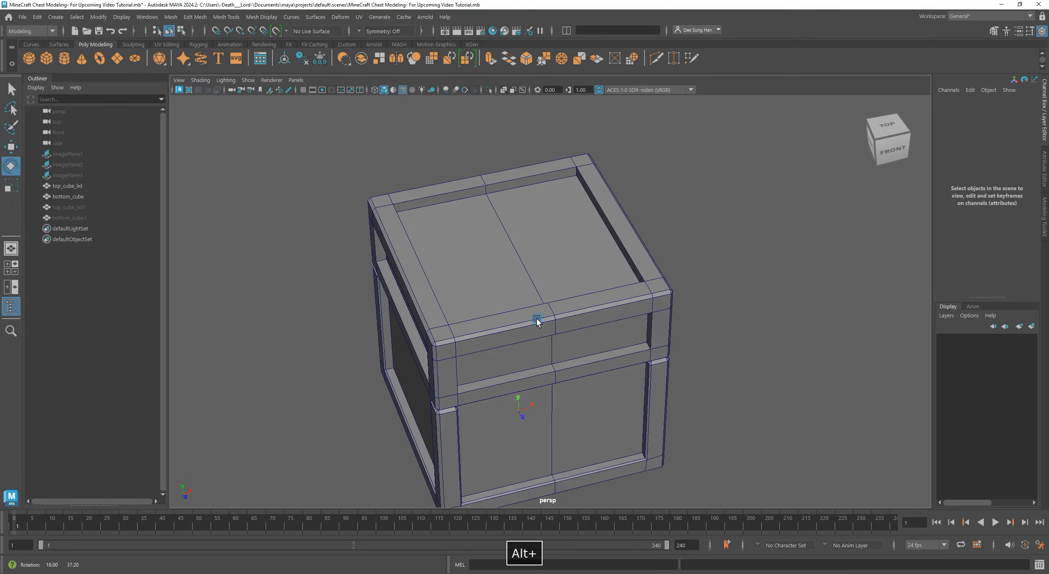
pyautogui.moveTo(535, 322); pyautogui.dragTo(529, 368)
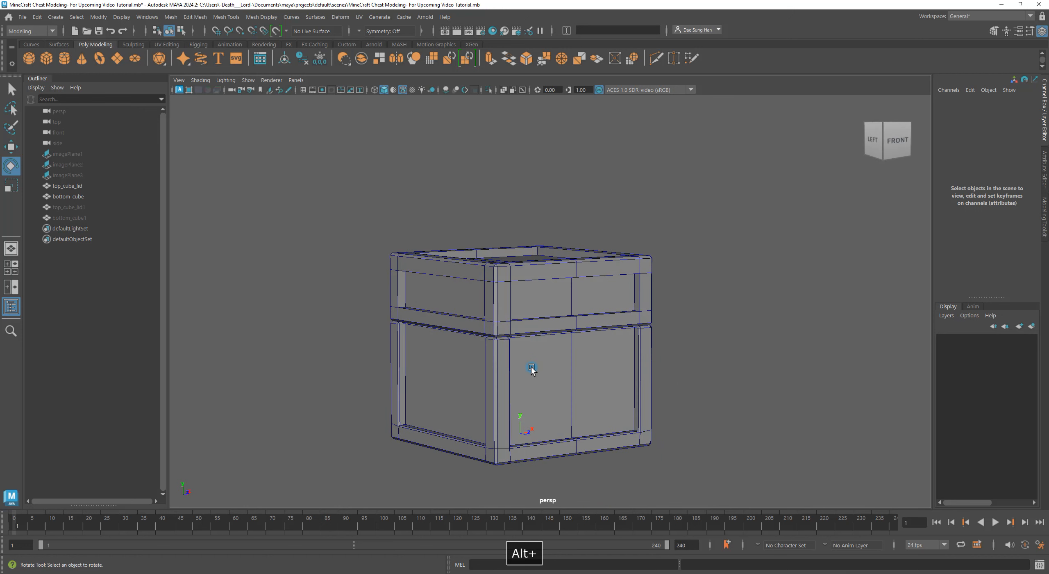
pyautogui.moveTo(530, 370); pyautogui.dragTo(564, 376)
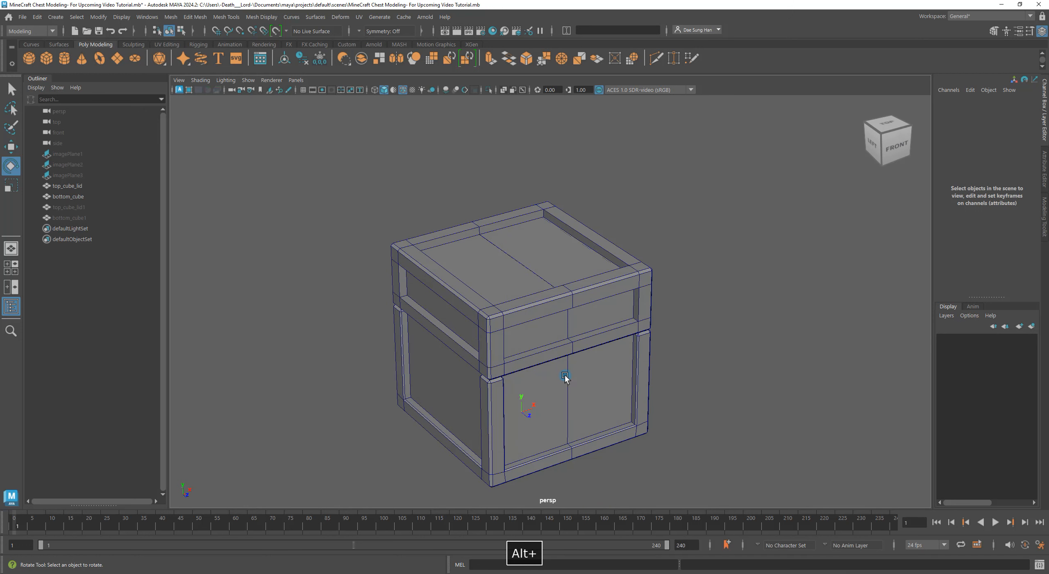
pyautogui.click(566, 375)
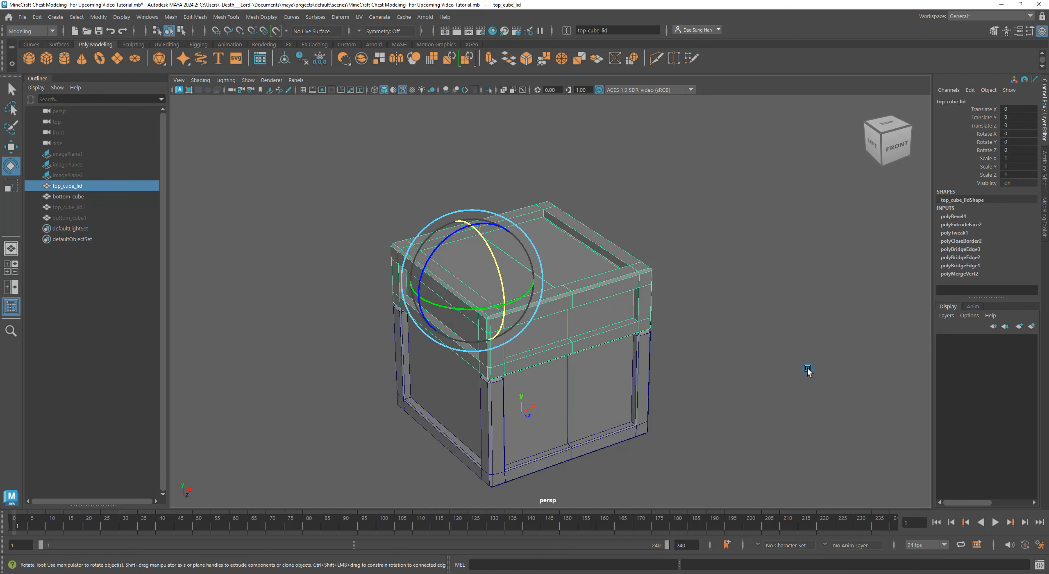
pyautogui.press('w')
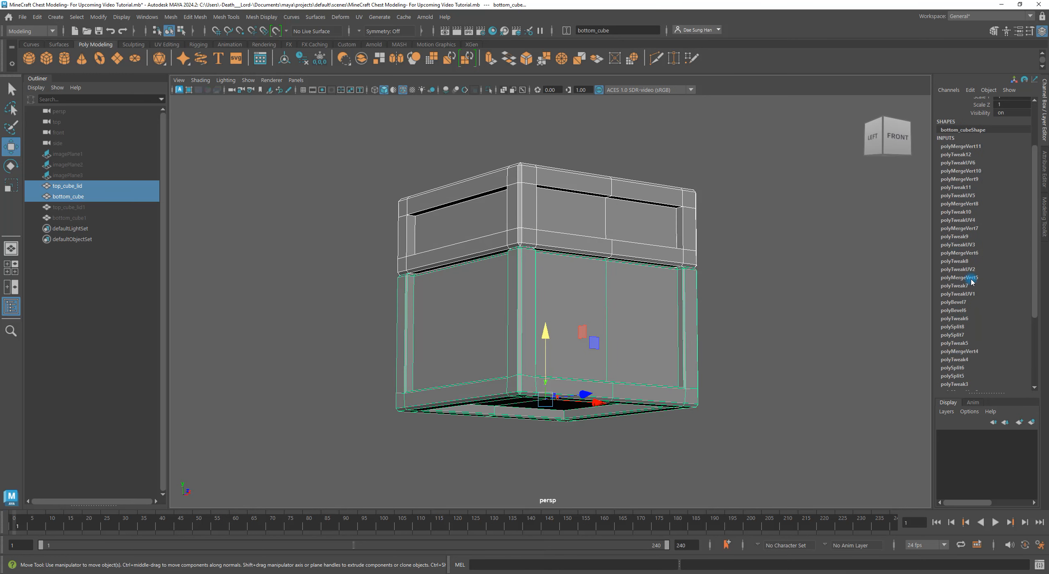
pyautogui.click(67, 185)
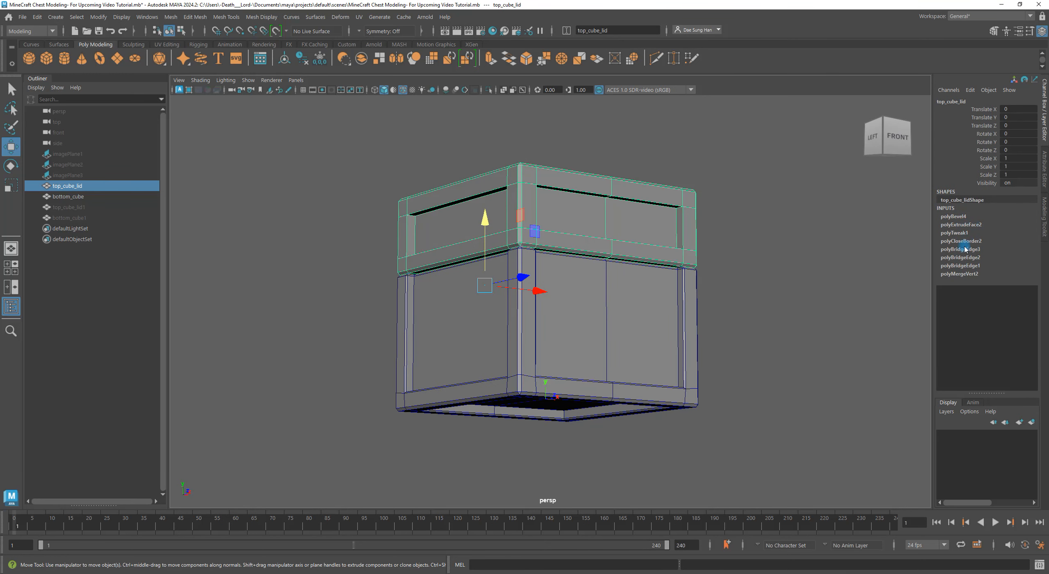
pyautogui.click(67, 196)
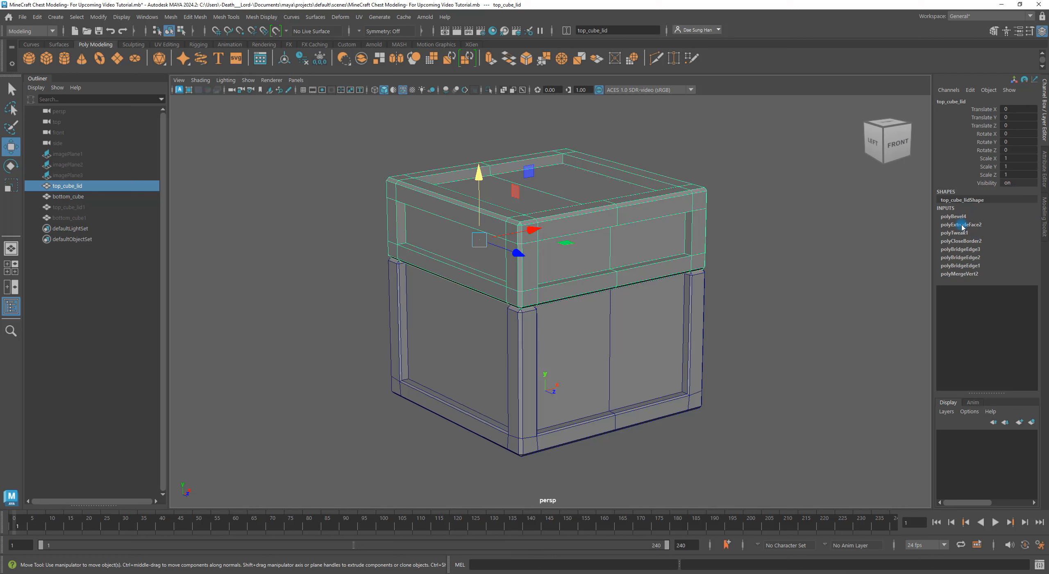
pyautogui.moveTo(980, 348)
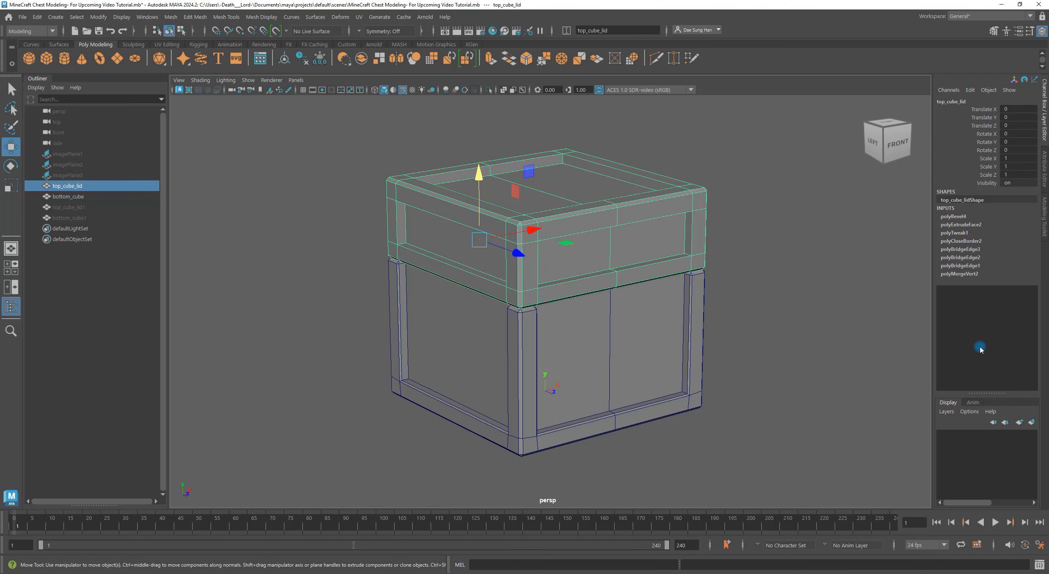
pyautogui.click(68, 196)
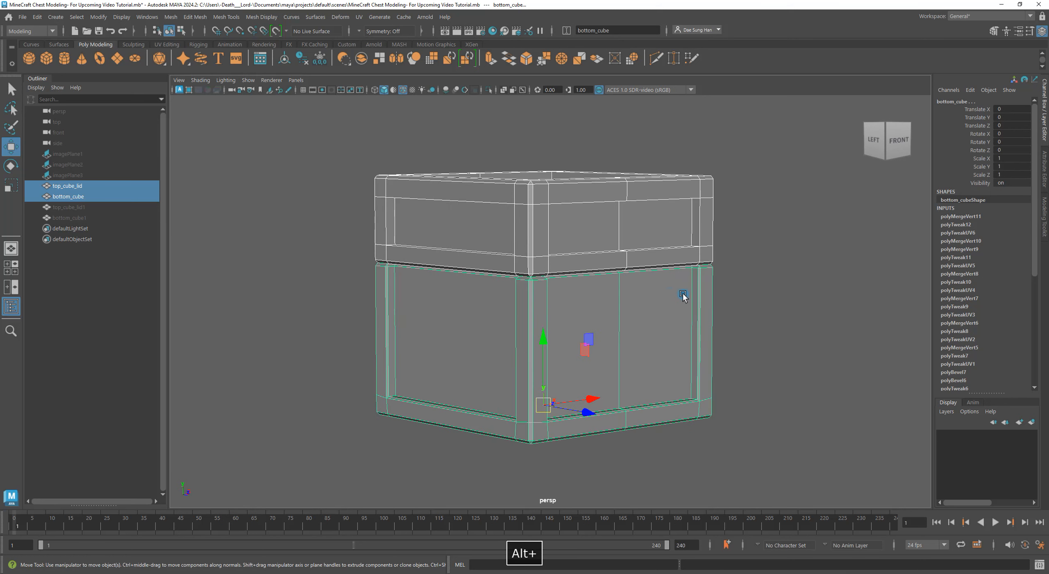
pyautogui.moveTo(658, 296)
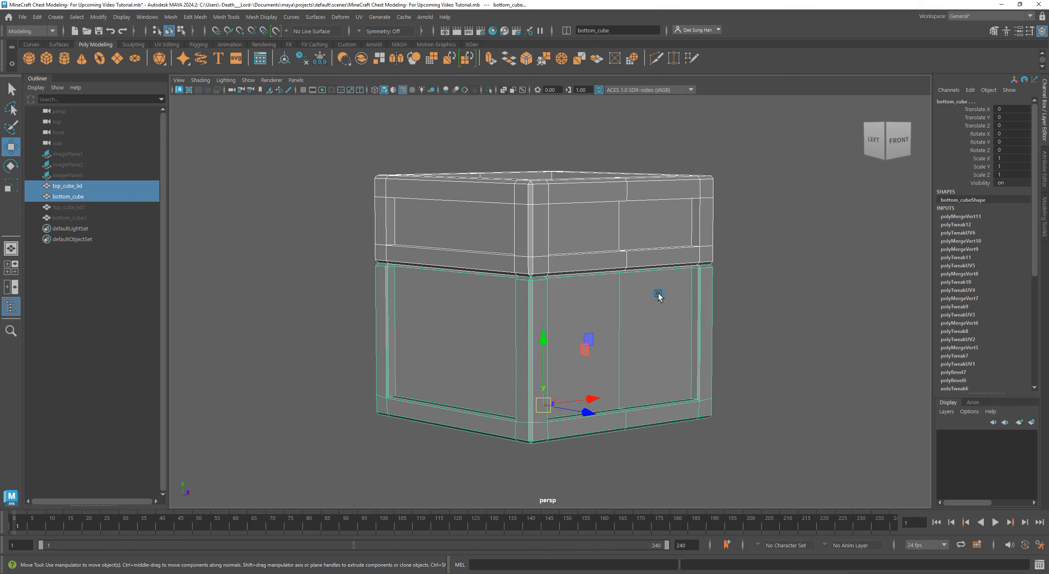
pyautogui.moveTo(621, 322)
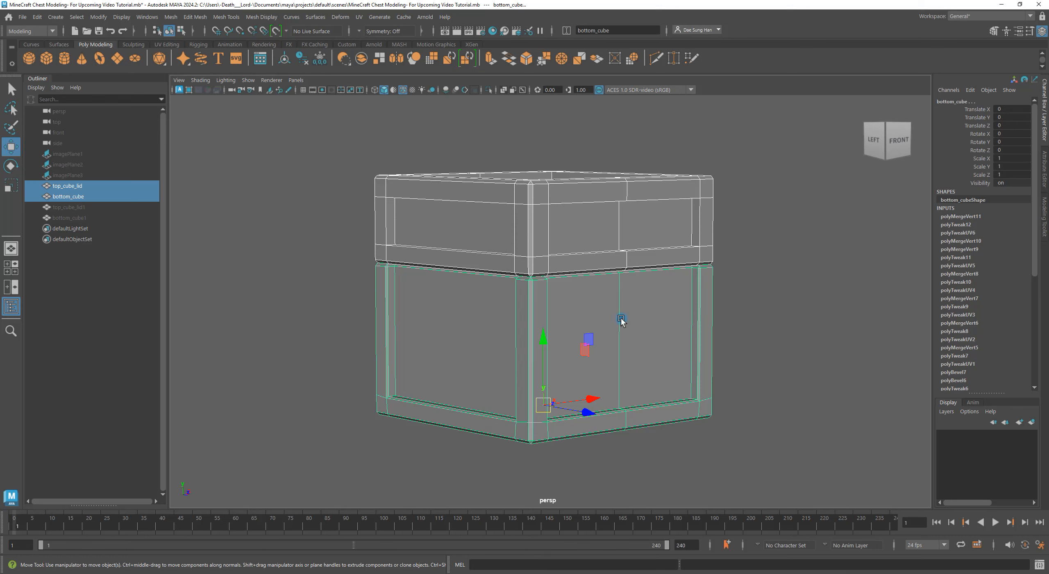
pyautogui.moveTo(712, 259)
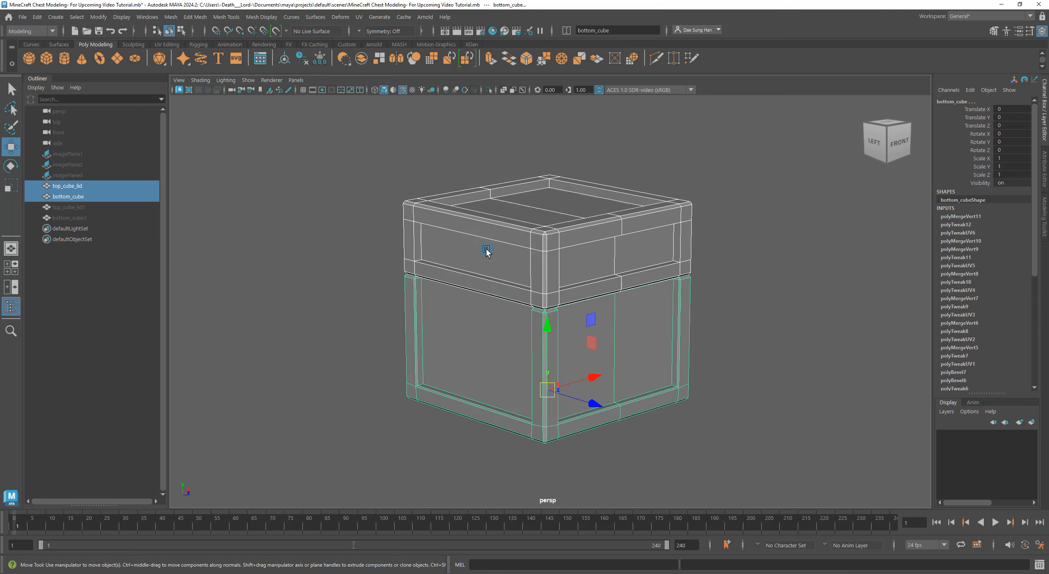
# Step: Delete construction history on the base and then the lid via Edit > Delete by Type > History
pyautogui.click(67, 185)
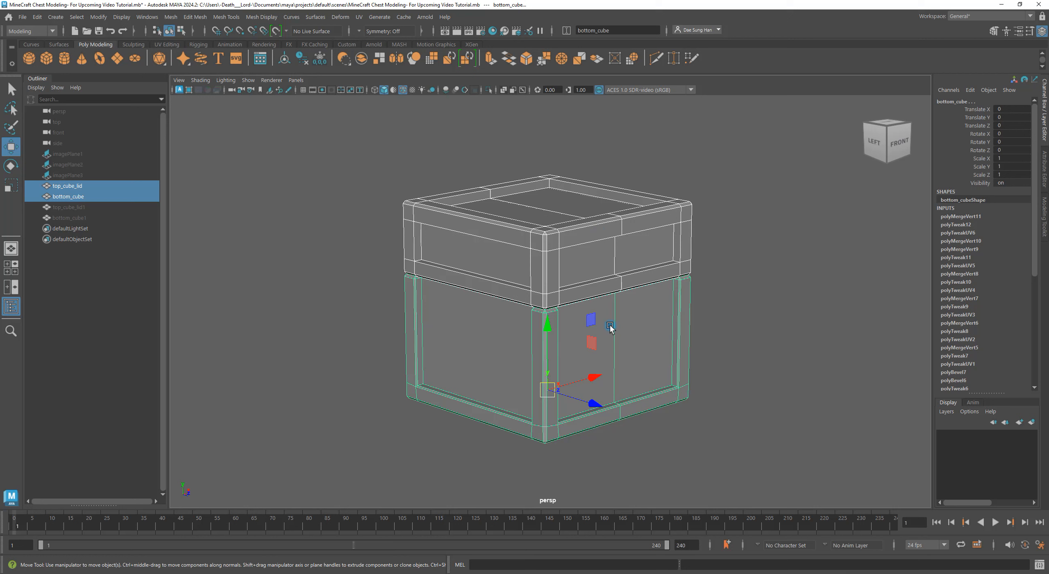
pyautogui.click(37, 16)
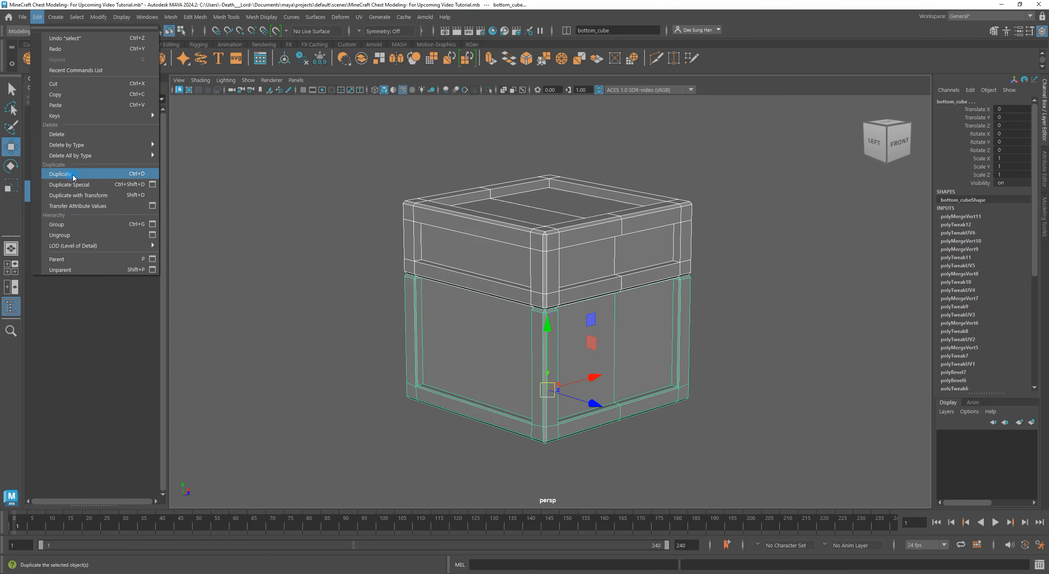
pyautogui.moveTo(67, 144)
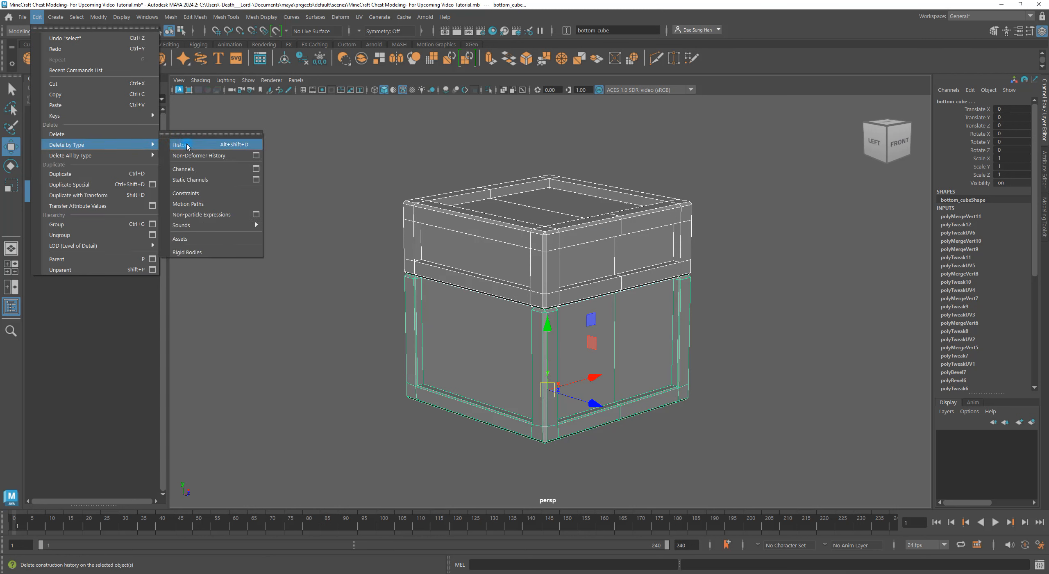
pyautogui.click(181, 145)
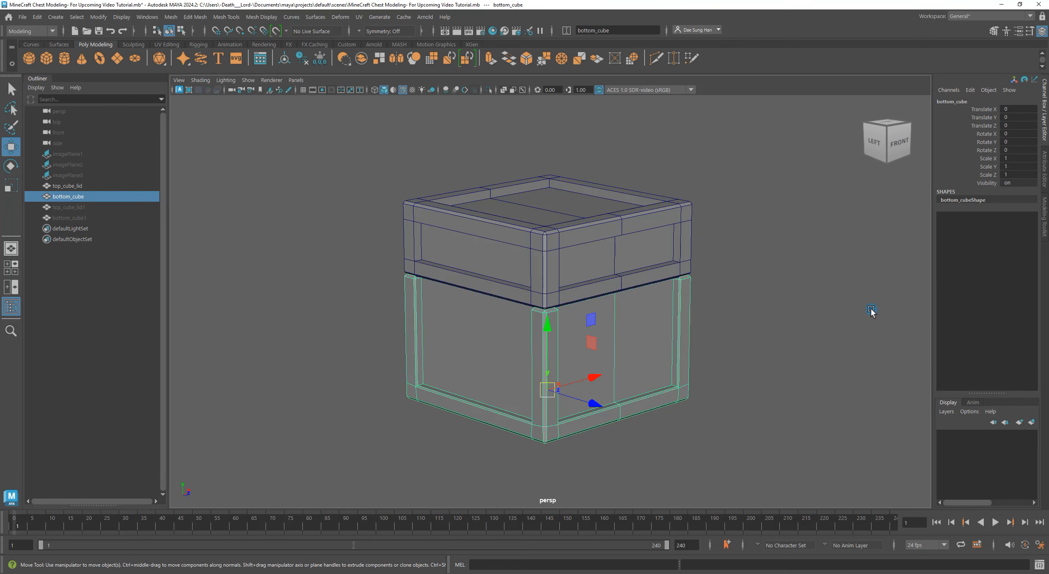
pyautogui.click(37, 16)
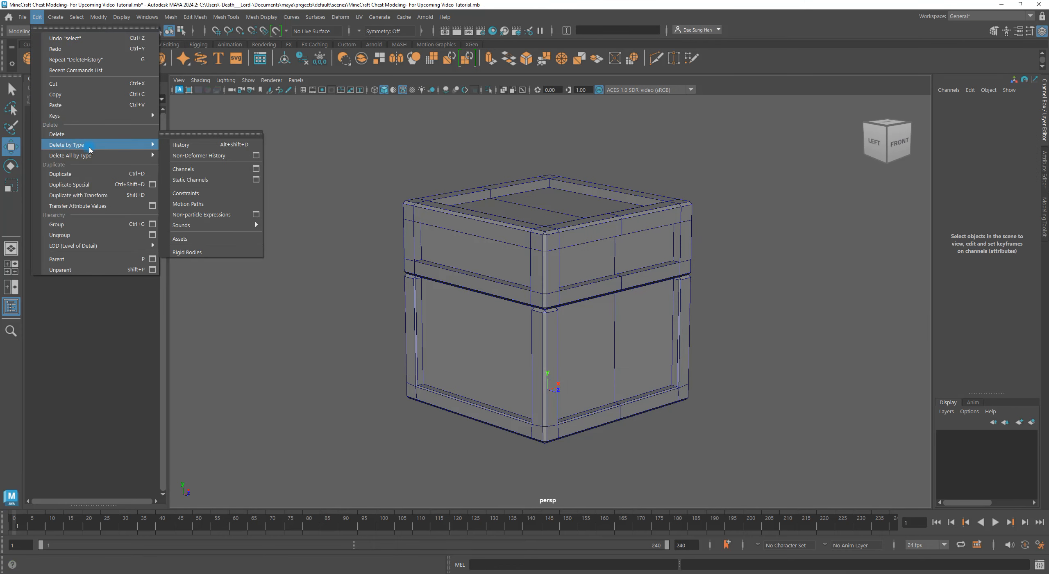
pyautogui.moveTo(181, 145)
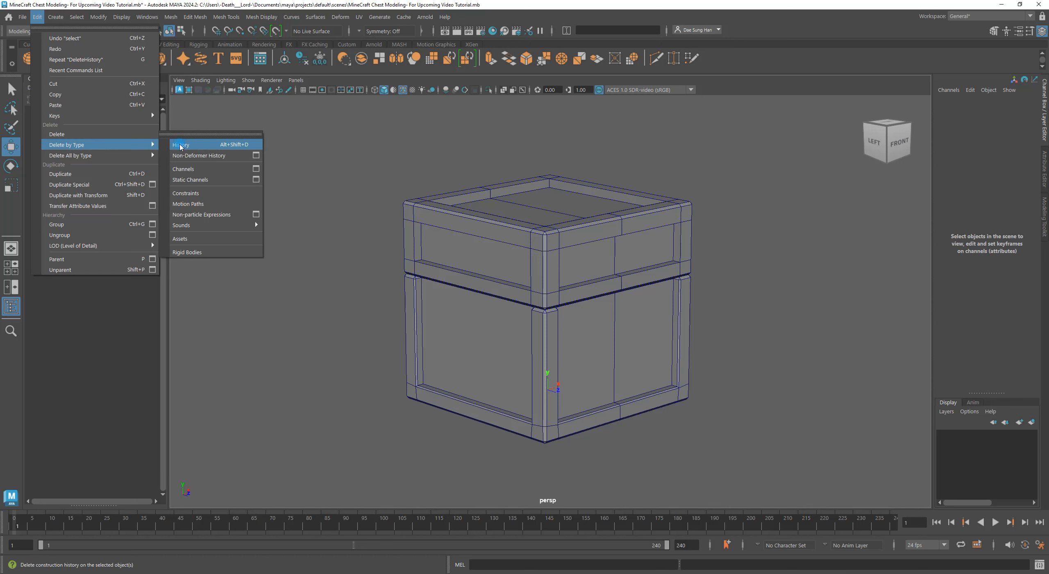
pyautogui.click(181, 145)
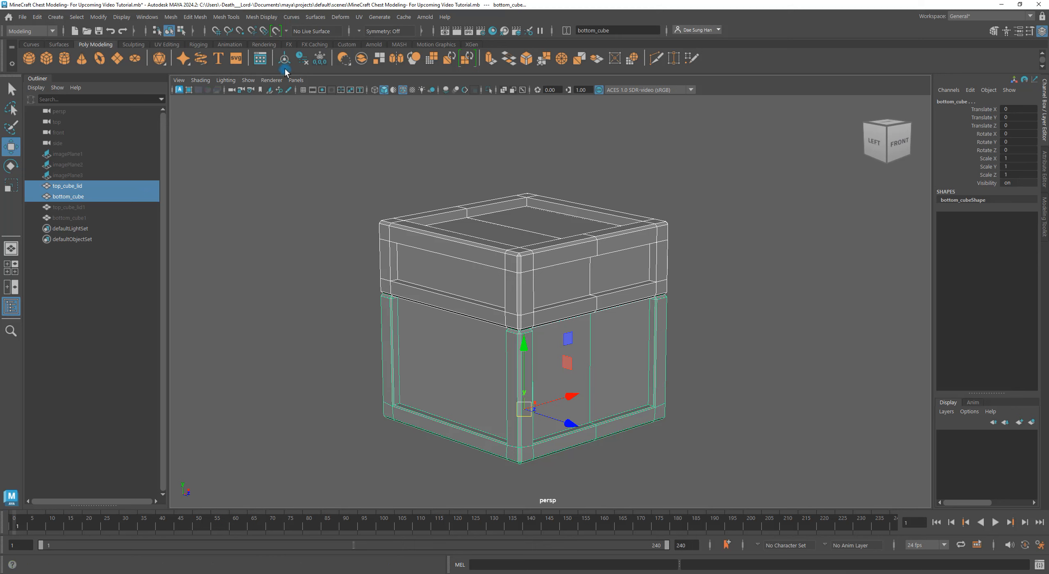
pyautogui.click(303, 60)
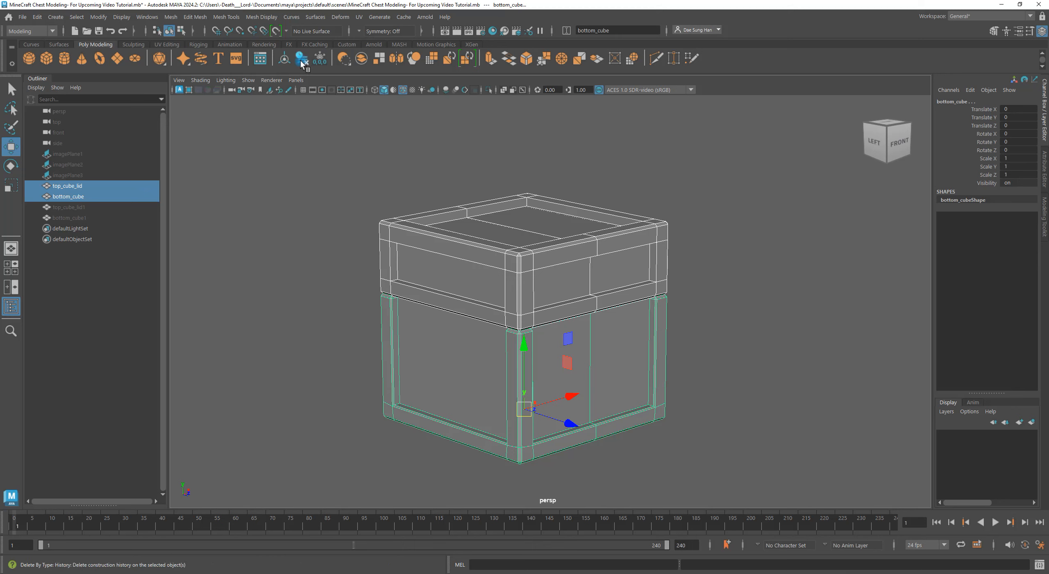
pyautogui.moveTo(301, 60)
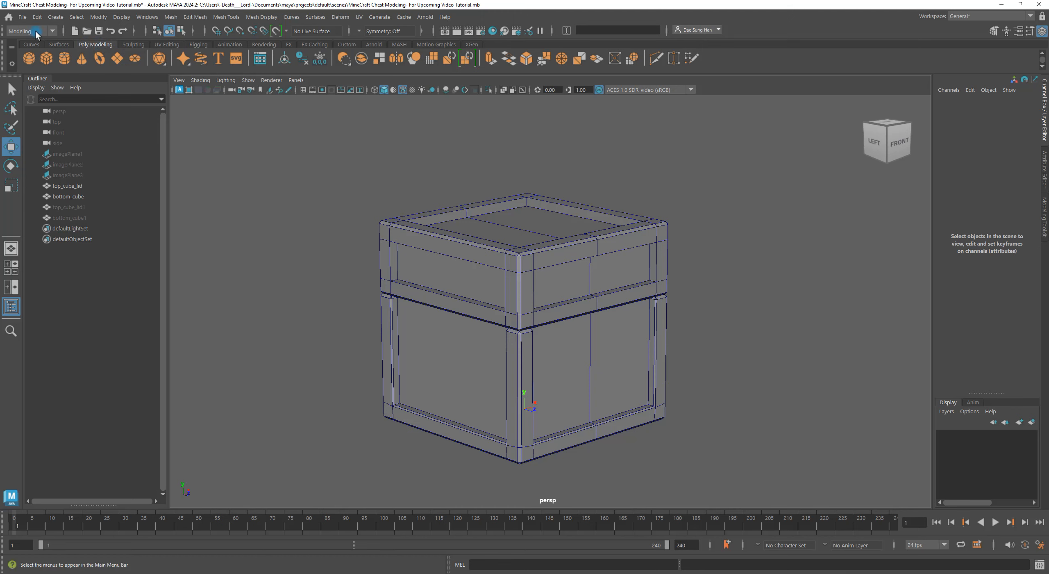
pyautogui.moveTo(35, 31)
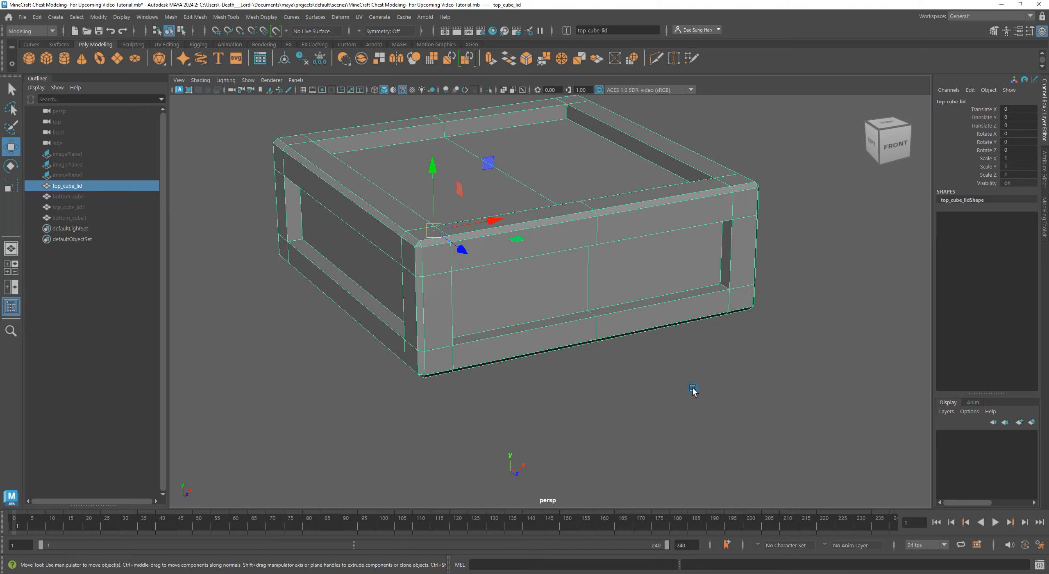
# Step: View the lid's underside corner up close and switch to edge component mode
pyautogui.moveTo(694, 391); pyautogui.dragTo(450, 354)
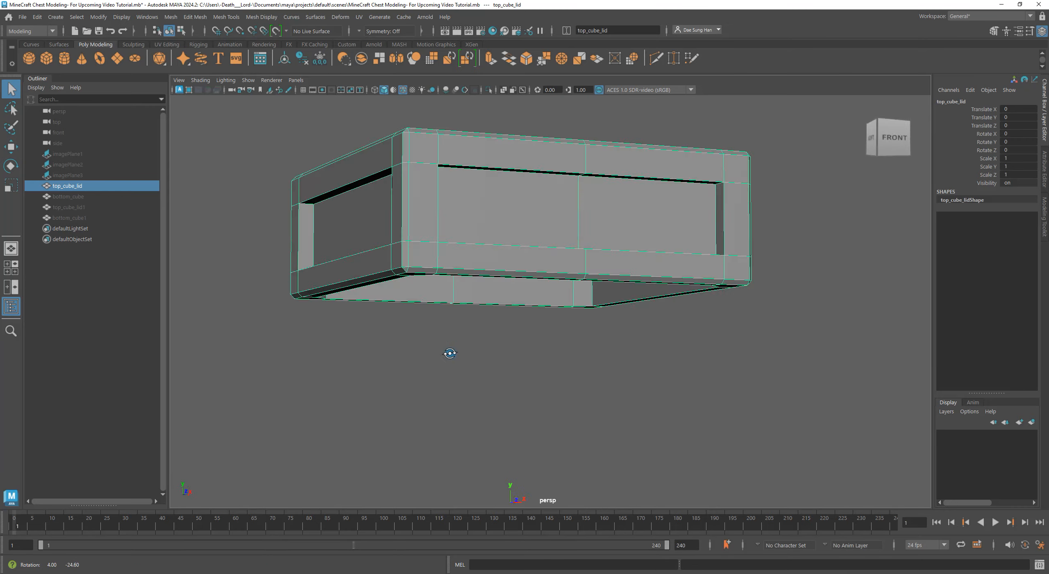
pyautogui.moveTo(450, 353); pyautogui.dragTo(444, 318)
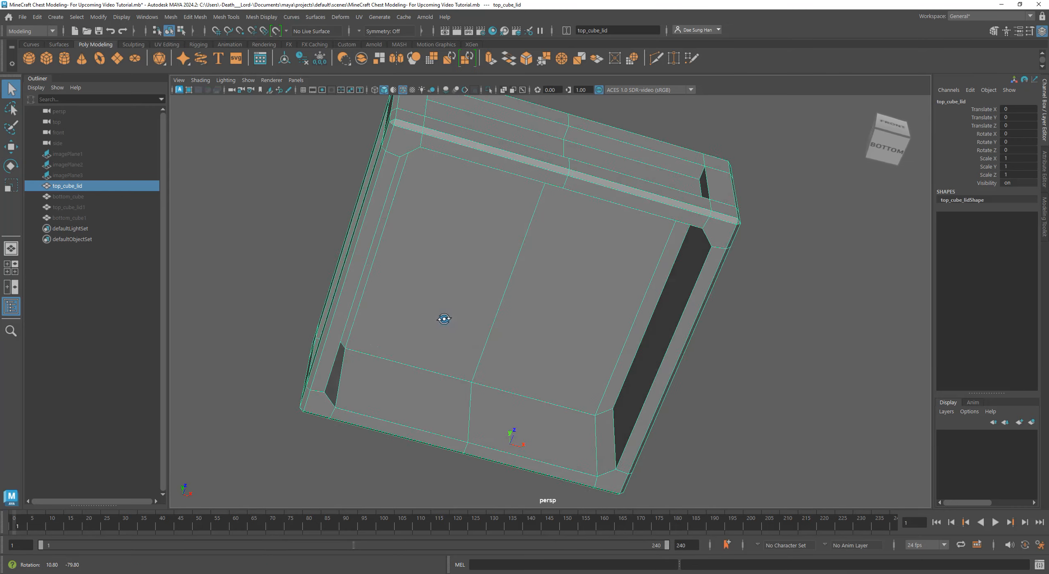
pyautogui.moveTo(444, 318); pyautogui.dragTo(687, 421)
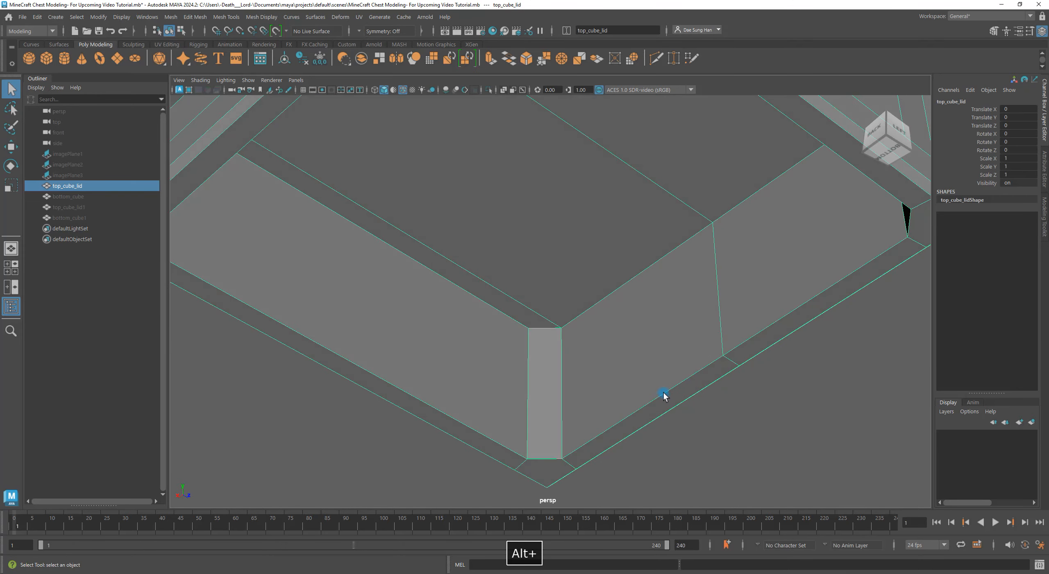
pyautogui.rightClick(662, 394)
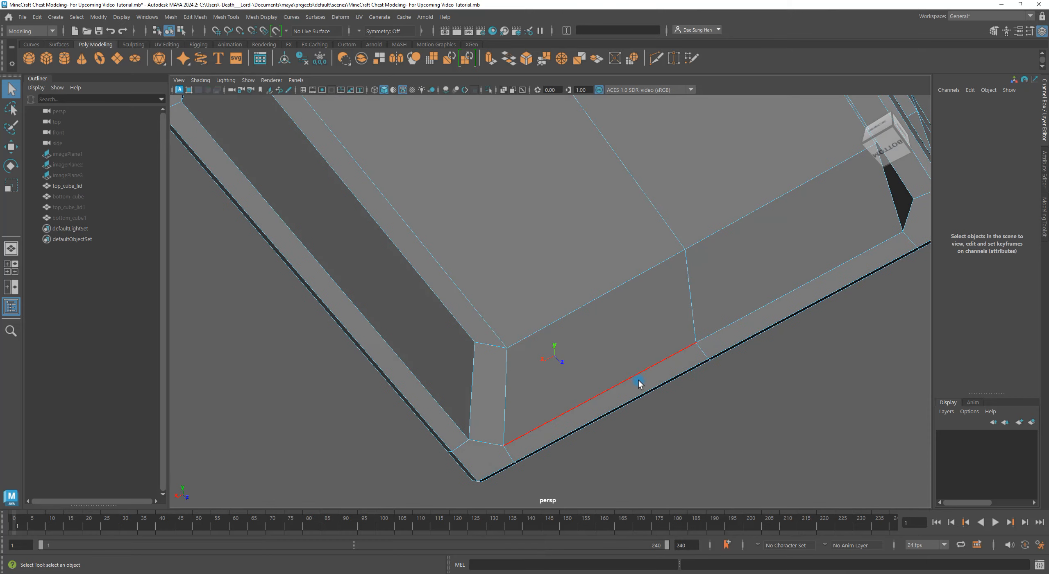
# Step: Face the lid from the front and enable Object X symmetry
pyautogui.moveTo(639, 382); pyautogui.dragTo(459, 334)
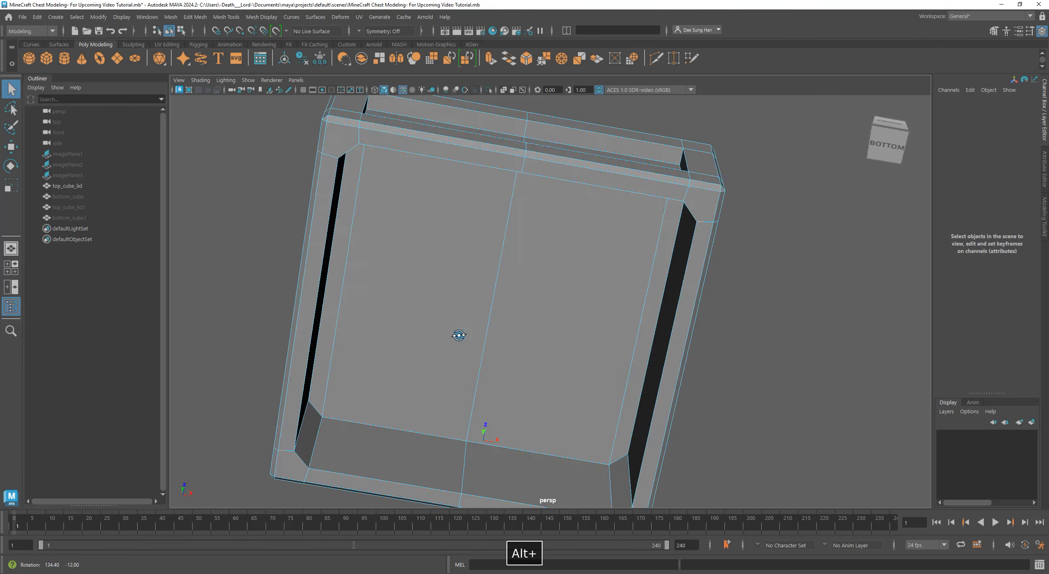
pyautogui.moveTo(459, 335); pyautogui.dragTo(556, 343)
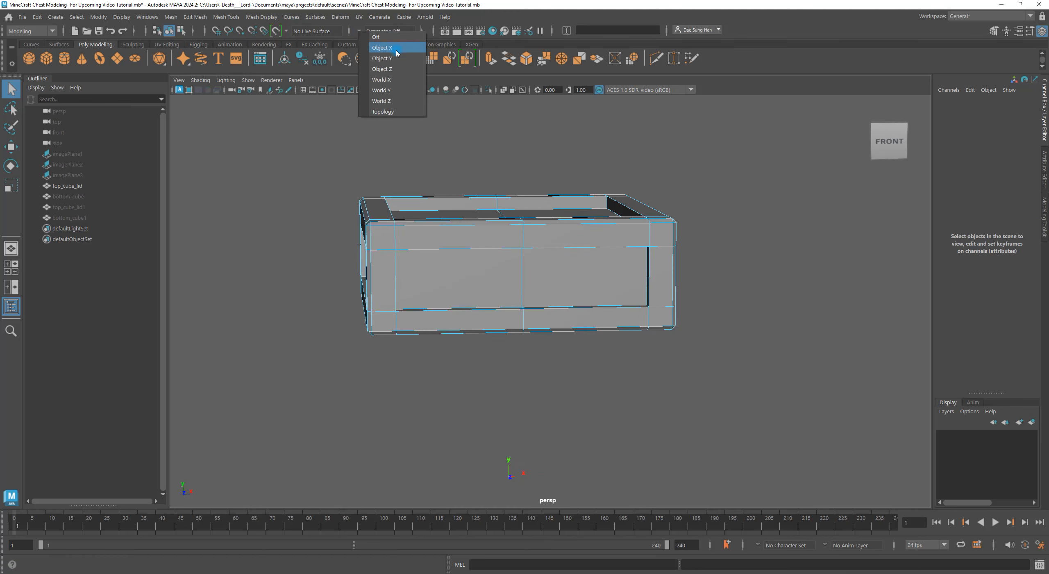
pyautogui.click(381, 47)
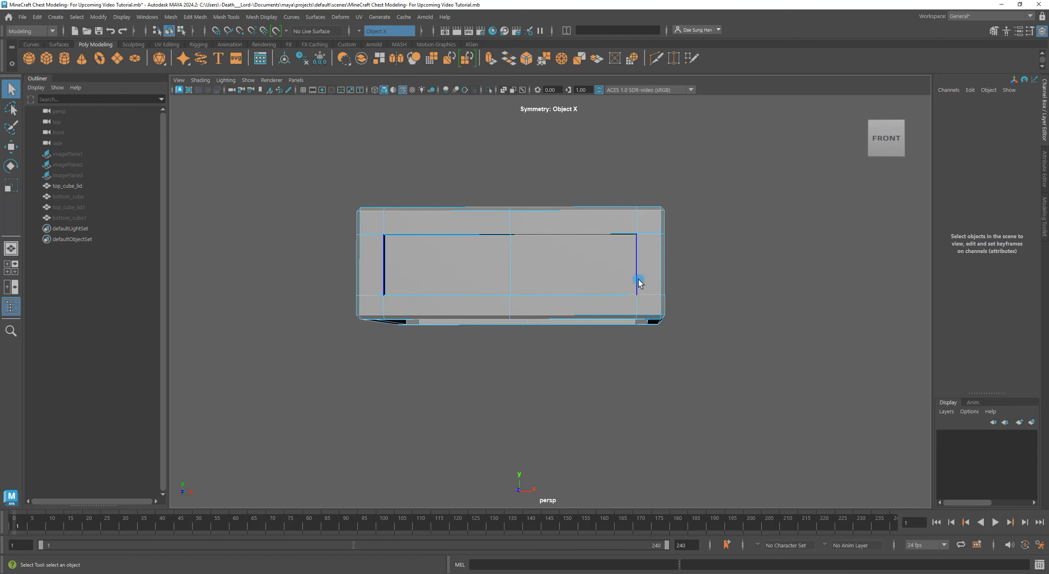
# Step: Select the inner edge loop on the lid's underside rim and check it from several angles
pyautogui.moveTo(639, 281); pyautogui.dragTo(431, 331)
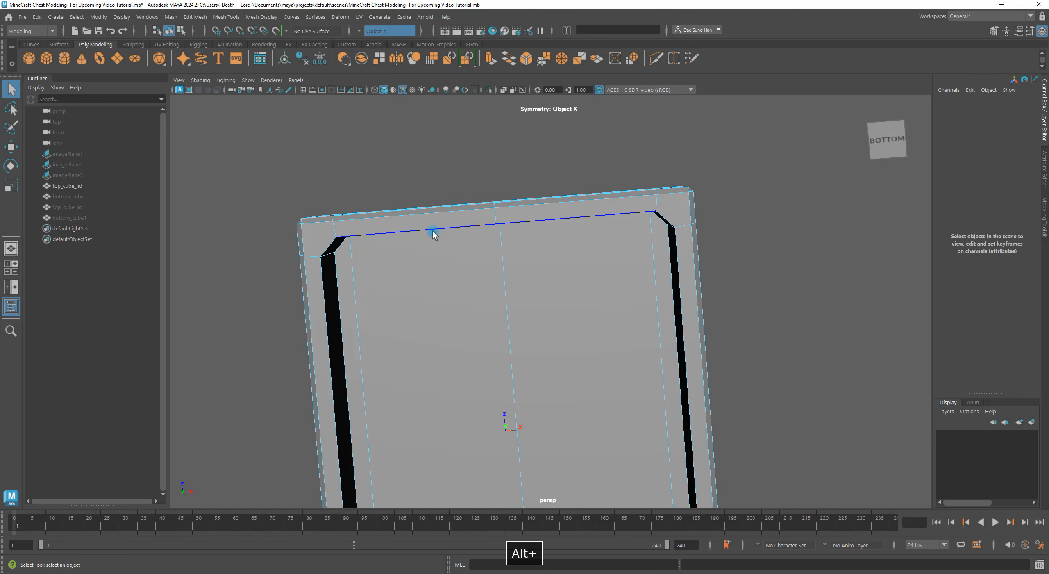
pyautogui.click(333, 246)
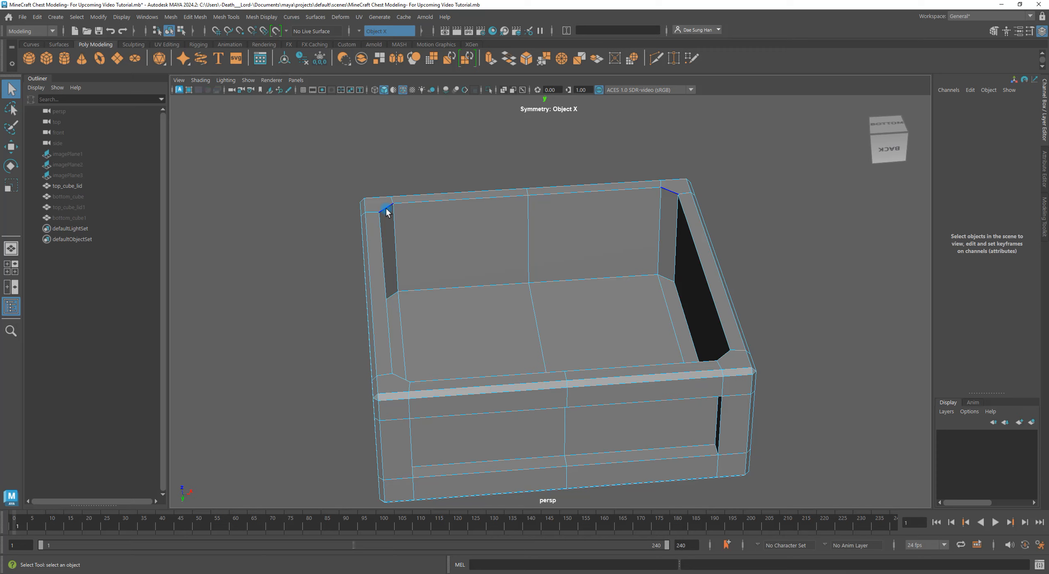
pyautogui.click(698, 426)
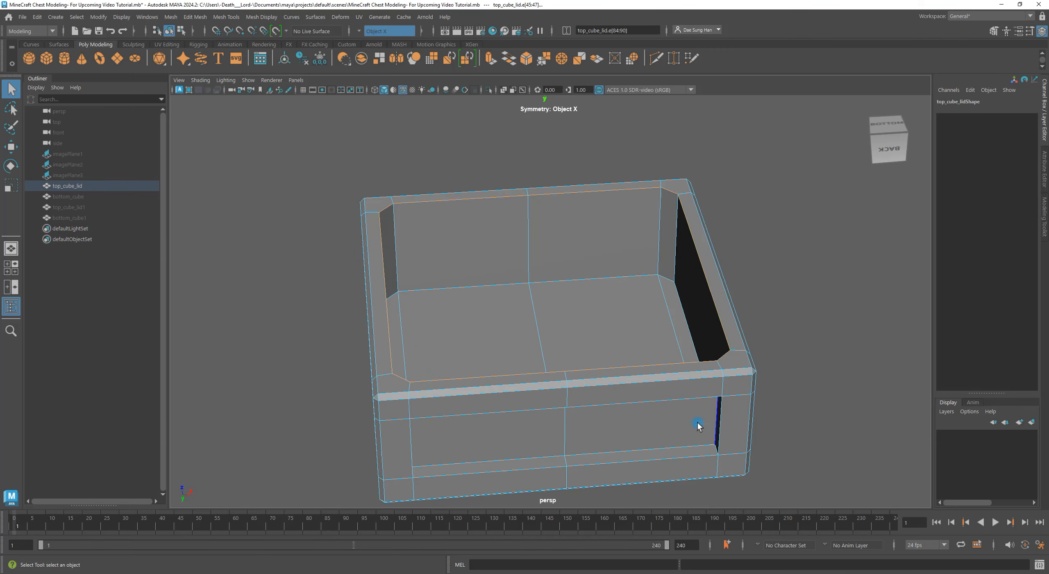
pyautogui.moveTo(698, 426); pyautogui.dragTo(641, 195)
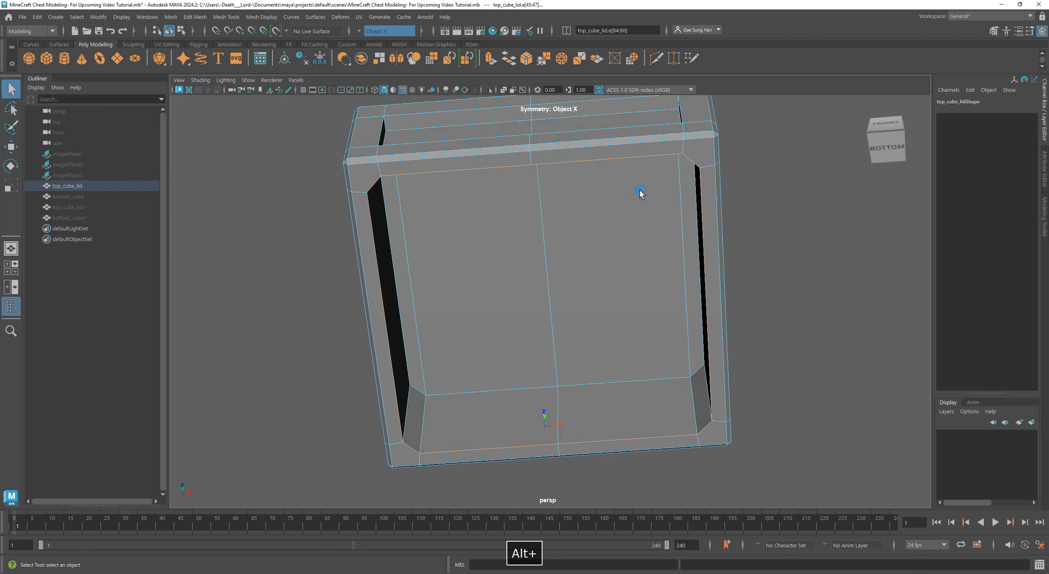
pyautogui.moveTo(640, 193); pyautogui.dragTo(501, 225)
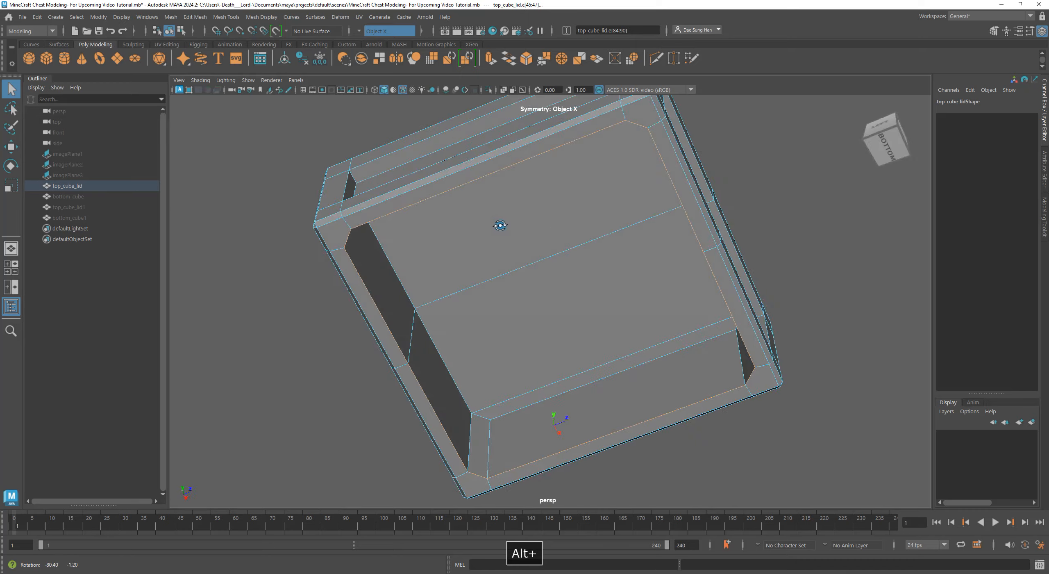
pyautogui.moveTo(501, 224); pyautogui.dragTo(551, 231)
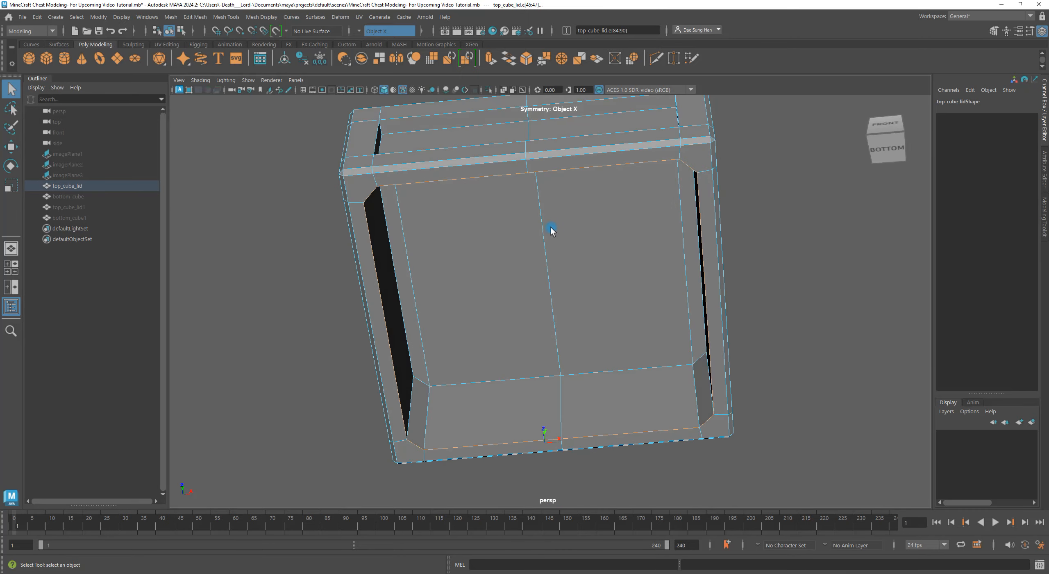
pyautogui.moveTo(552, 231); pyautogui.dragTo(454, 197)
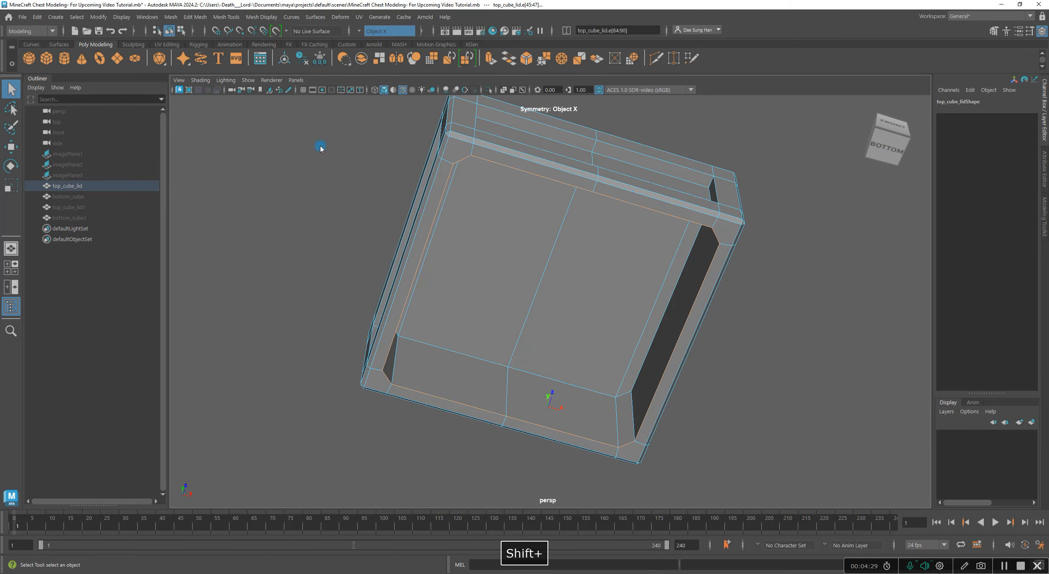
# Step: Bevel the selected rim edges with a one-segment 0.35 chamfer and review it
pyautogui.rightClick(321, 146)
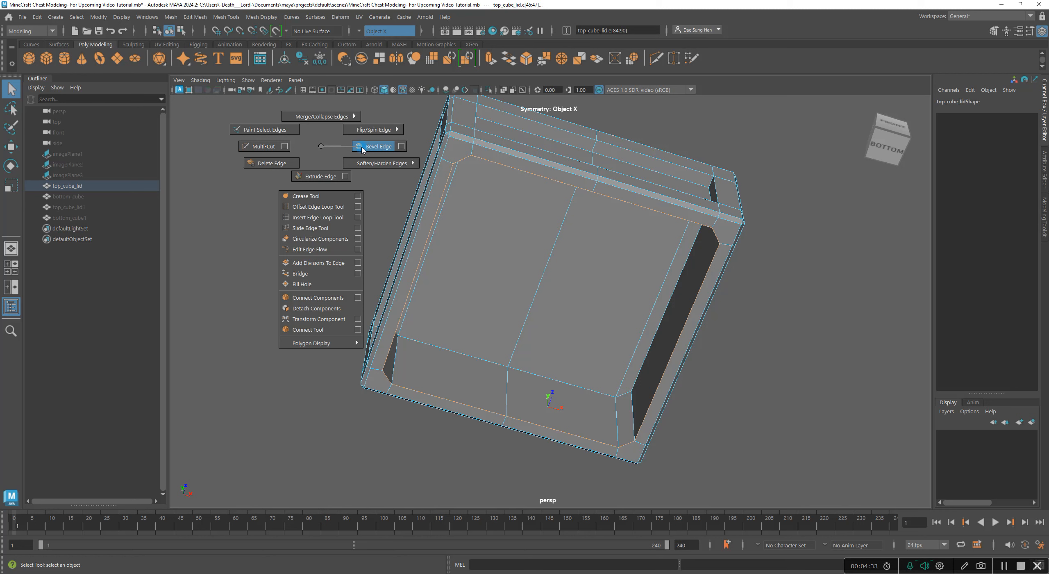
pyautogui.click(378, 146)
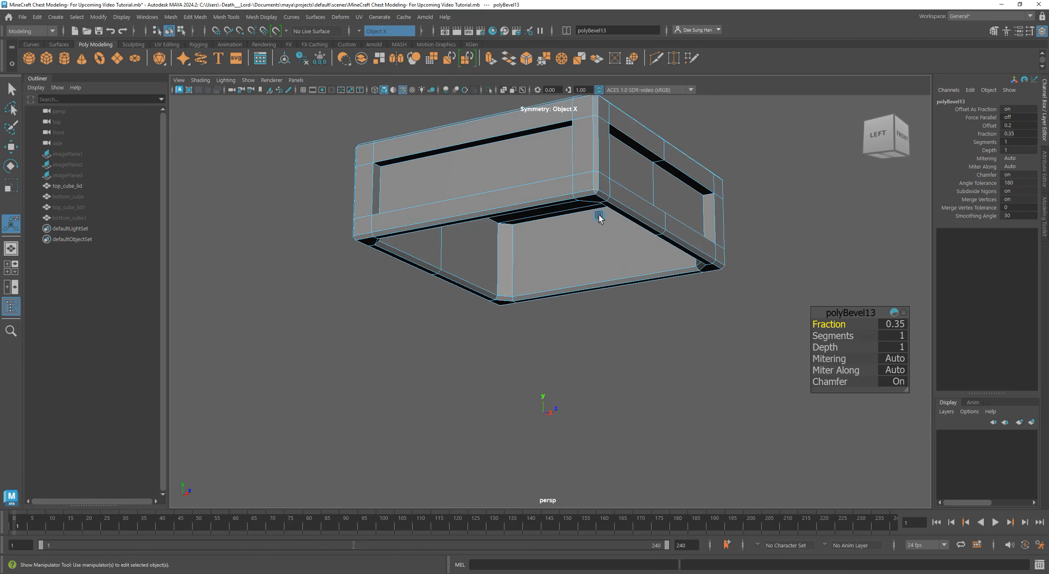
pyautogui.moveTo(600, 217); pyautogui.dragTo(596, 259)
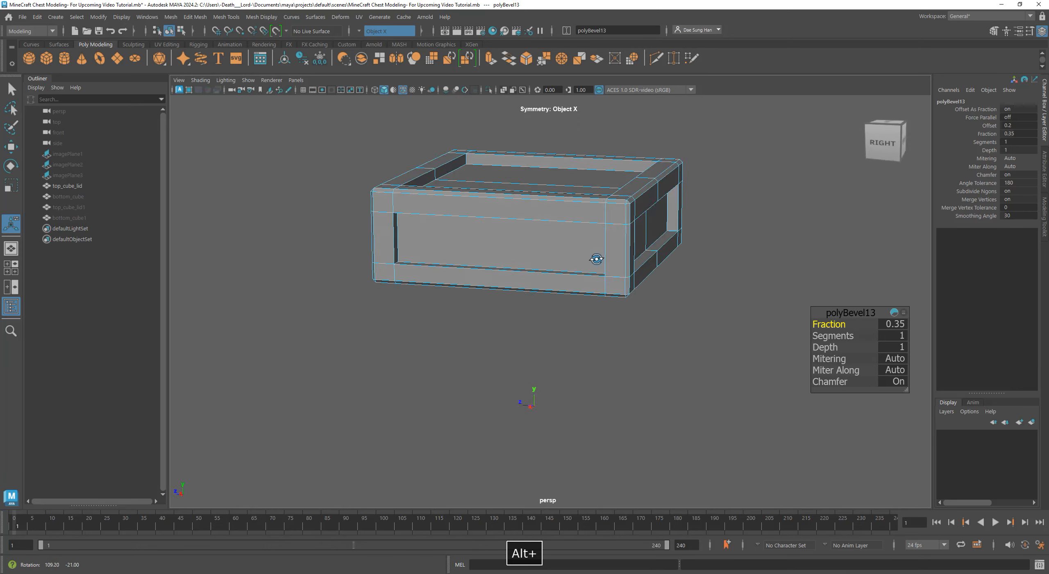
pyautogui.moveTo(596, 259); pyautogui.dragTo(723, 213)
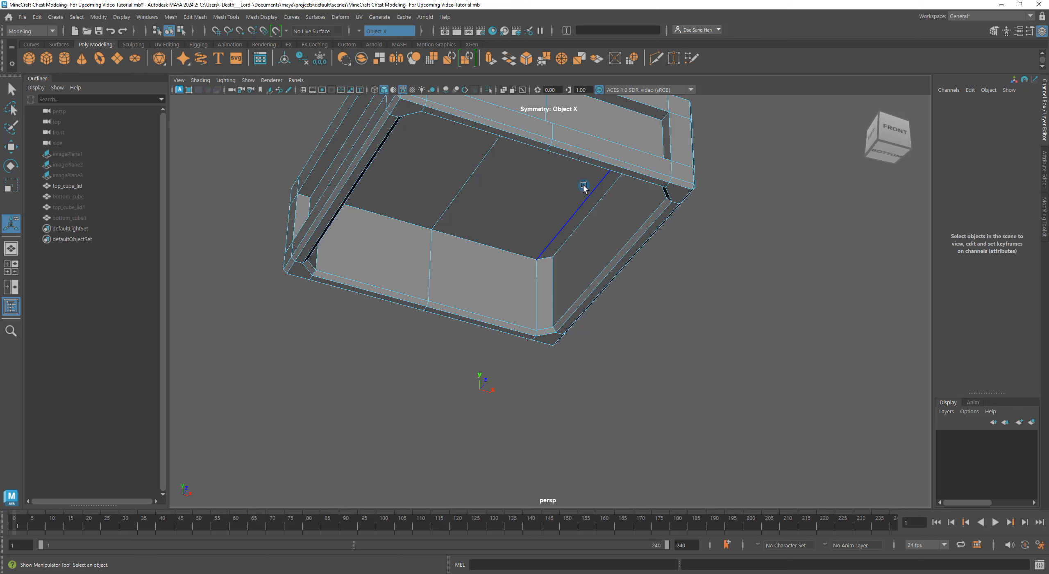
# Step: Return the lid to object mode, review the bevel all around, and reselect top_cube_lid
pyautogui.rightClick(584, 186)
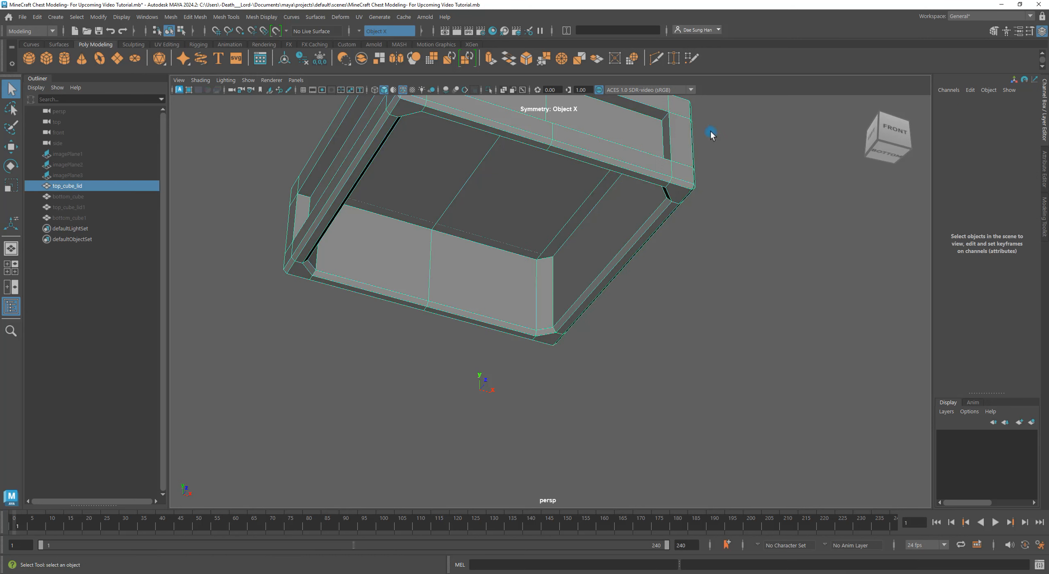
pyautogui.moveTo(711, 134); pyautogui.dragTo(797, 306)
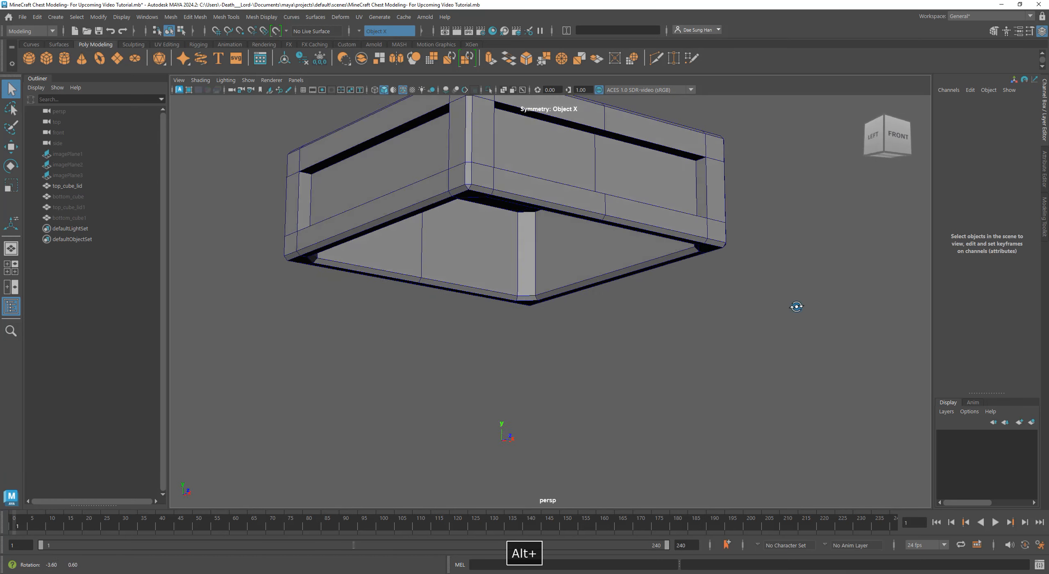
pyautogui.moveTo(796, 306); pyautogui.dragTo(754, 241)
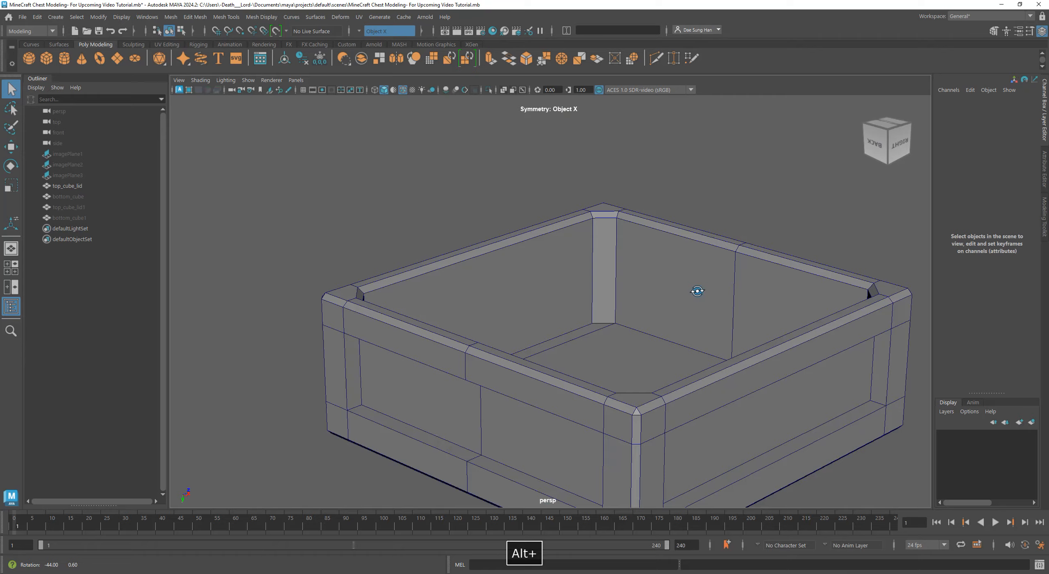
pyautogui.moveTo(698, 291); pyautogui.dragTo(741, 289)
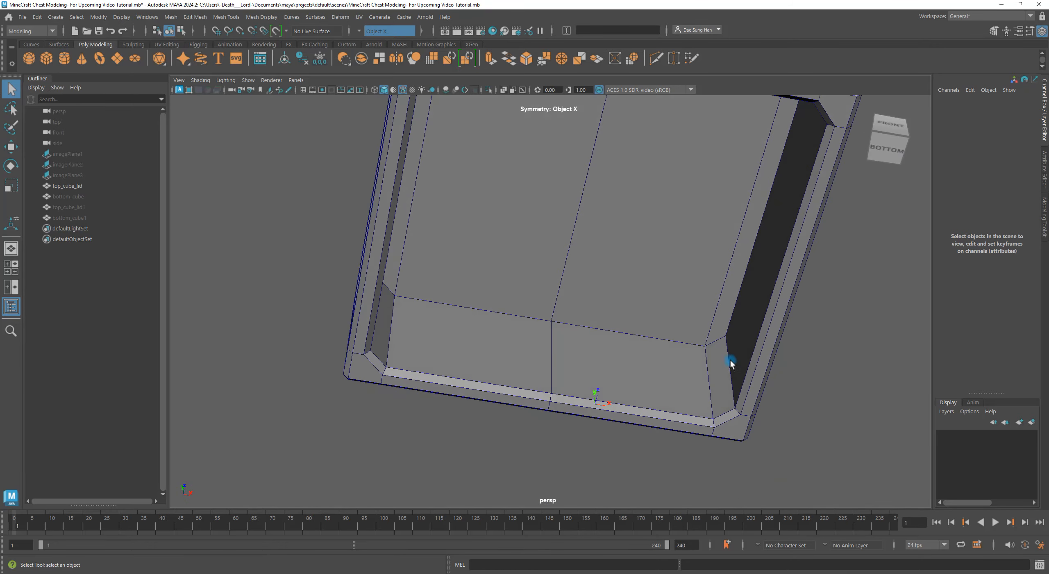
pyautogui.moveTo(730, 363); pyautogui.dragTo(618, 291)
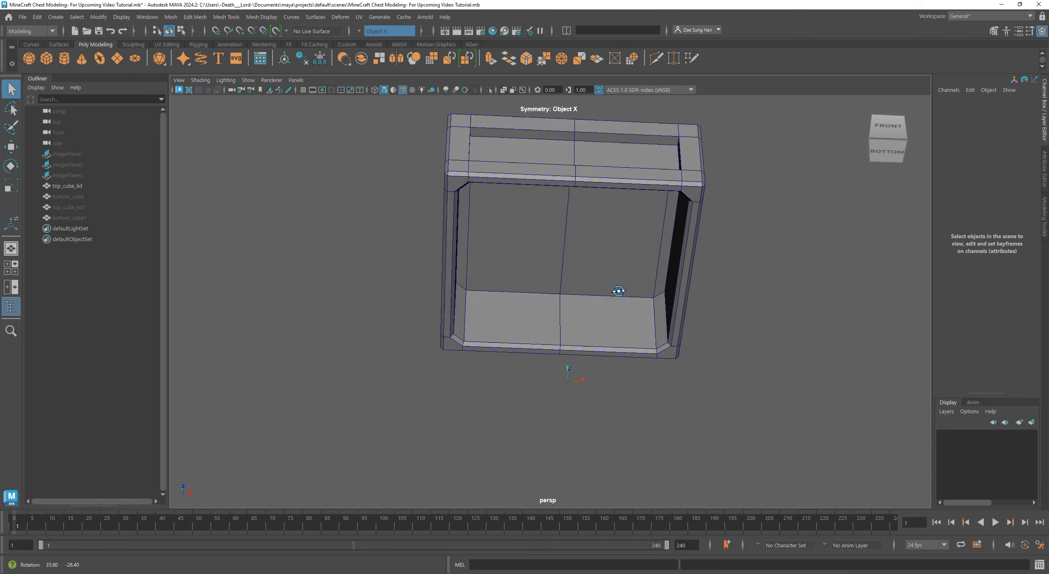
pyautogui.moveTo(618, 291); pyautogui.dragTo(612, 279)
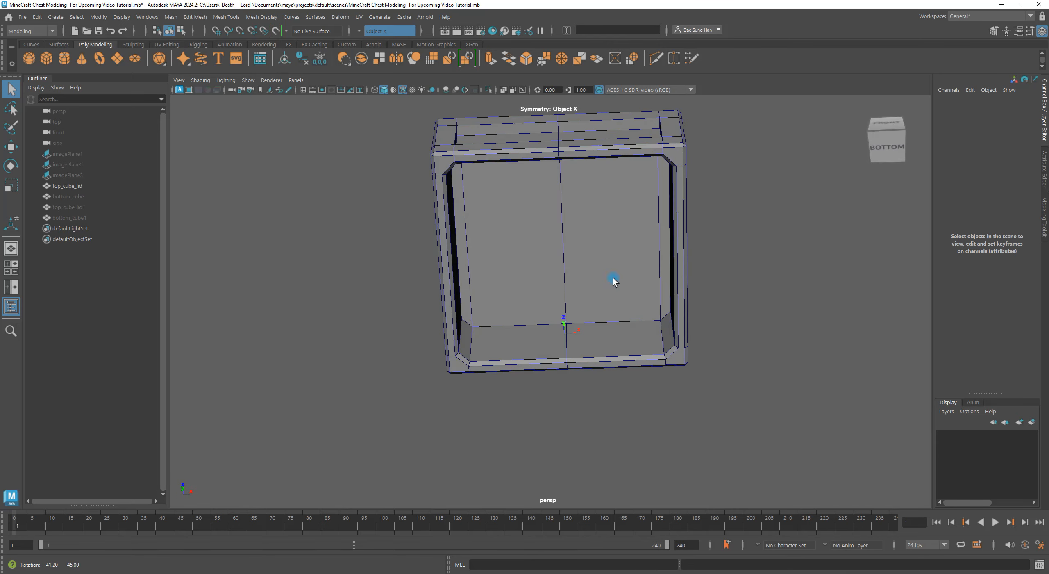
pyautogui.moveTo(612, 281); pyautogui.dragTo(587, 300)
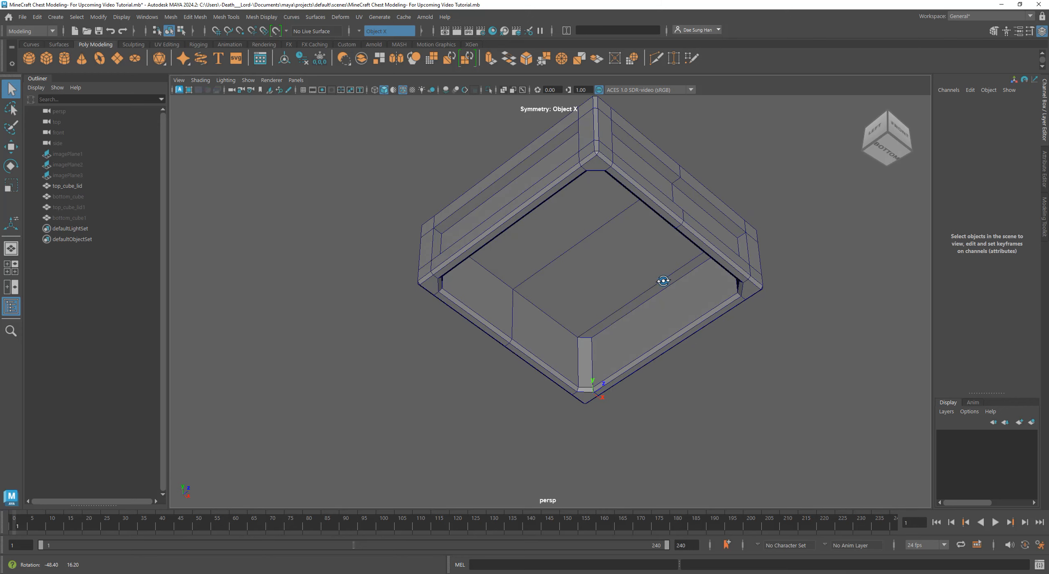
pyautogui.moveTo(663, 280); pyautogui.dragTo(647, 303)
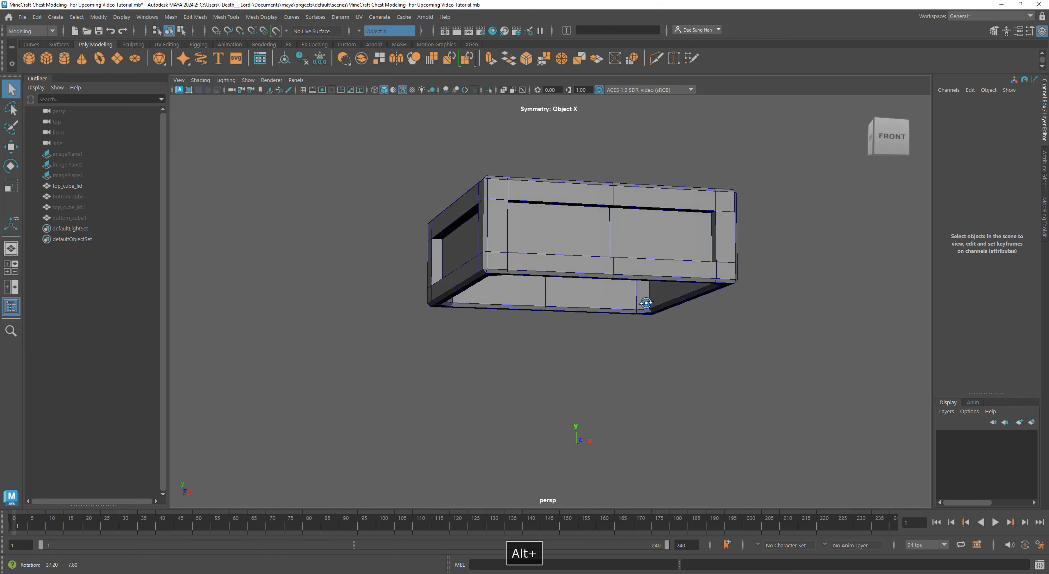
pyautogui.click(67, 186)
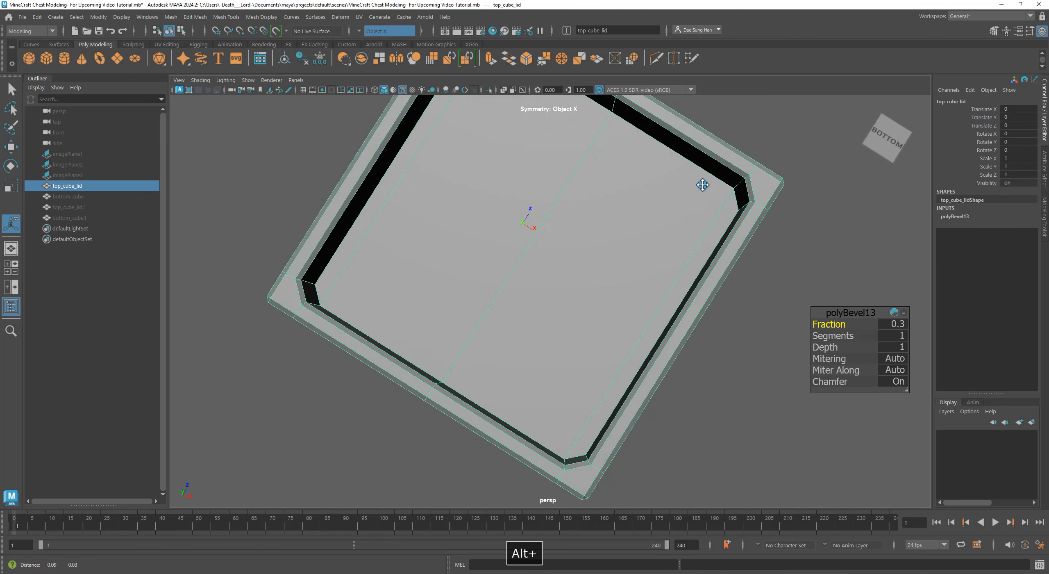
# Step: Examine the lid's 0.3-fraction bevel from a corner, the front and above
pyautogui.moveTo(702, 185); pyautogui.dragTo(598, 322)
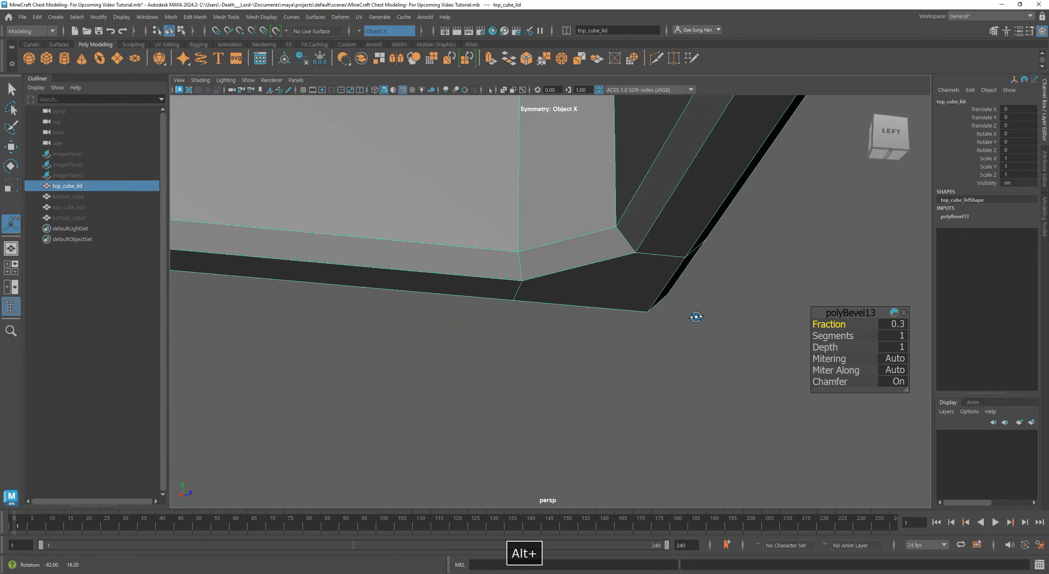
pyautogui.moveTo(696, 317); pyautogui.dragTo(437, 265)
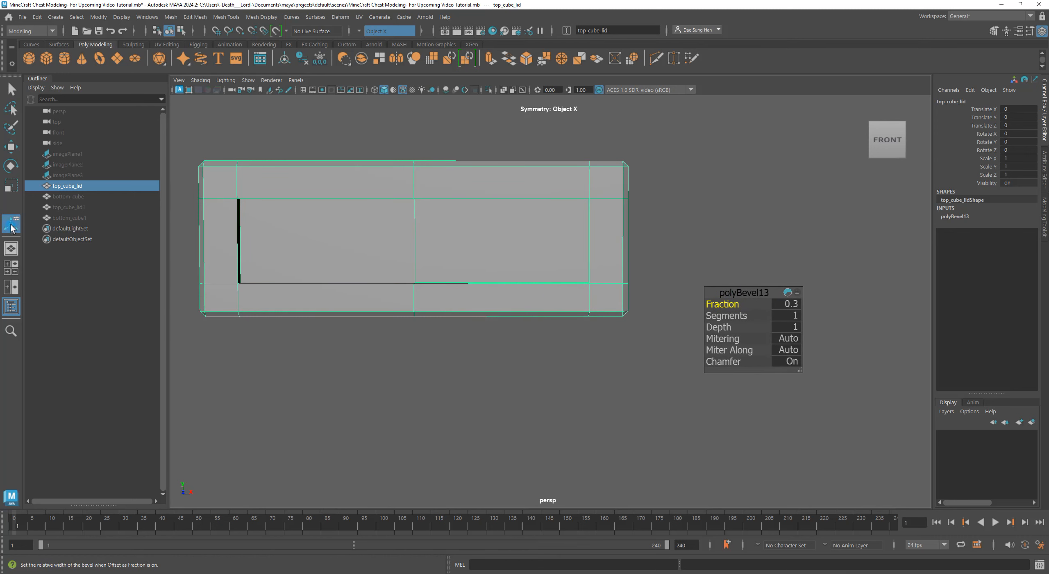
pyautogui.moveTo(11, 223)
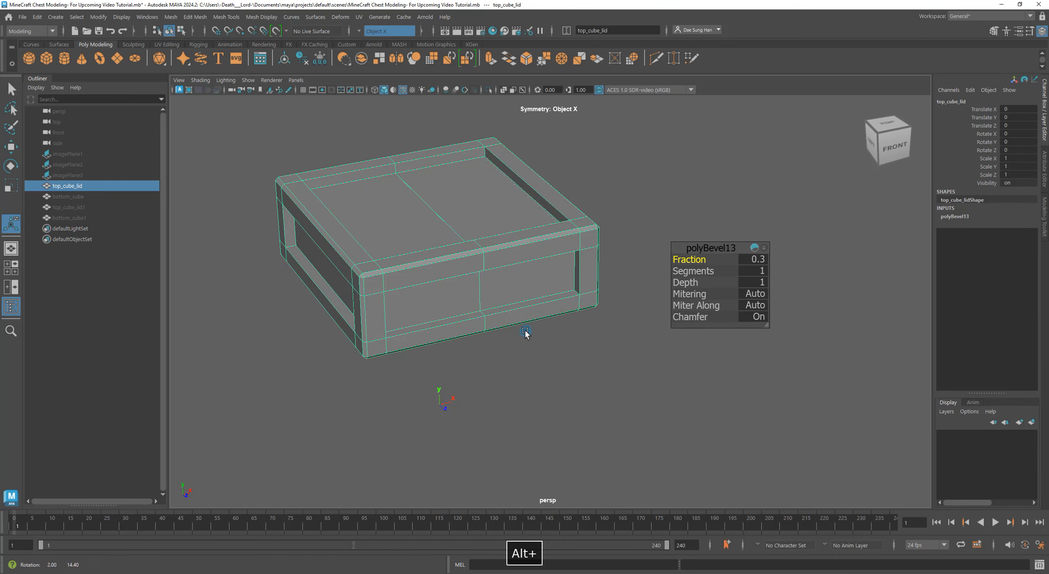
pyautogui.moveTo(526, 334); pyautogui.dragTo(487, 243)
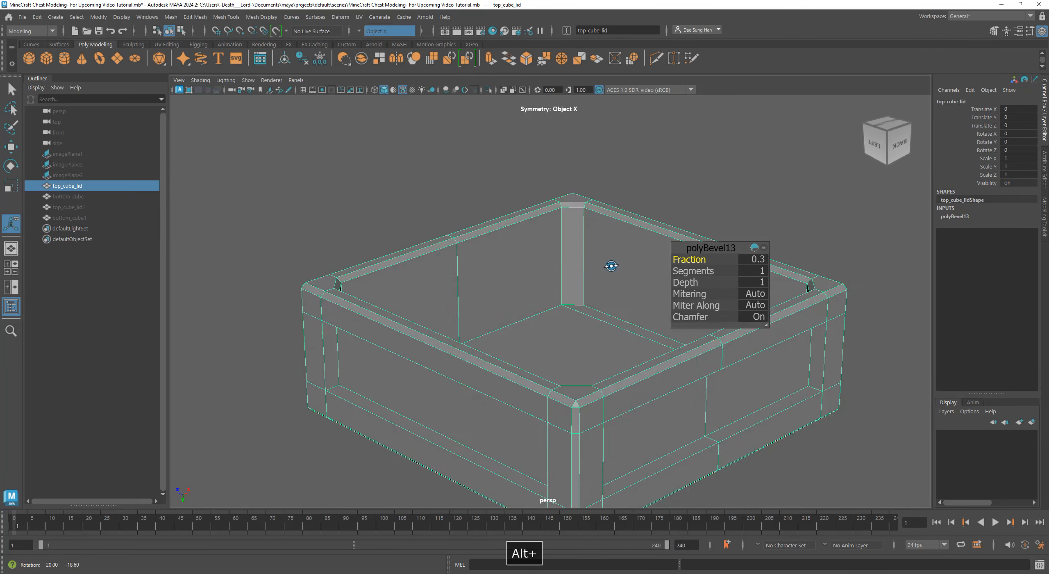
# Step: Select the edge loop around the lid's inner floor and verify it around the interior
pyautogui.moveTo(611, 266); pyautogui.dragTo(395, 278)
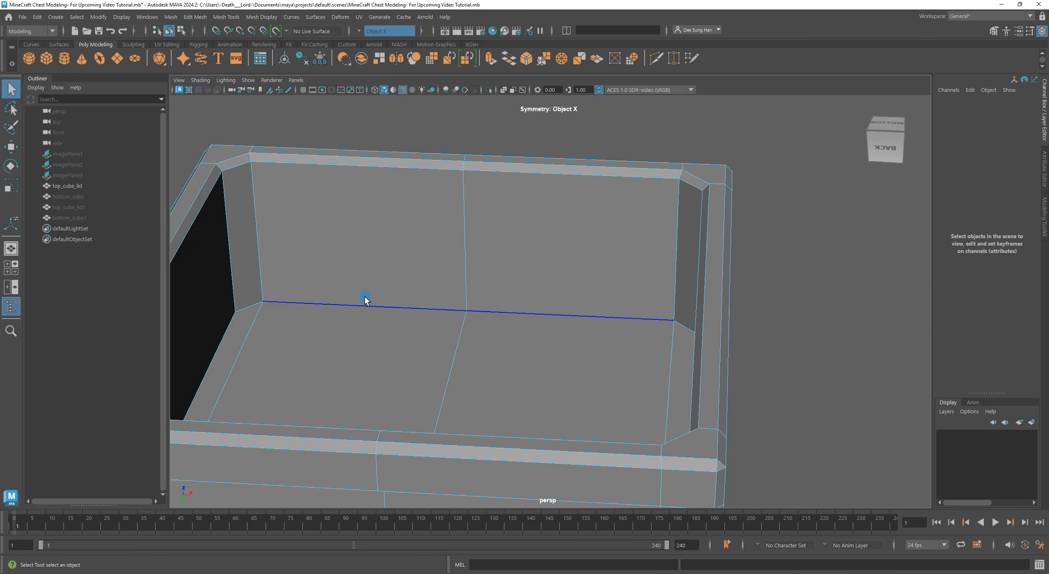
pyautogui.click(645, 410)
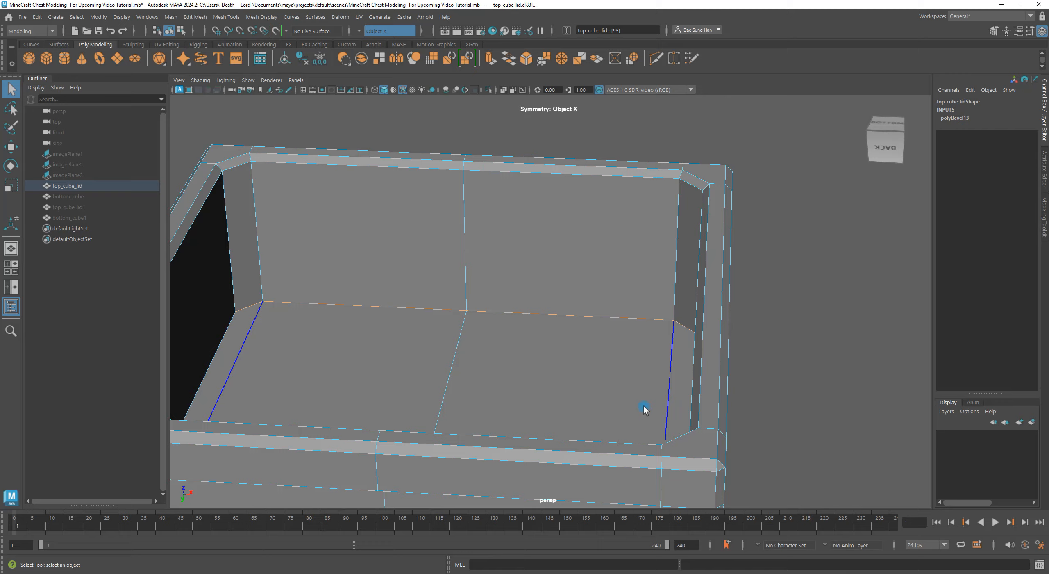
pyautogui.moveTo(644, 410); pyautogui.dragTo(579, 368)
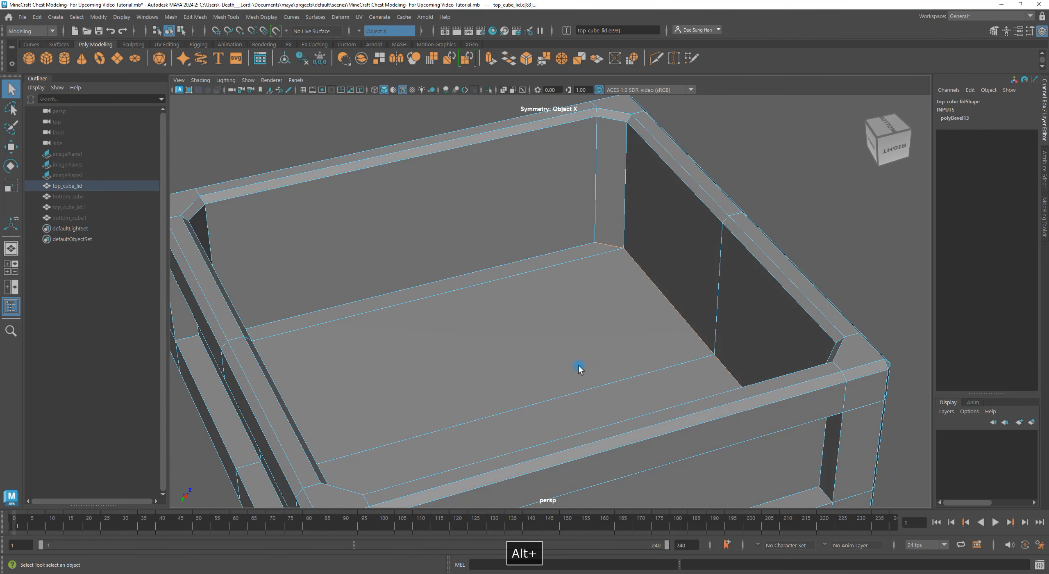
pyautogui.moveTo(579, 368); pyautogui.dragTo(445, 250)
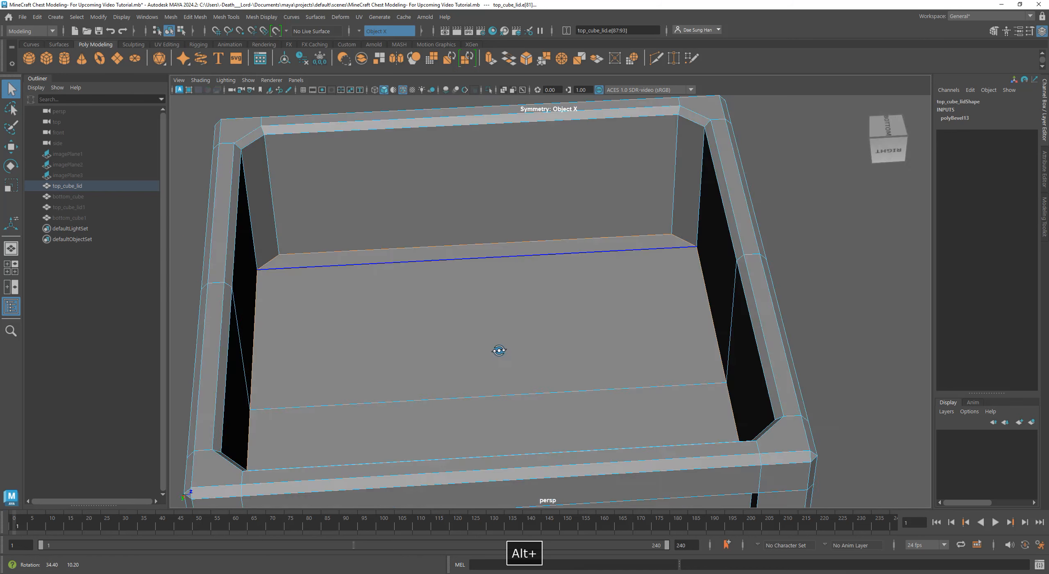
pyautogui.moveTo(498, 351); pyautogui.dragTo(567, 341)
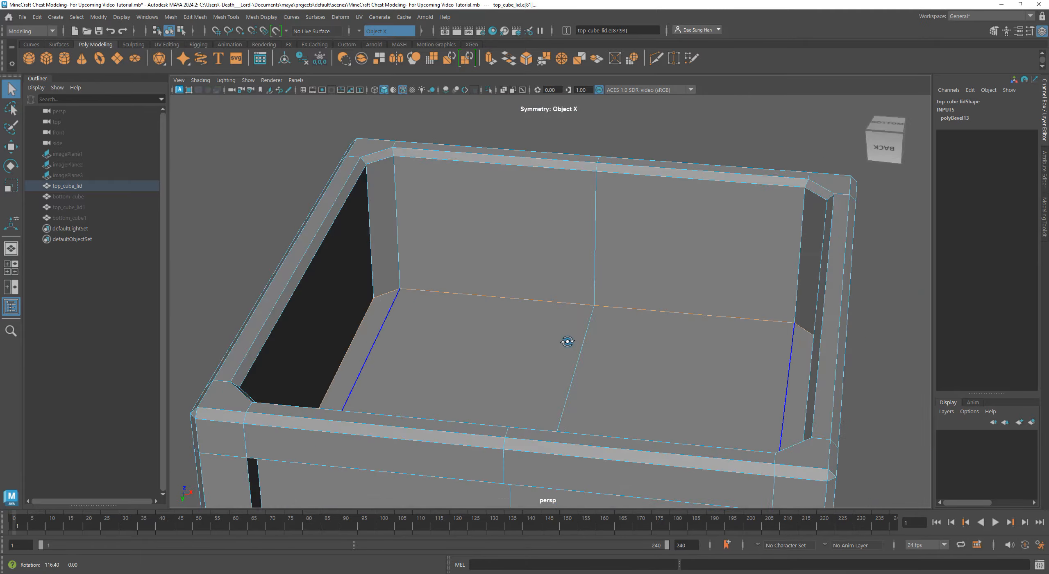
pyautogui.moveTo(567, 341); pyautogui.dragTo(713, 293)
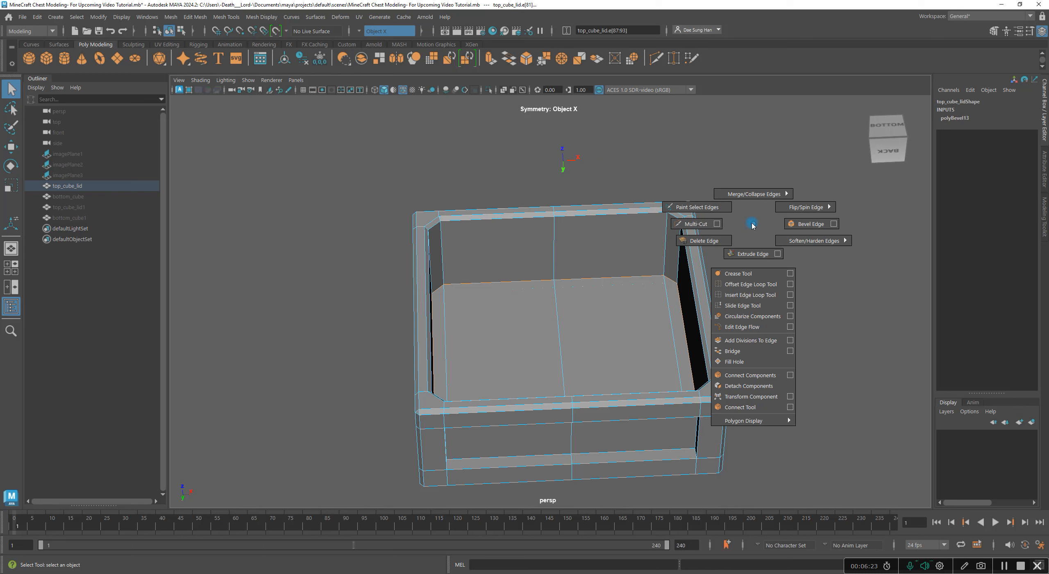
# Step: Bevel the inner floor edges with a one-segment 0.35 chamfer and inspect the lid
pyautogui.click(808, 223)
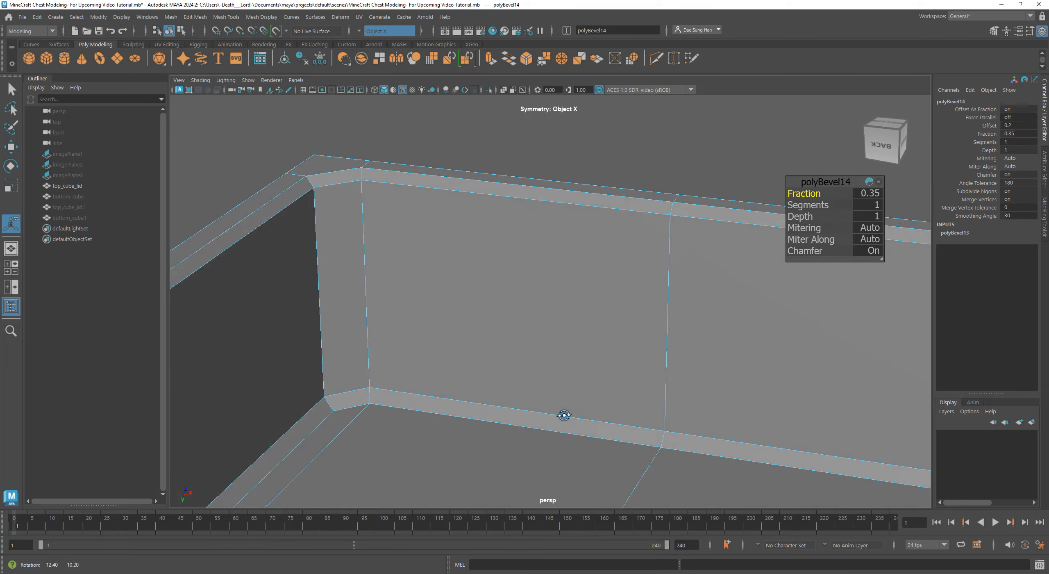
pyautogui.moveTo(564, 414); pyautogui.dragTo(603, 415)
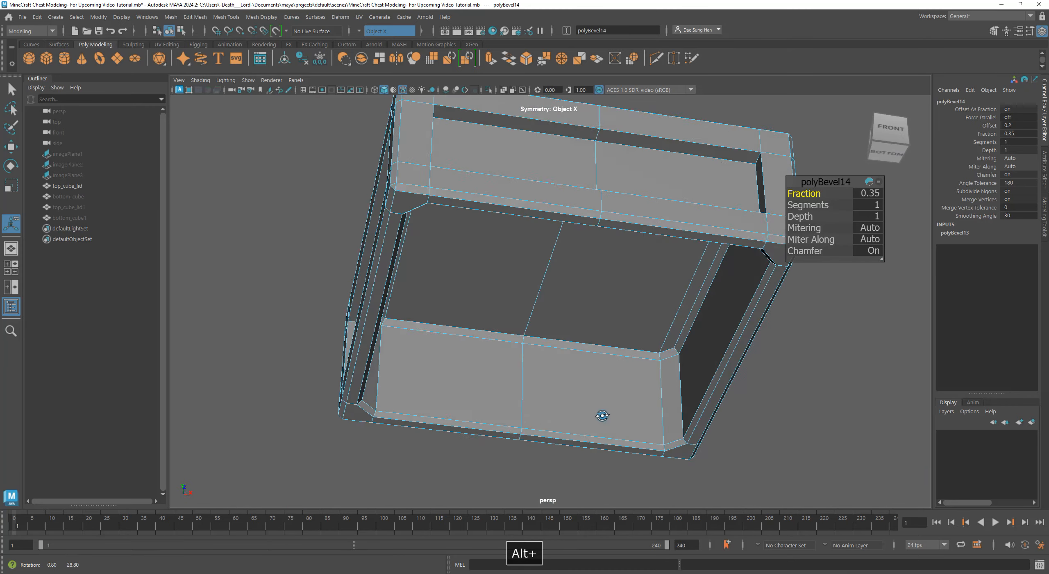
pyautogui.moveTo(603, 415); pyautogui.dragTo(592, 295)
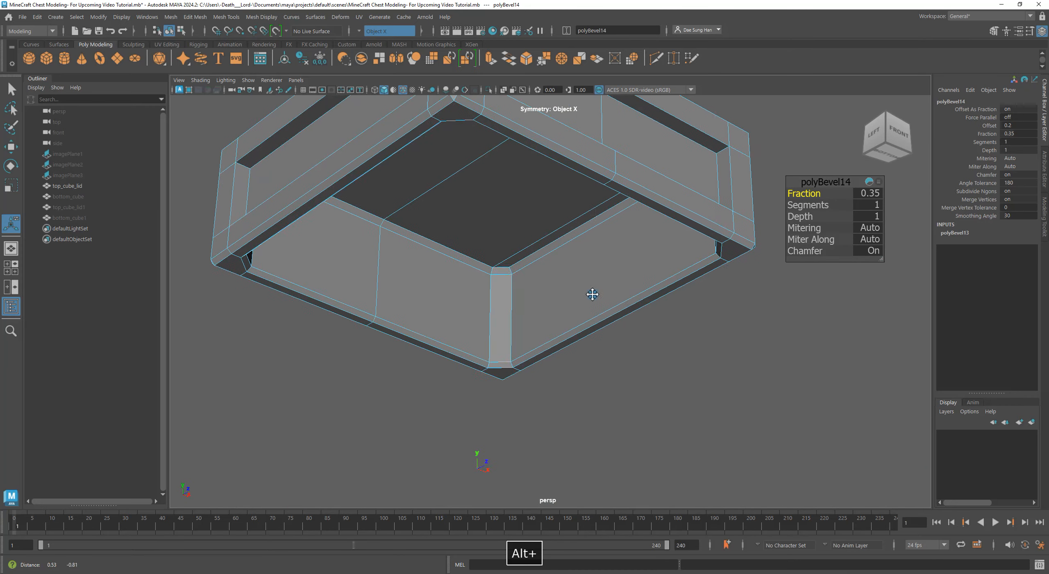
pyautogui.moveTo(592, 294); pyautogui.dragTo(497, 314)
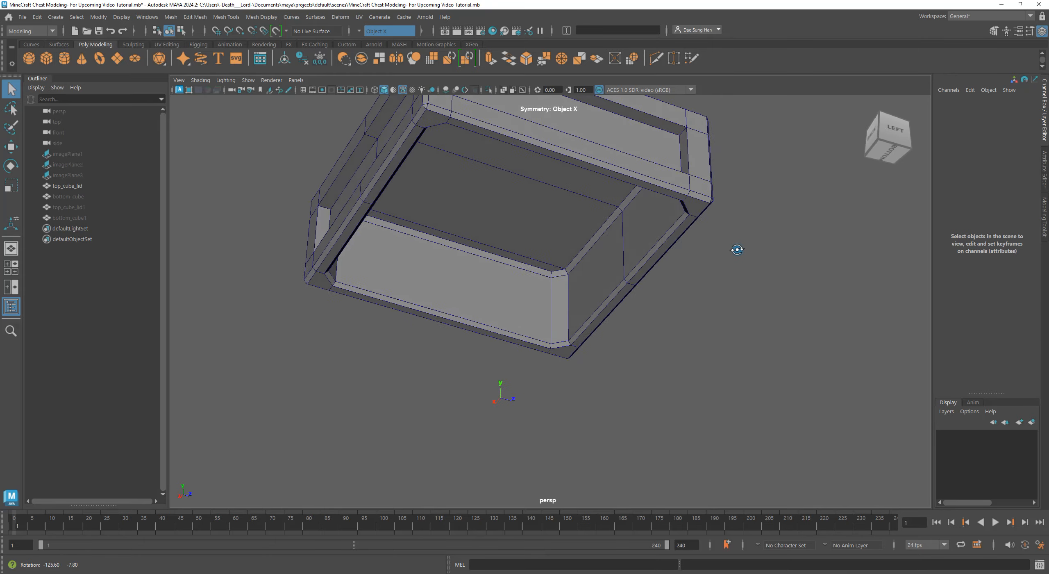
pyautogui.moveTo(736, 250); pyautogui.dragTo(601, 319)
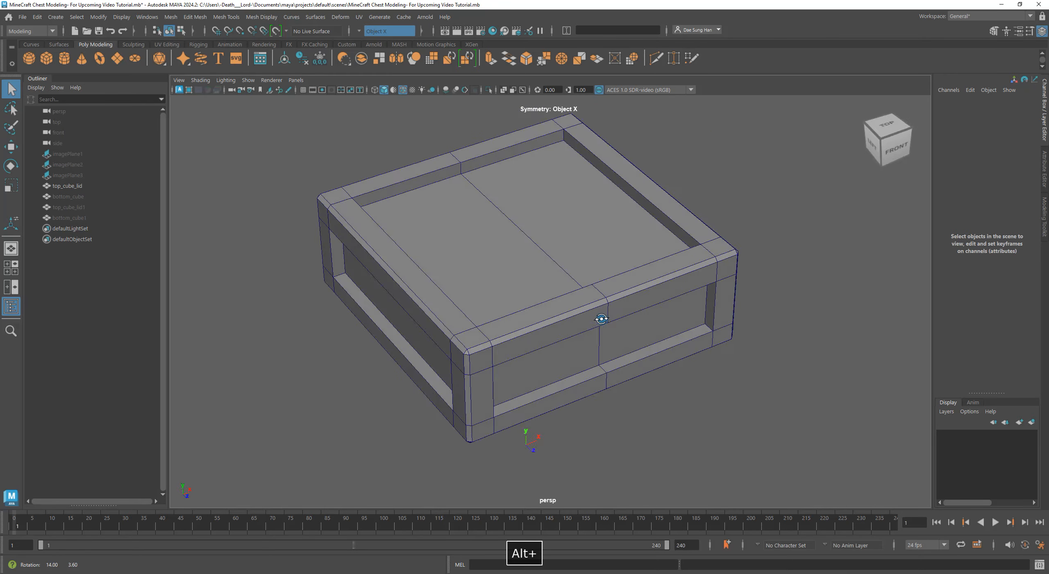
# Step: Close in on the lid's inner top rim and switch to edge selection
pyautogui.moveTo(602, 319); pyautogui.dragTo(617, 300)
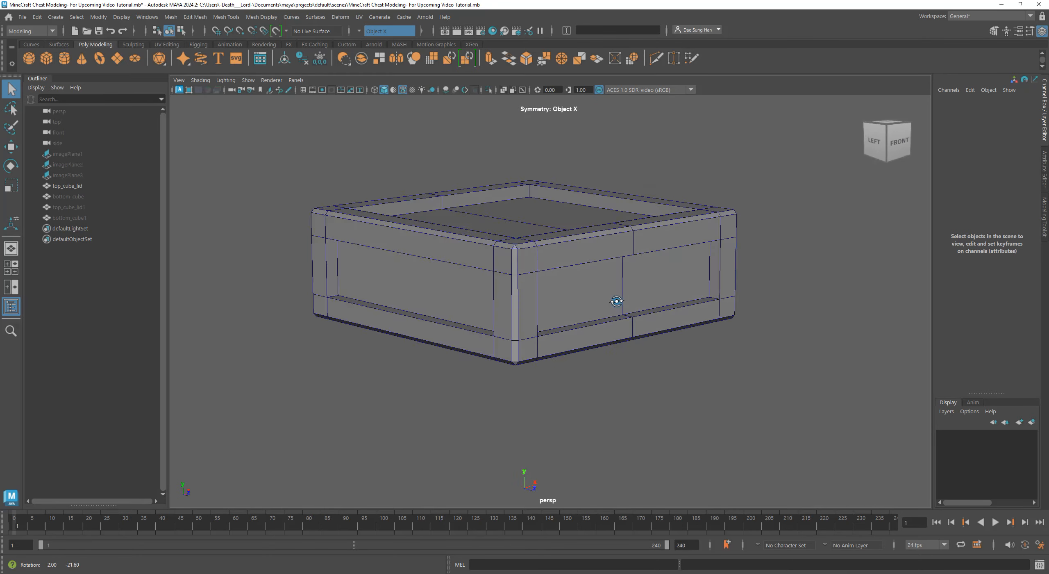
pyautogui.moveTo(618, 302); pyautogui.dragTo(660, 306)
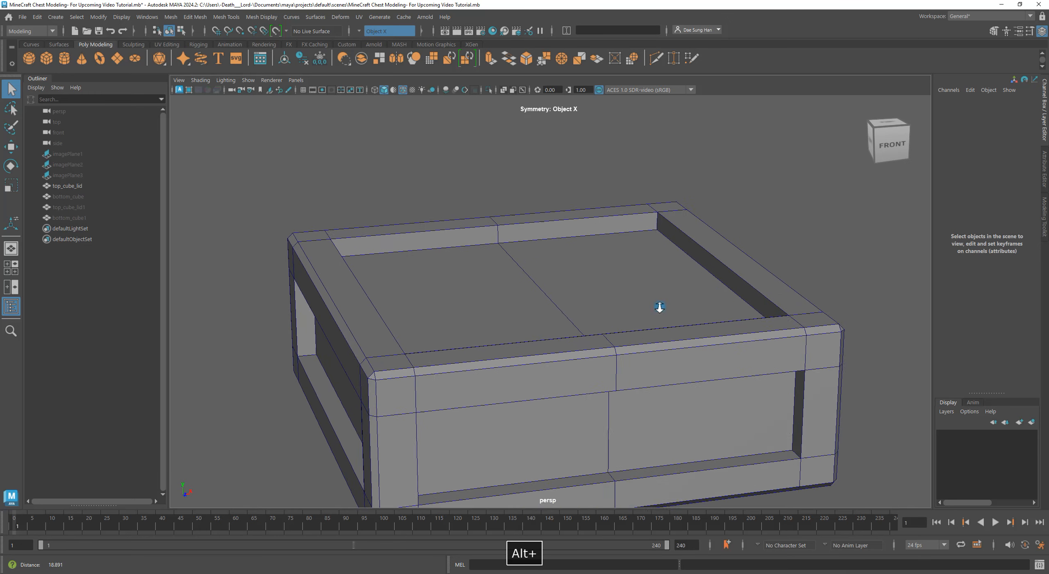
pyautogui.rightClick(659, 307)
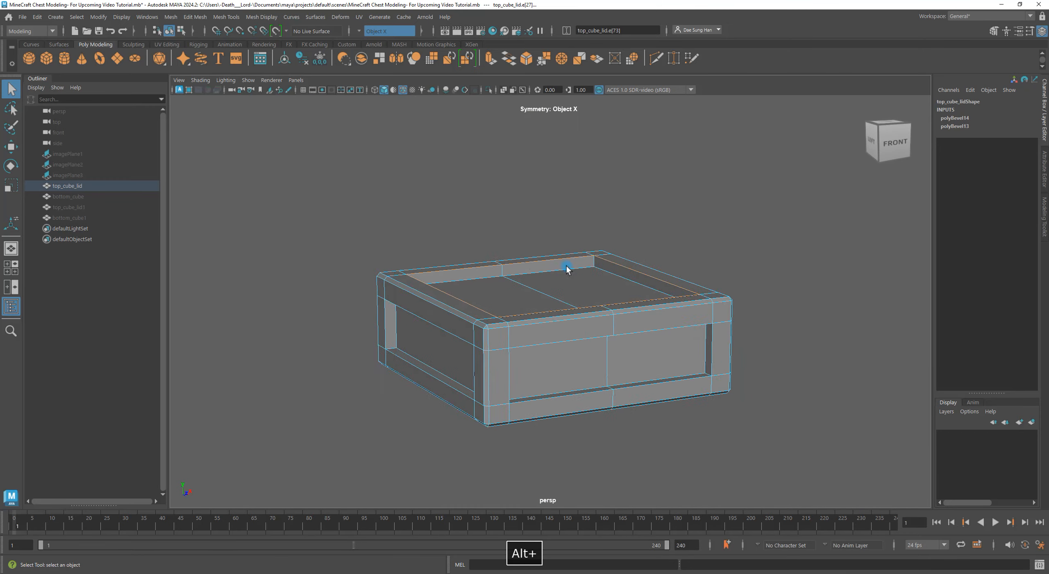
# Step: Bevel the selected inner top rim edges of the lid with Fraction 0.25
pyautogui.moveTo(565, 270); pyautogui.dragTo(605, 194)
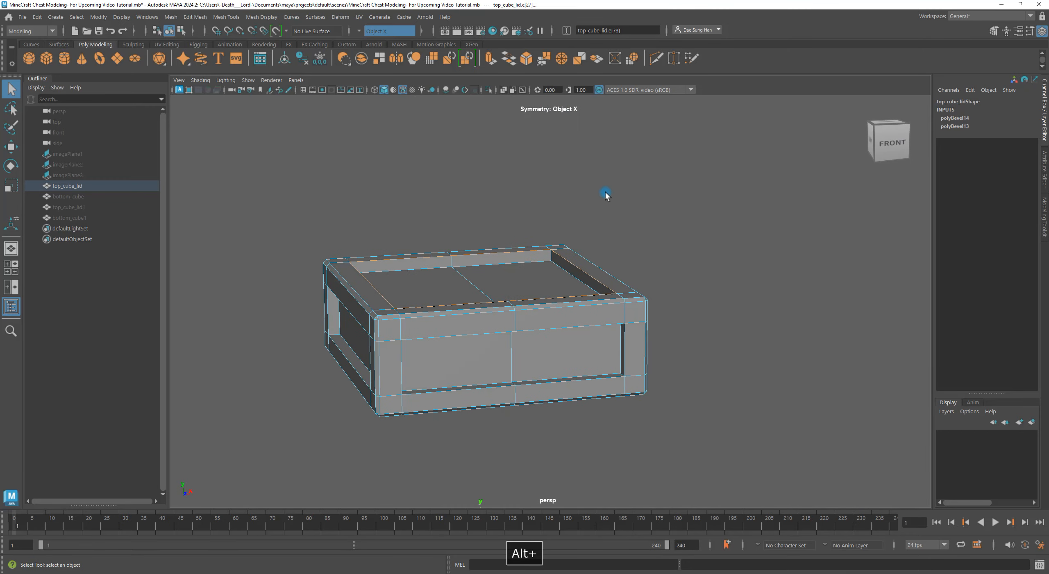
pyautogui.rightClick(606, 194)
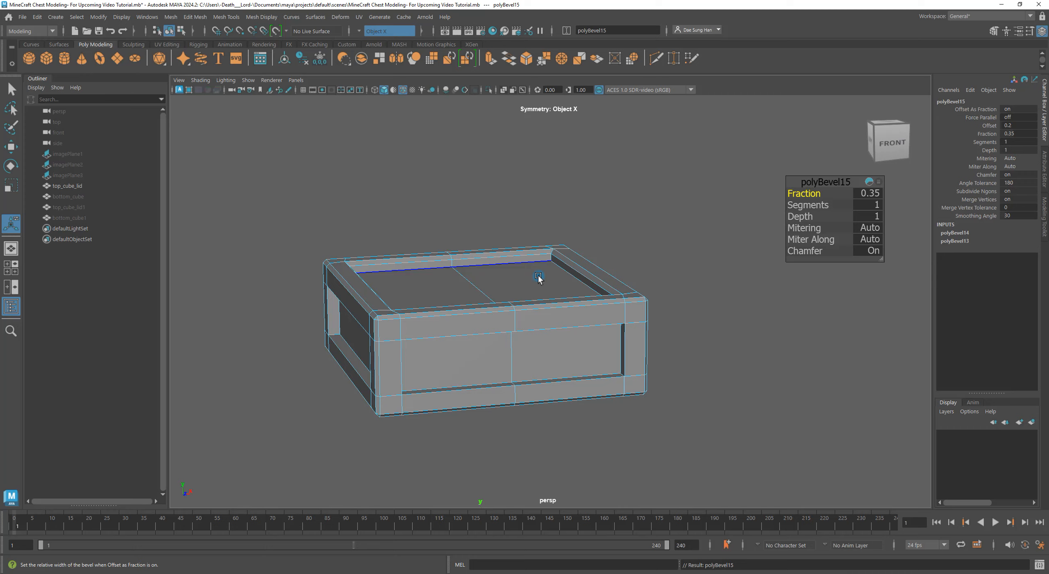
pyautogui.moveTo(539, 278); pyautogui.dragTo(667, 303)
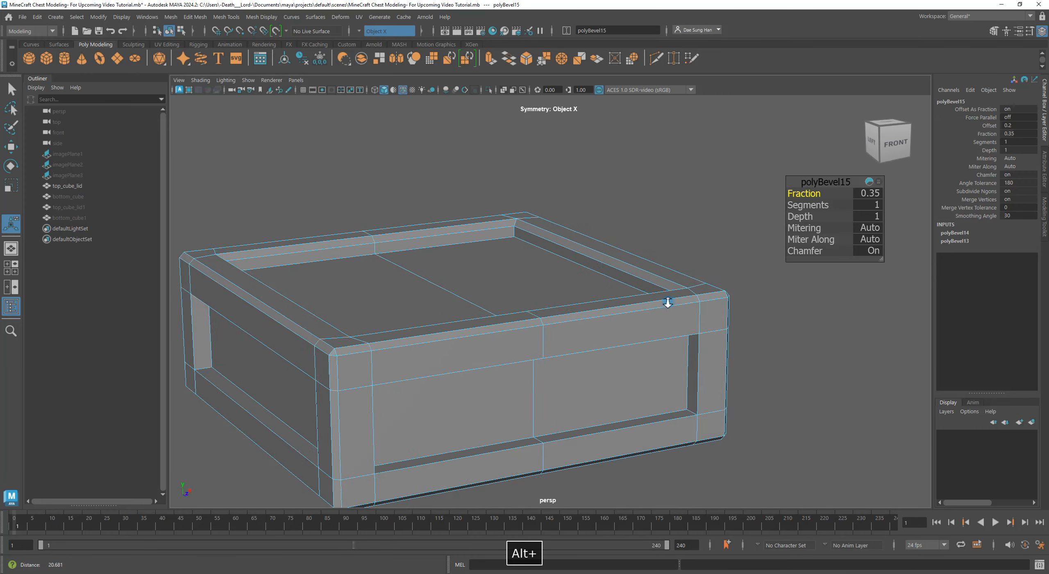
pyautogui.moveTo(667, 302); pyautogui.dragTo(656, 304)
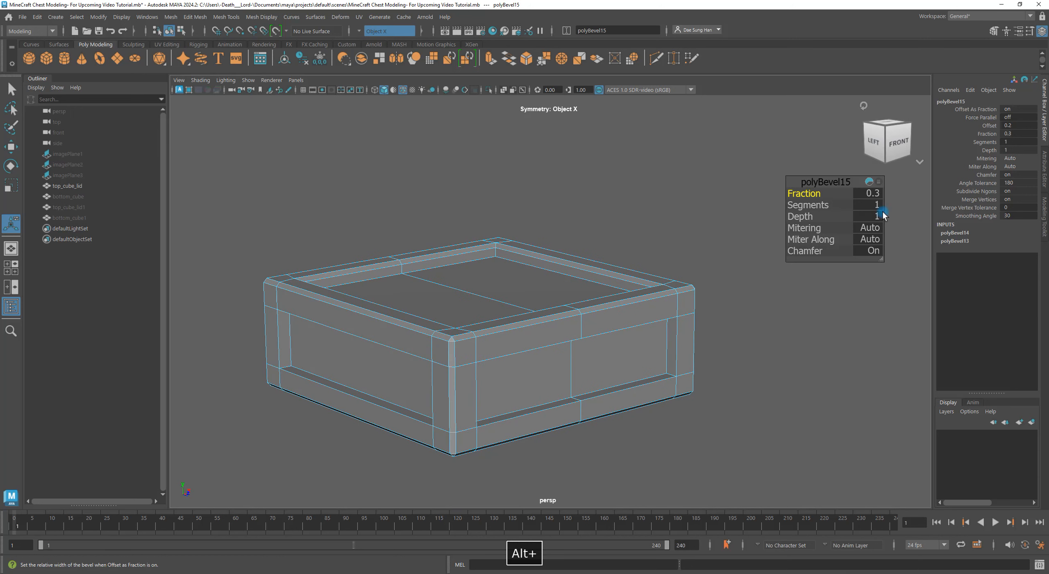
pyautogui.write('.25')
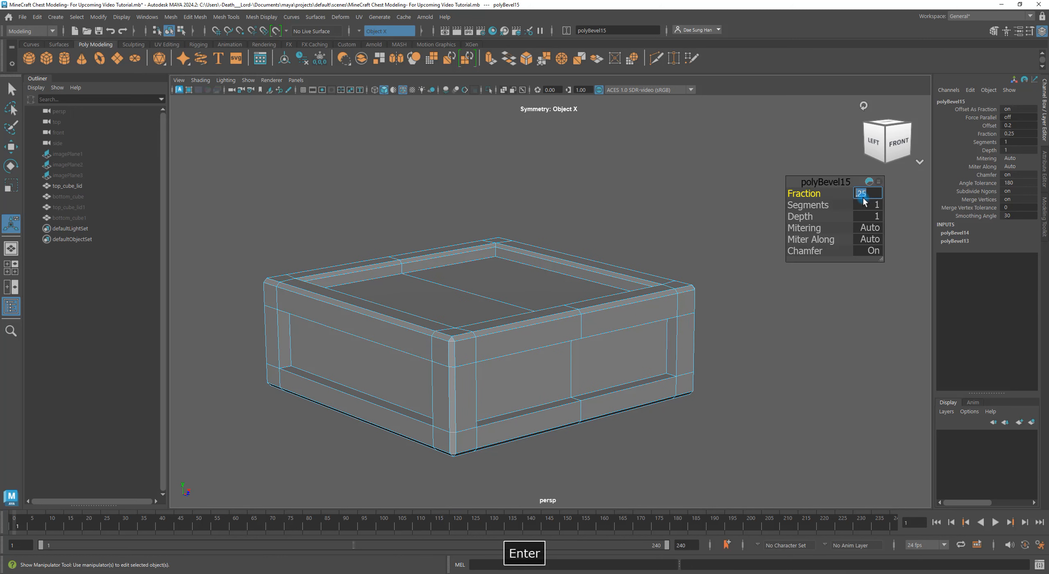
pyautogui.write('2')
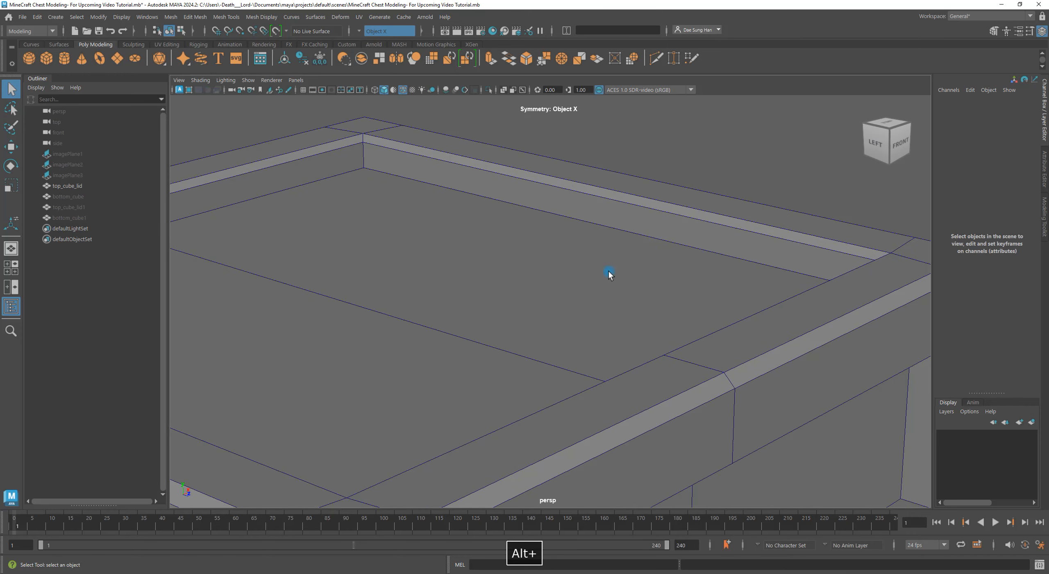
# Step: Orbit under and around the lid to reach the edges framing its recessed side panels
pyautogui.moveTo(609, 274); pyautogui.dragTo(614, 220)
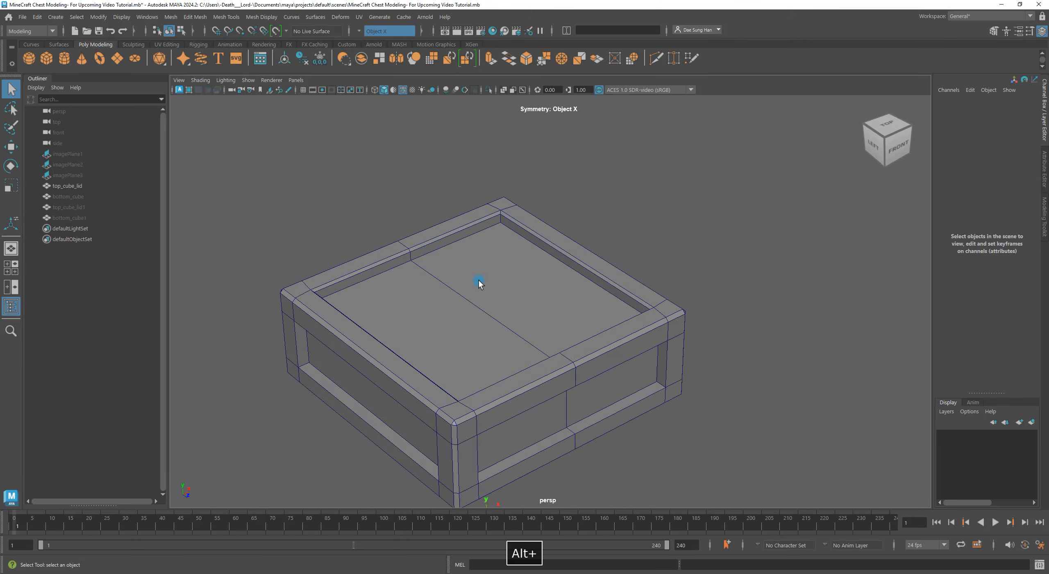
pyautogui.moveTo(559, 256)
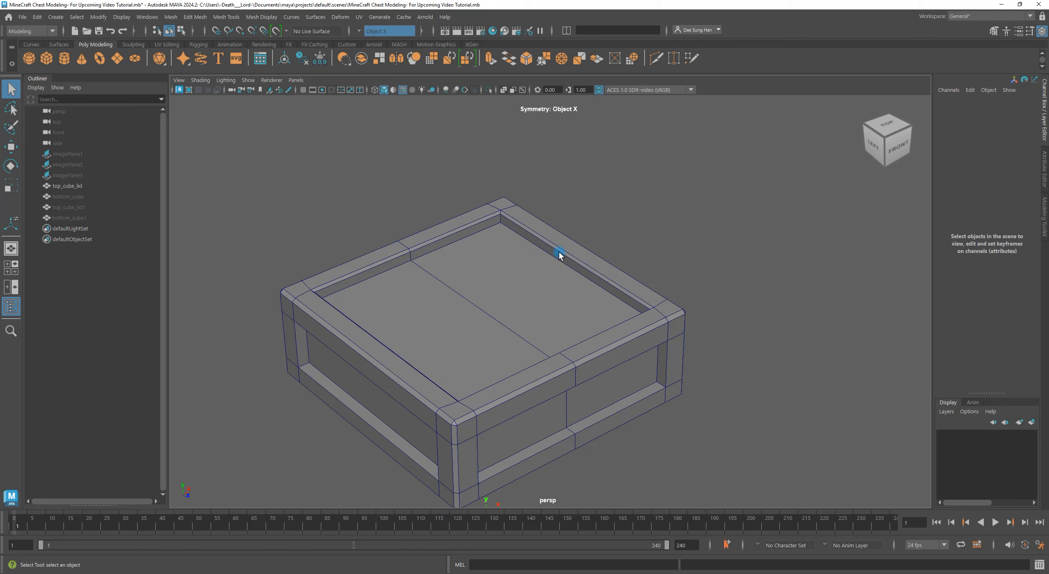
pyautogui.moveTo(559, 255); pyautogui.dragTo(487, 333)
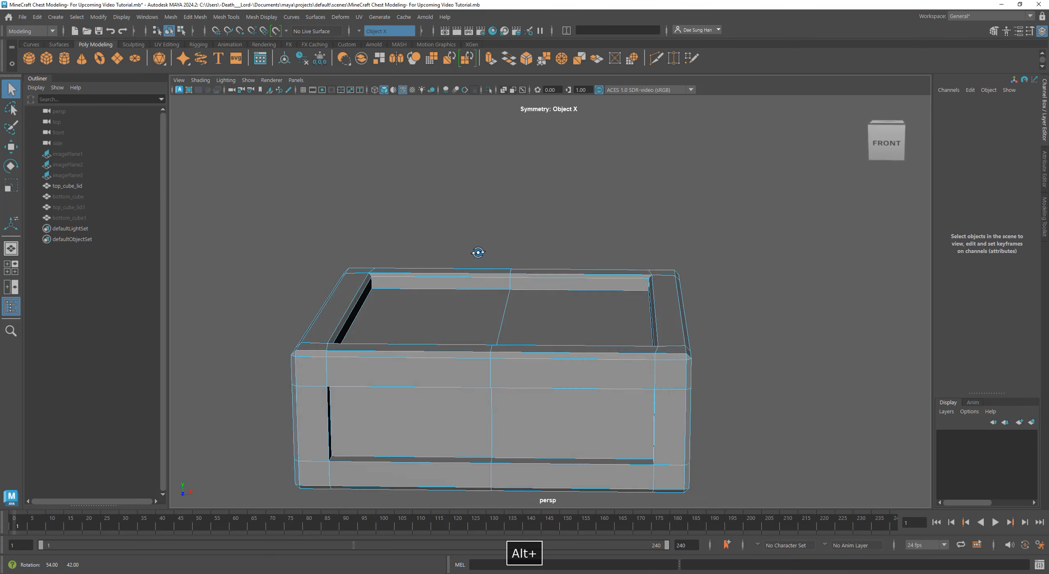
pyautogui.moveTo(479, 252); pyautogui.dragTo(569, 198)
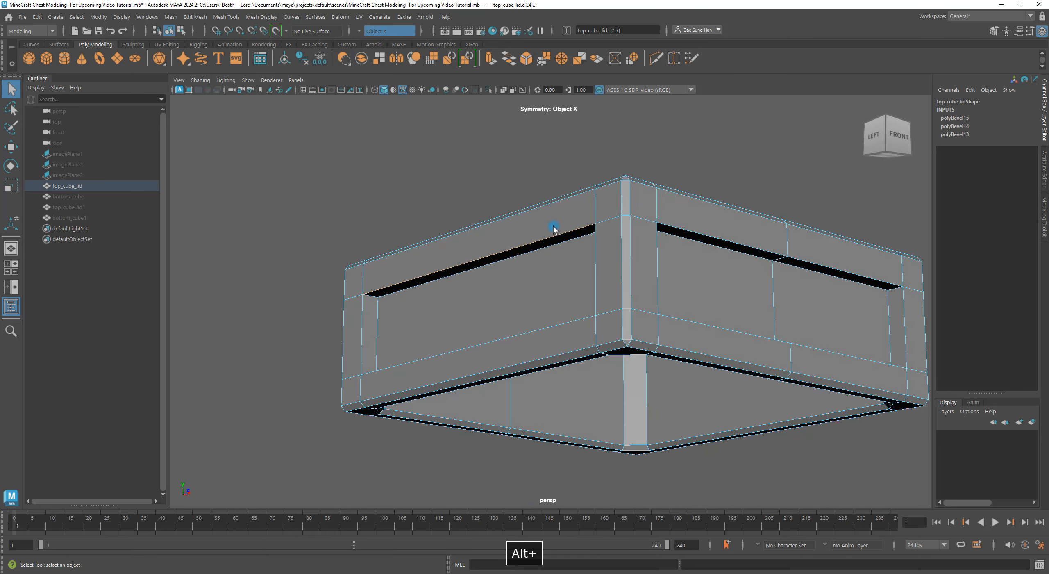
pyautogui.moveTo(555, 227); pyautogui.dragTo(586, 201)
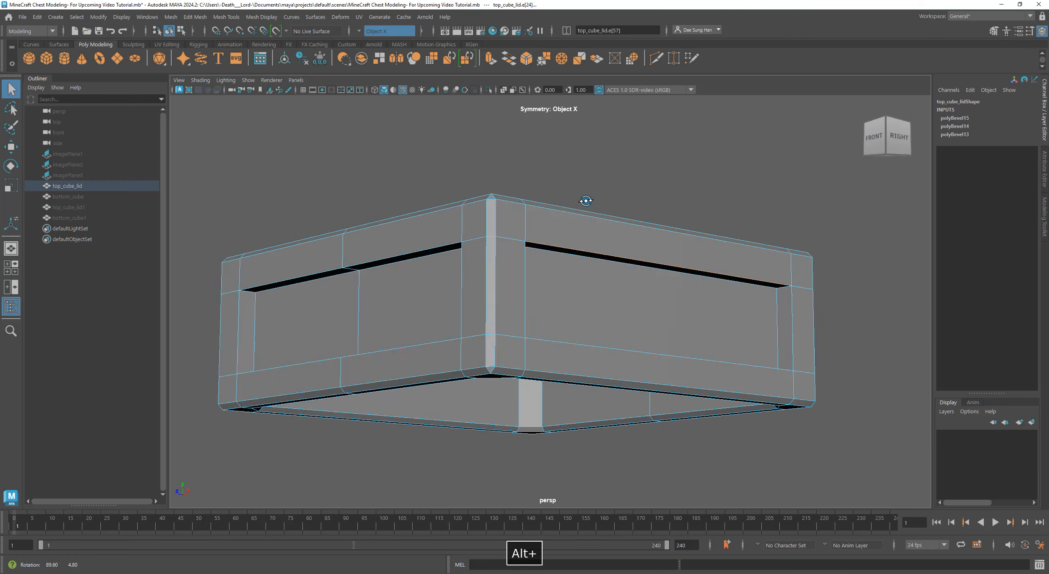
pyautogui.moveTo(586, 201); pyautogui.dragTo(399, 306)
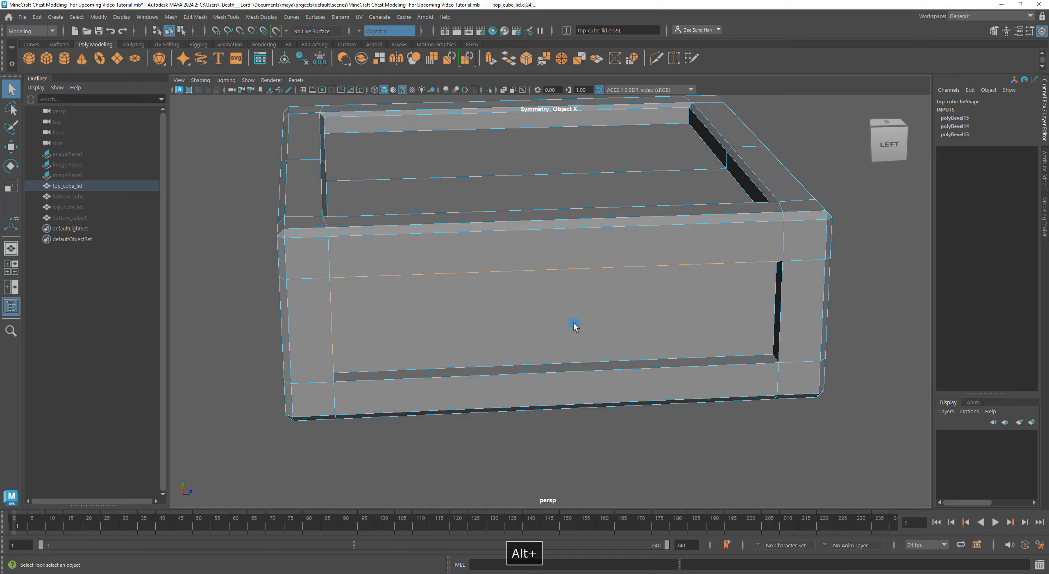
pyautogui.moveTo(574, 326); pyautogui.dragTo(789, 284)
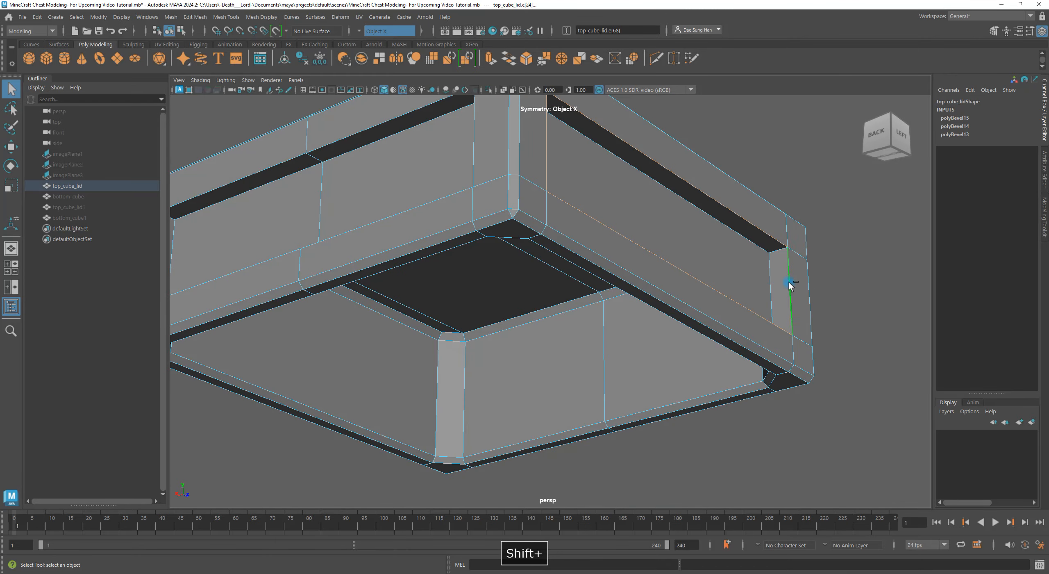
pyautogui.moveTo(789, 283); pyautogui.dragTo(754, 335)
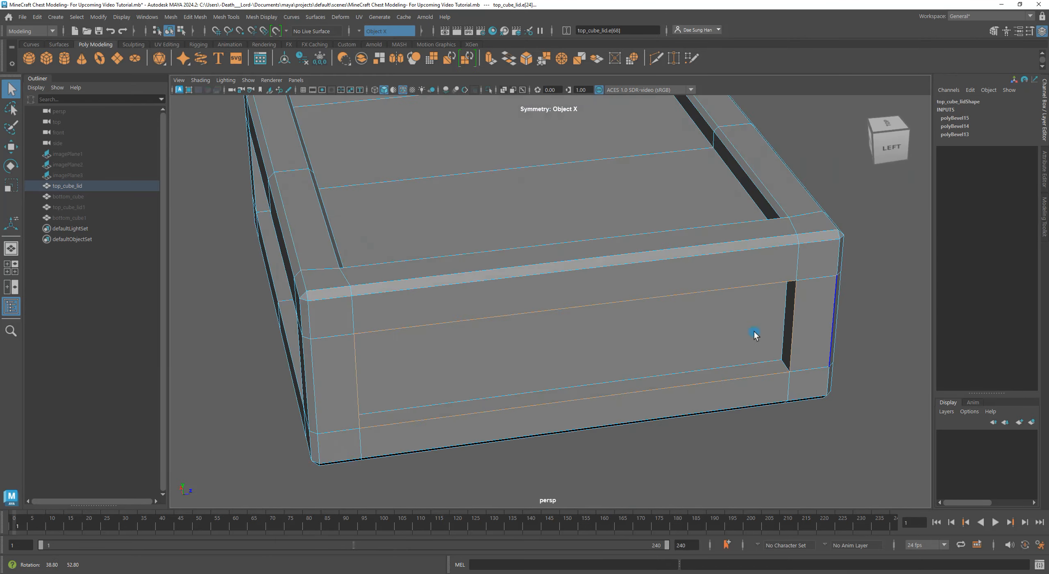
pyautogui.moveTo(755, 335); pyautogui.dragTo(628, 332)
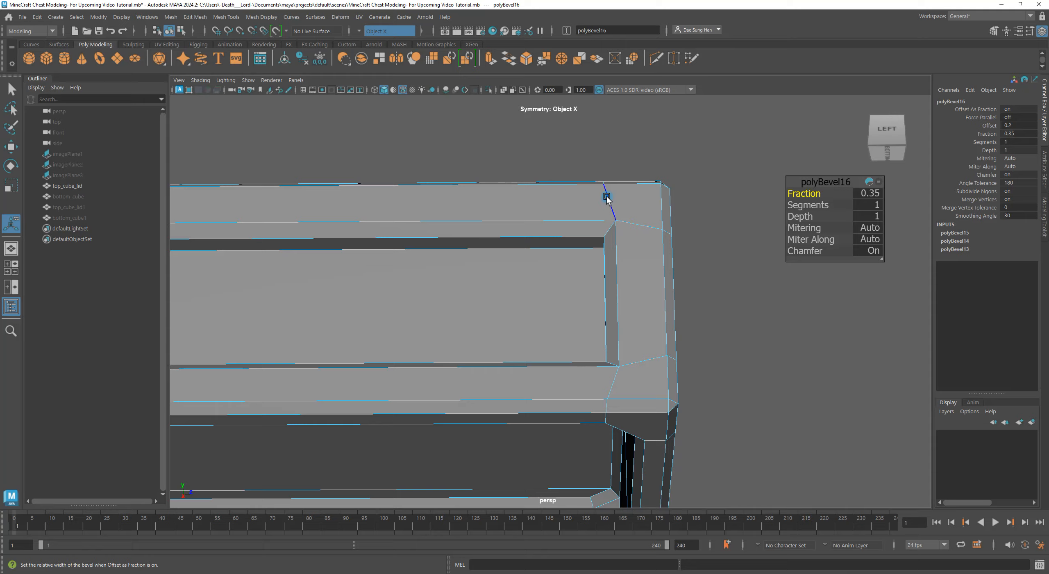
# Step: Inspect the 0.2-fraction bevel on the lid's panel edges from all sides, then deselect
pyautogui.moveTo(606, 201); pyautogui.dragTo(659, 251)
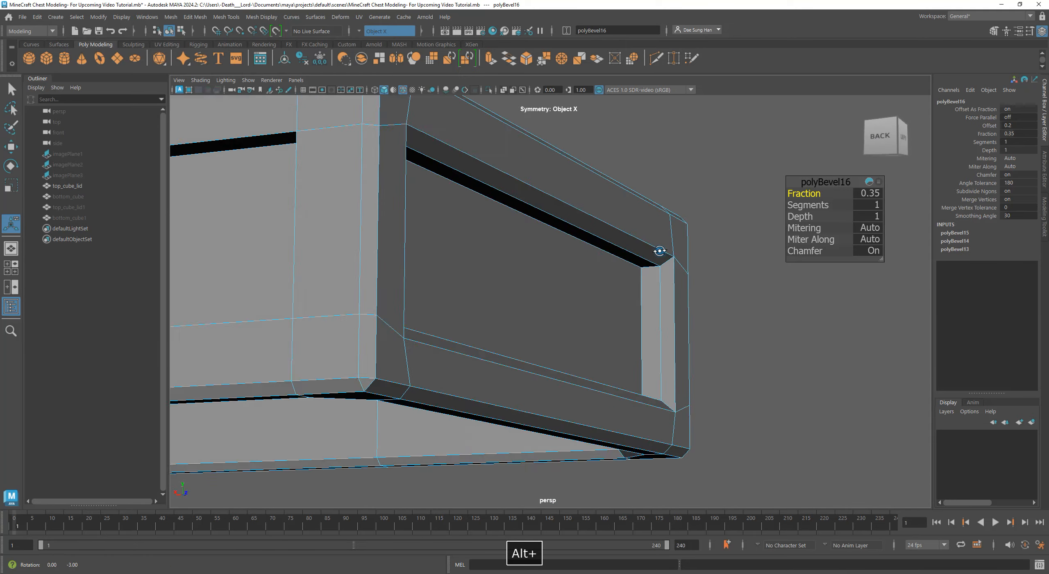
pyautogui.moveTo(660, 251); pyautogui.dragTo(661, 269)
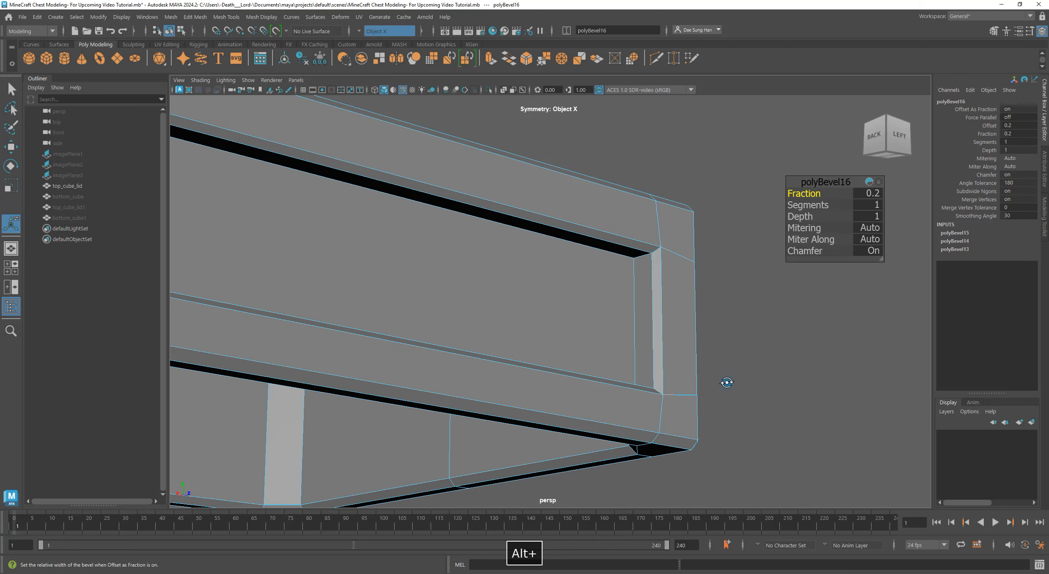
pyautogui.moveTo(728, 382); pyautogui.dragTo(462, 364)
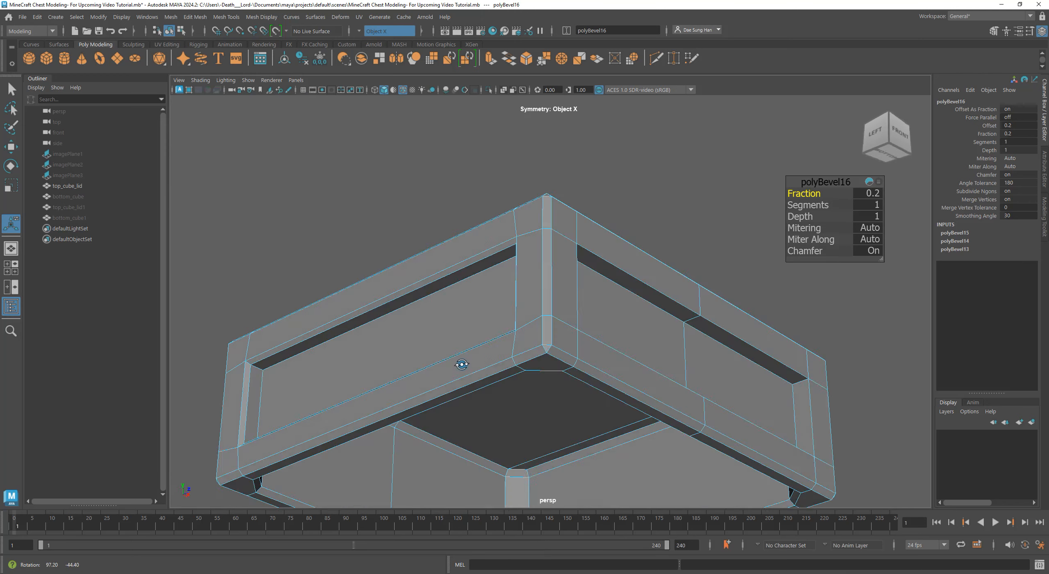
pyautogui.moveTo(461, 365); pyautogui.dragTo(492, 294)
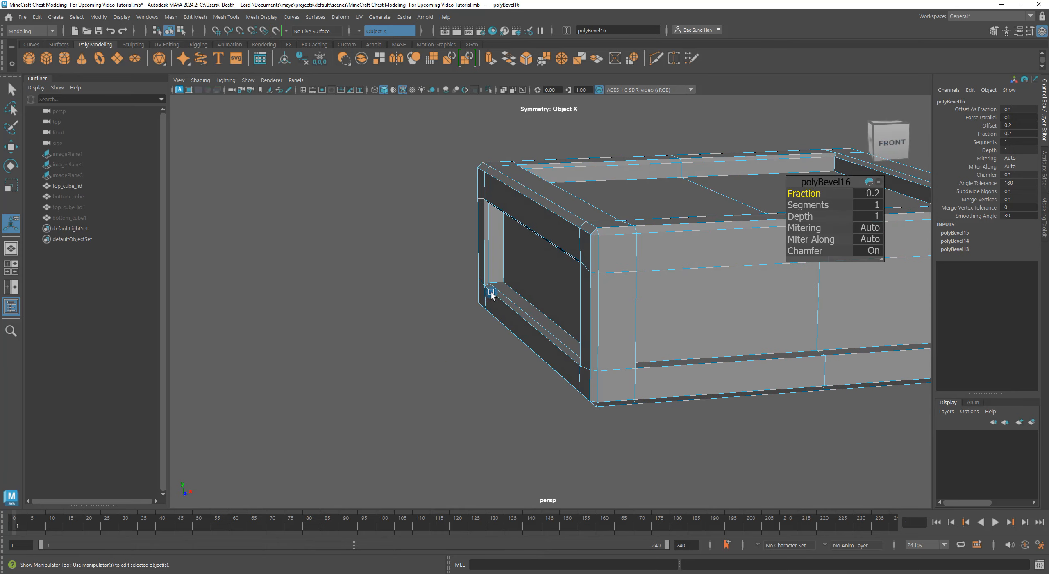
pyautogui.moveTo(490, 295); pyautogui.dragTo(583, 299)
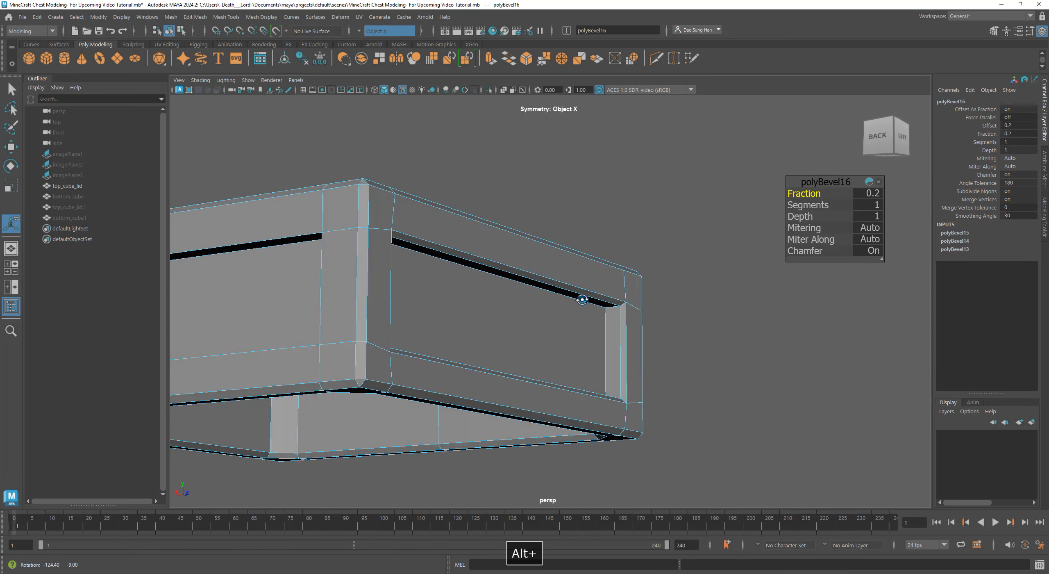
pyautogui.moveTo(582, 299); pyautogui.dragTo(536, 354)
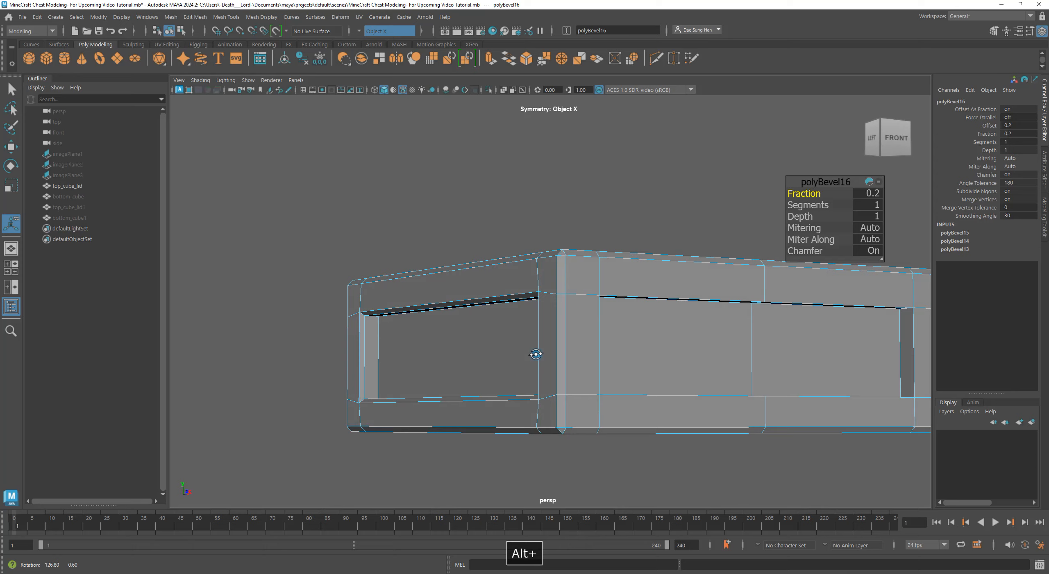
pyautogui.moveTo(536, 354); pyautogui.dragTo(690, 264)
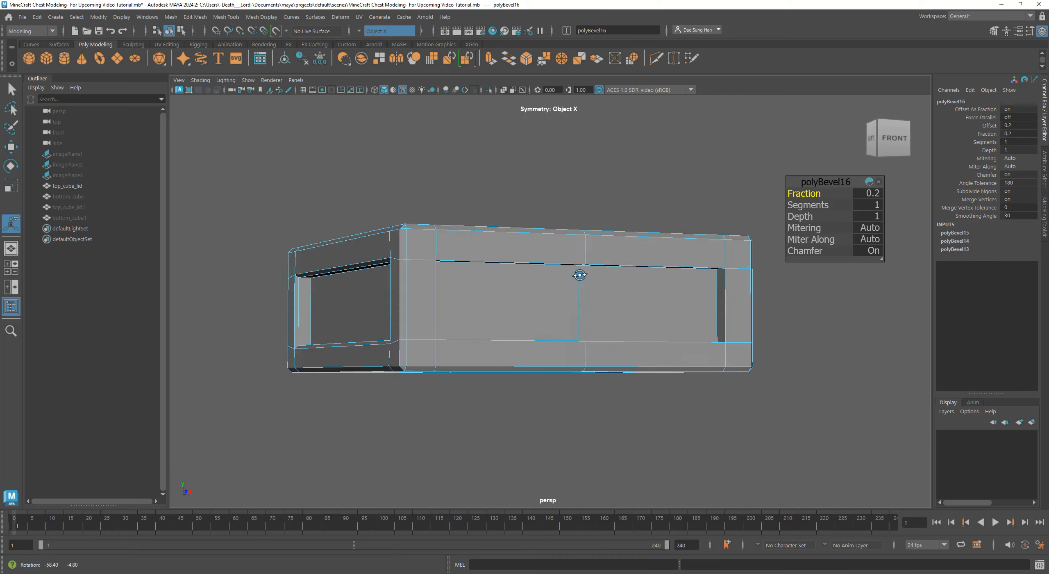
pyautogui.moveTo(580, 274); pyautogui.dragTo(556, 235)
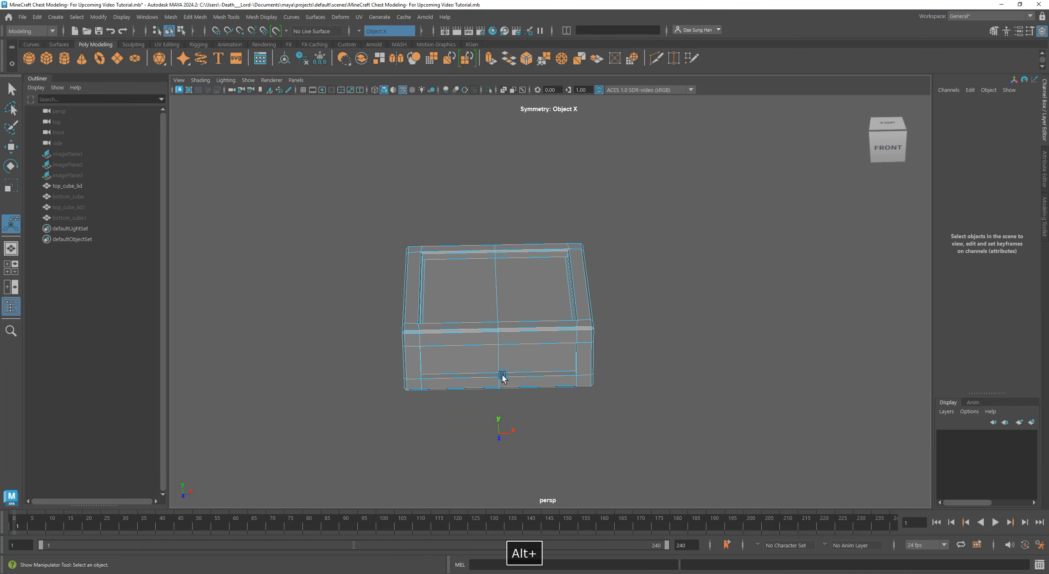
# Step: Set Symmetry to Object Z and select the inner bottom edge loop of top_cube_lid
pyautogui.moveTo(504, 378); pyautogui.dragTo(548, 350)
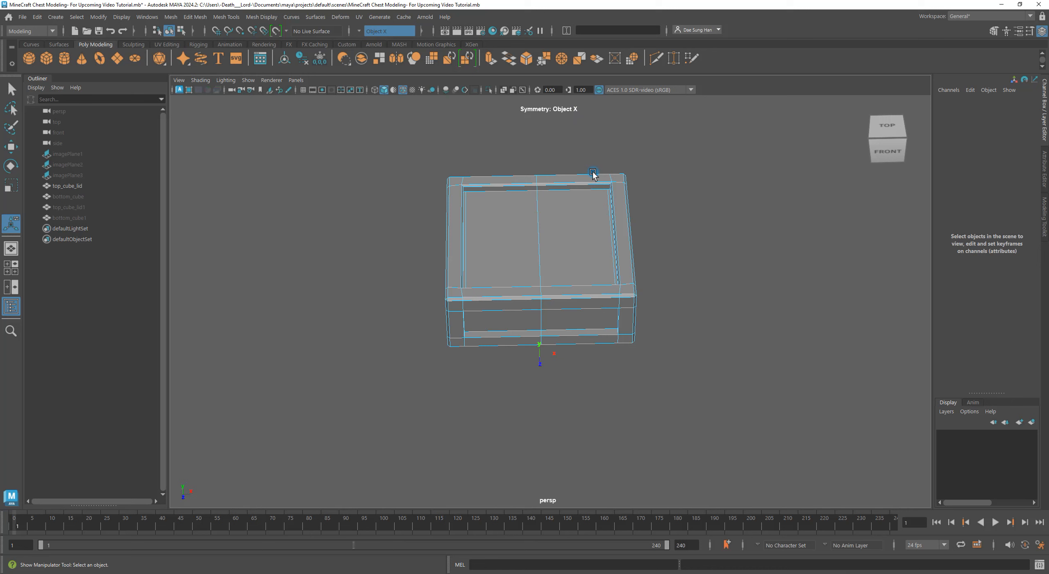
pyautogui.moveTo(544, 359)
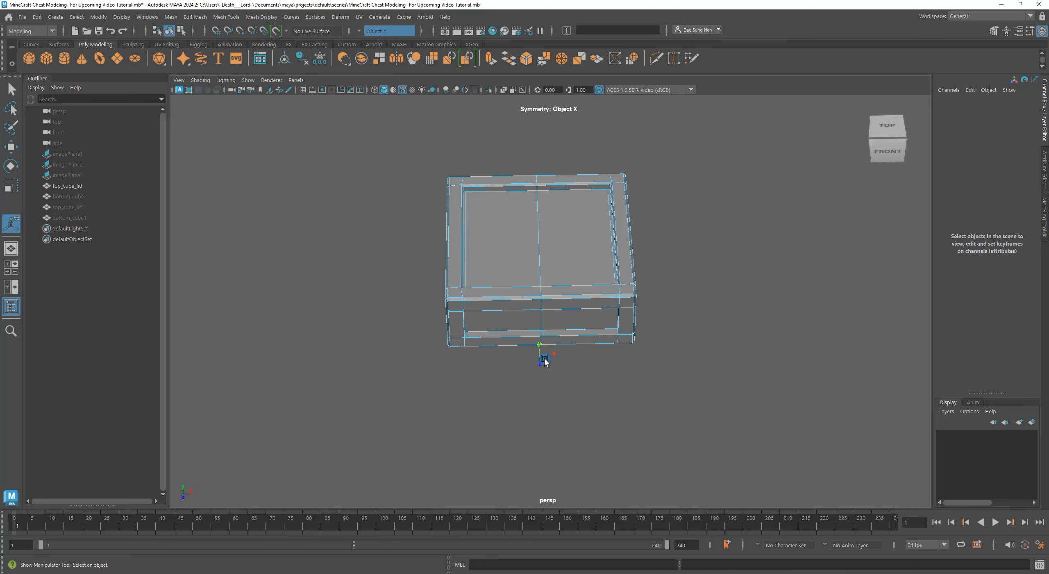
pyautogui.moveTo(546, 361); pyautogui.dragTo(701, 279)
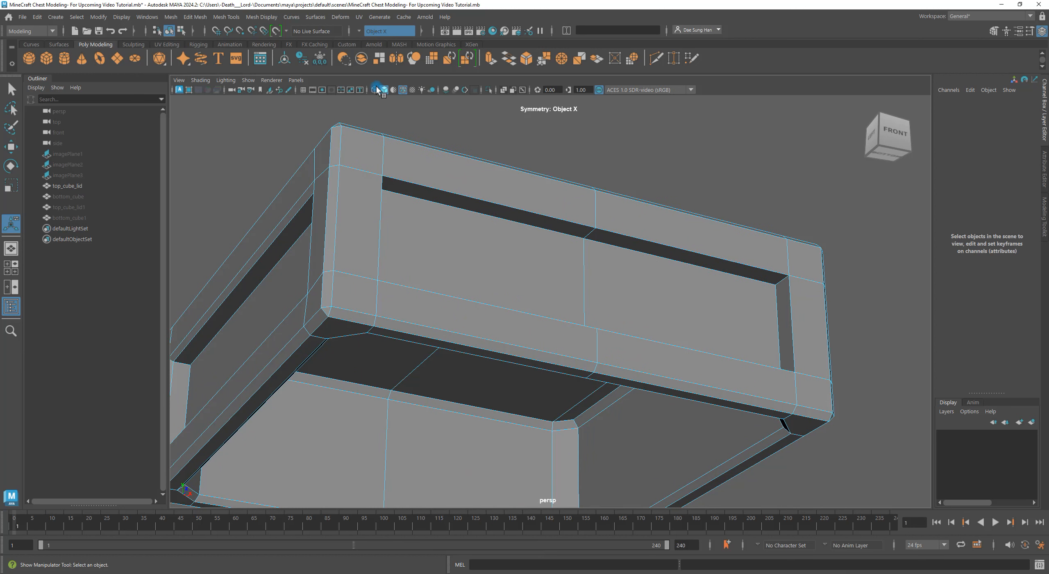
pyautogui.click(391, 32)
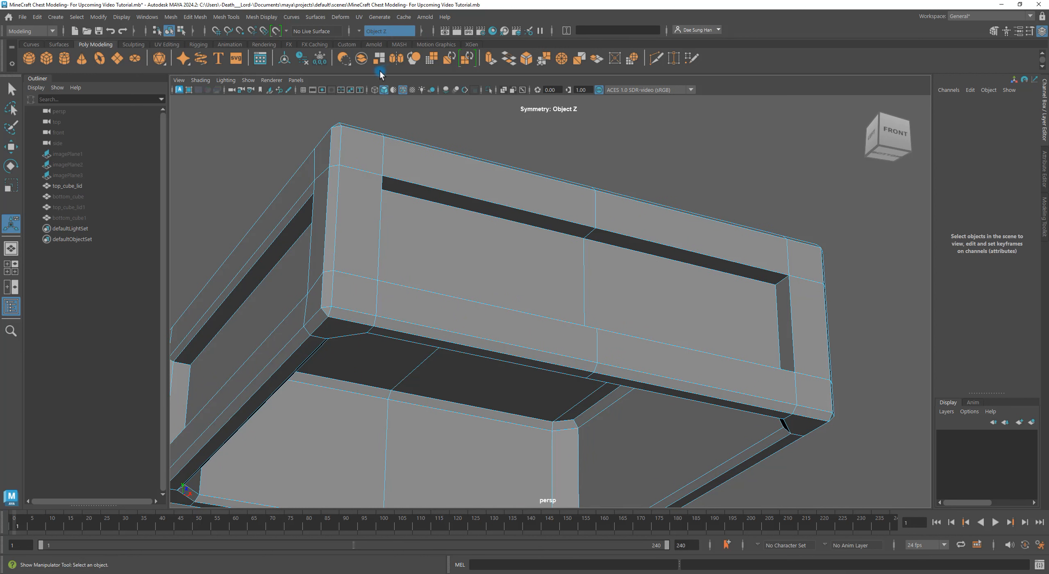
pyautogui.click(526, 214)
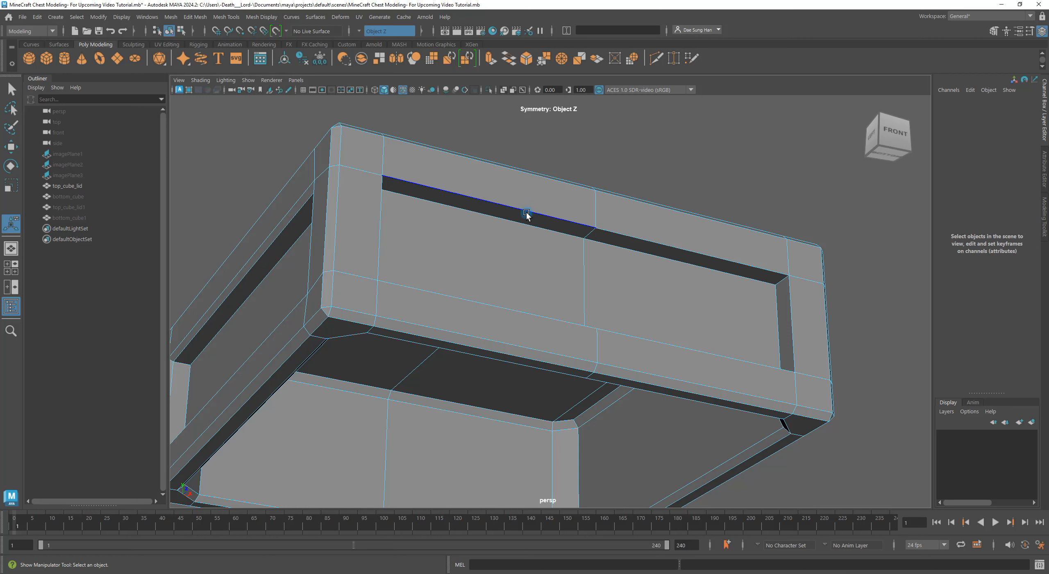
pyautogui.click(529, 211)
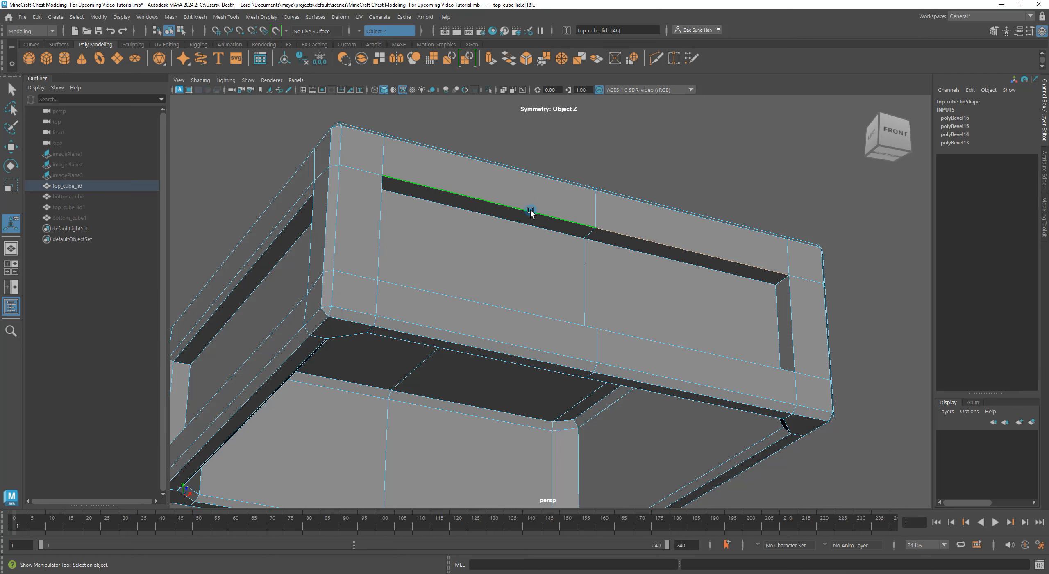
pyautogui.moveTo(531, 211); pyautogui.dragTo(422, 215)
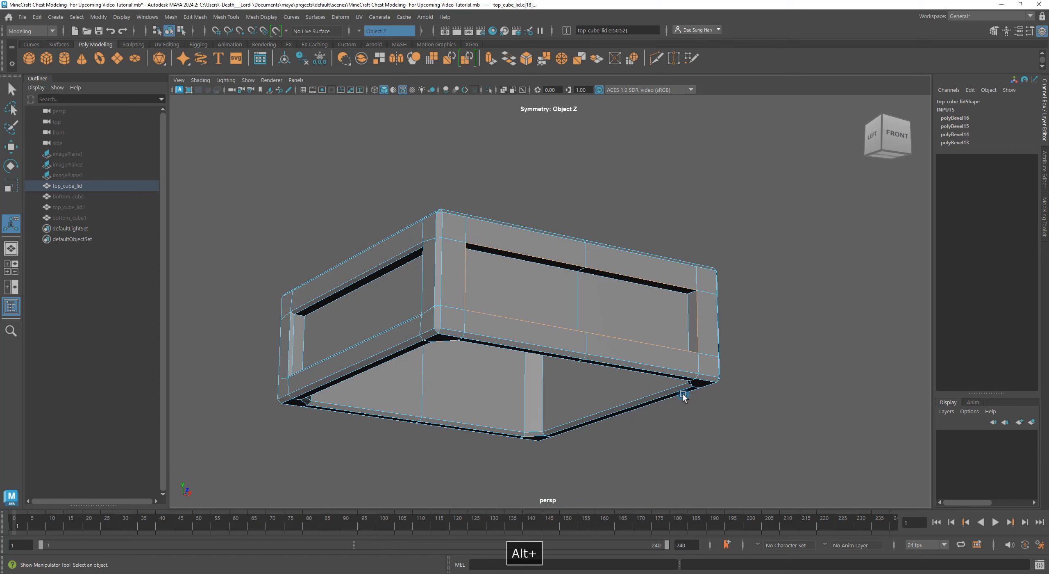
# Step: Bevel the lid's inner bottom edge loop with Fraction 0.2 and check it from below
pyautogui.rightClick(683, 394)
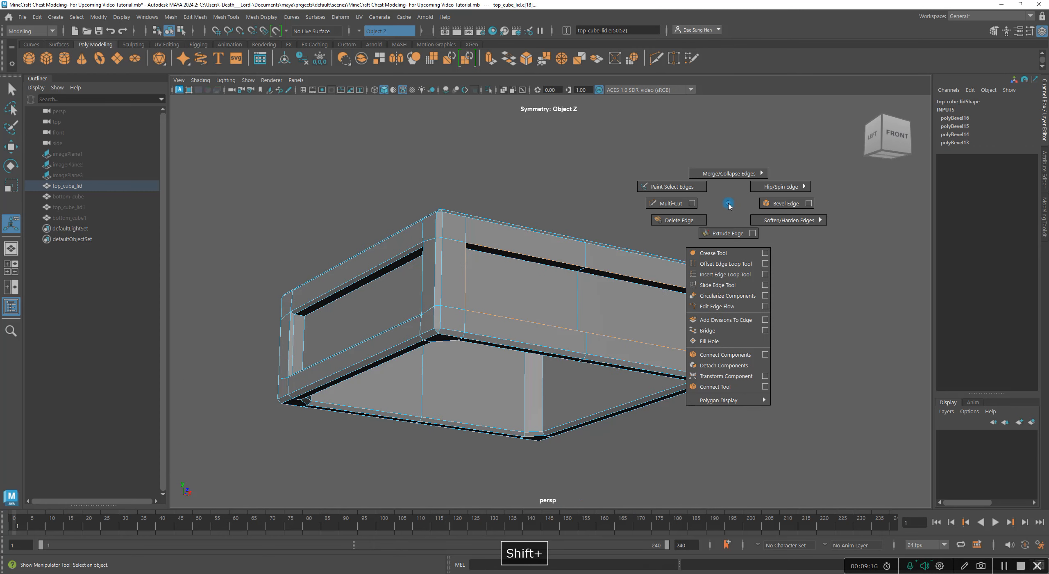
pyautogui.click(785, 202)
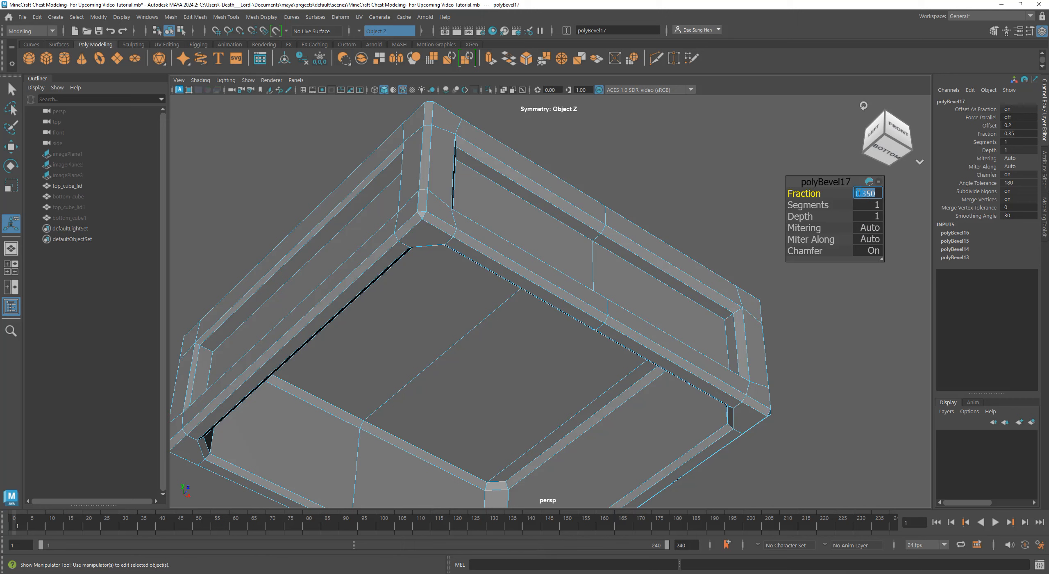
pyautogui.write('2')
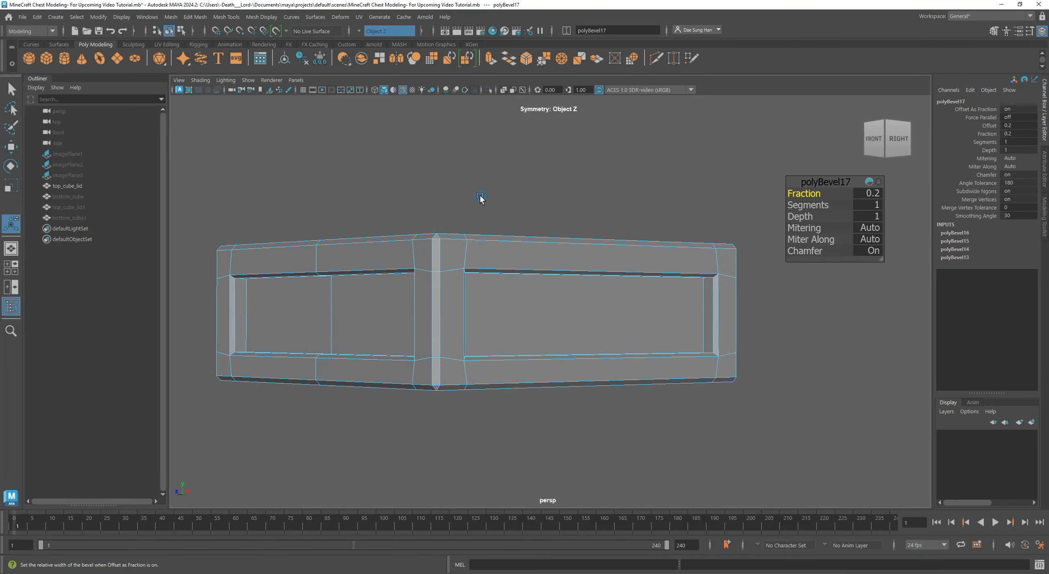
pyautogui.moveTo(480, 200); pyautogui.dragTo(417, 273)
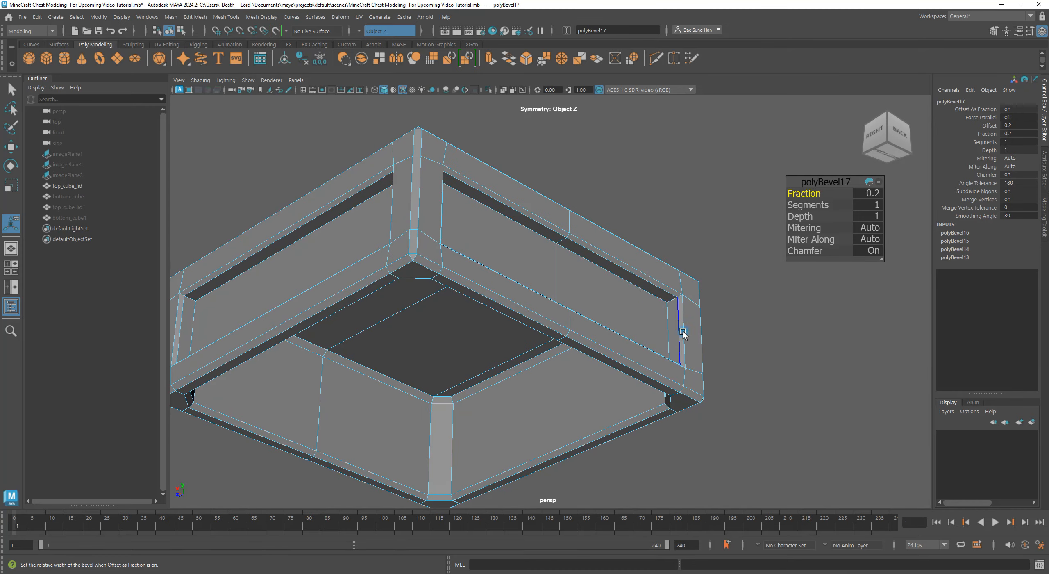
pyautogui.moveTo(683, 334); pyautogui.dragTo(686, 369)
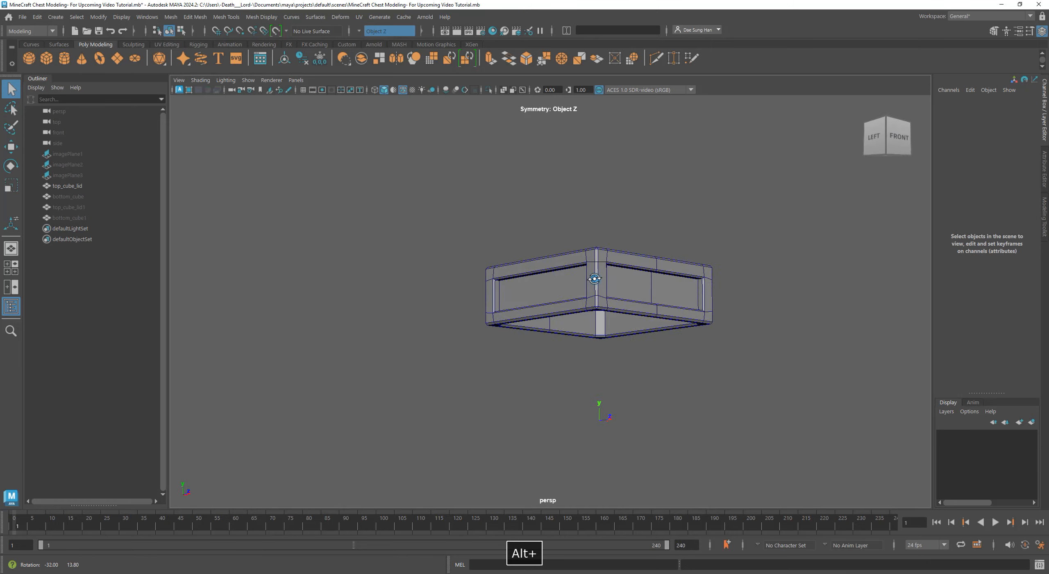
pyautogui.moveTo(595, 278); pyautogui.dragTo(743, 341)
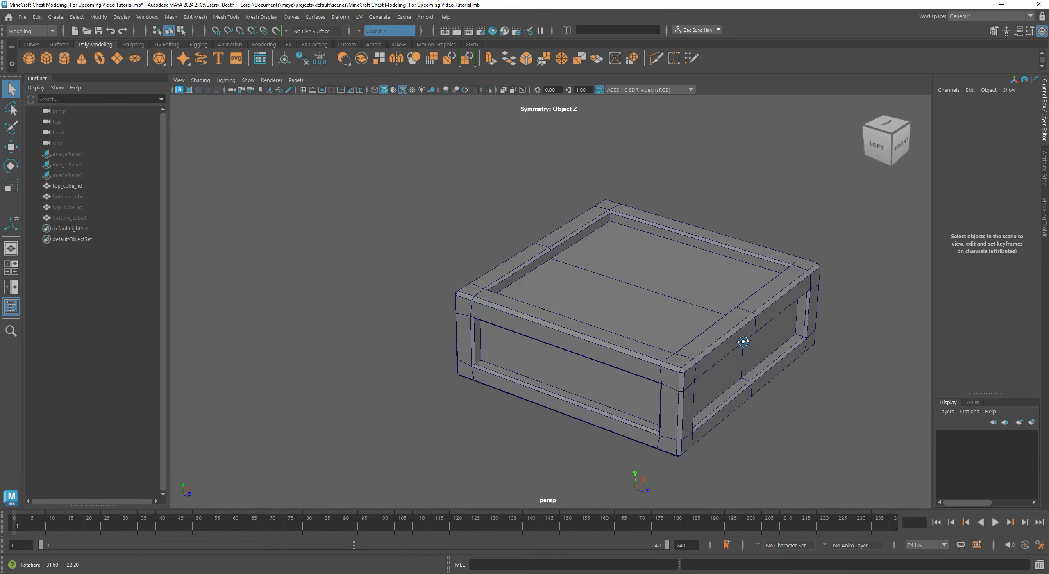
pyautogui.moveTo(743, 341); pyautogui.dragTo(588, 295)
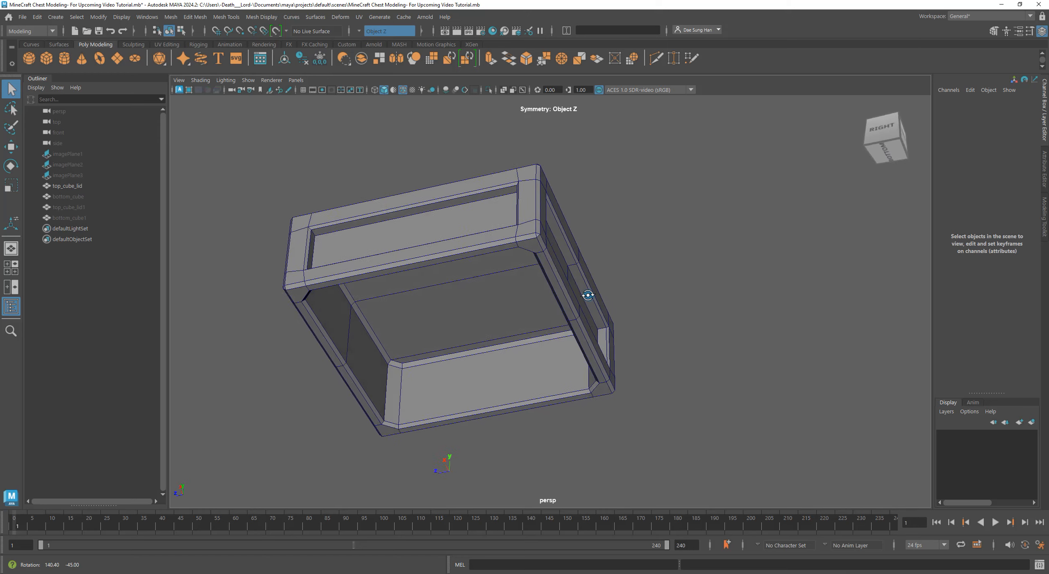
pyautogui.moveTo(588, 295); pyautogui.dragTo(632, 264)
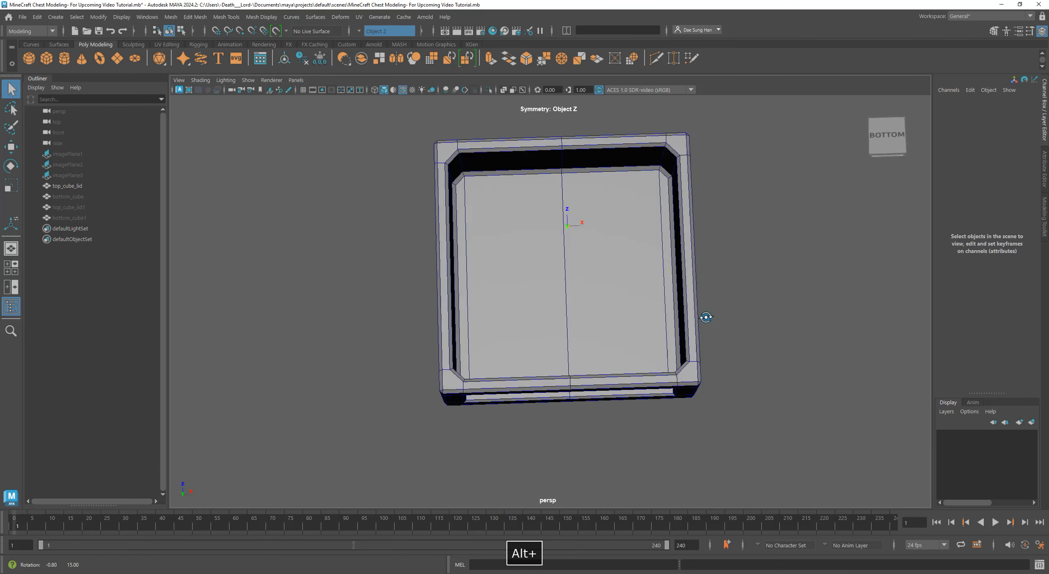
pyautogui.moveTo(706, 317); pyautogui.dragTo(317, 296)
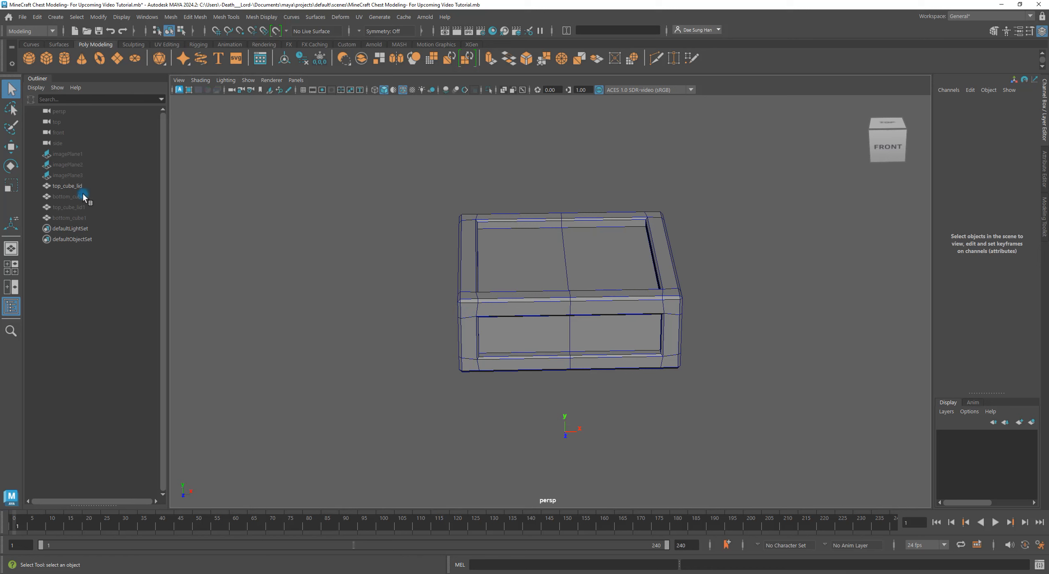
# Step: Hide top_cube_lid and show bottom_cube alone, looking into the base's interior
pyautogui.click(67, 185)
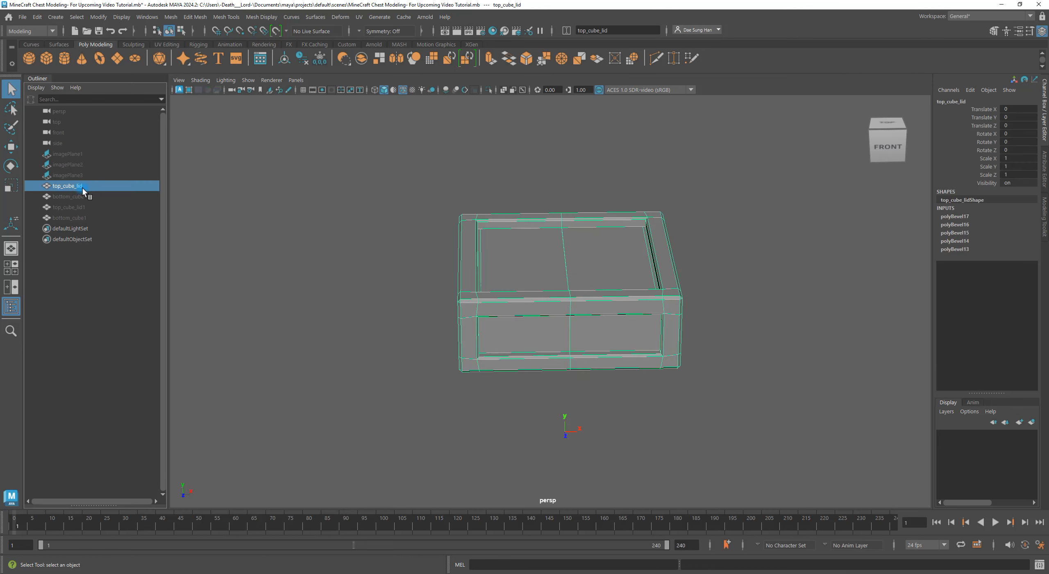
pyautogui.moveTo(82, 192)
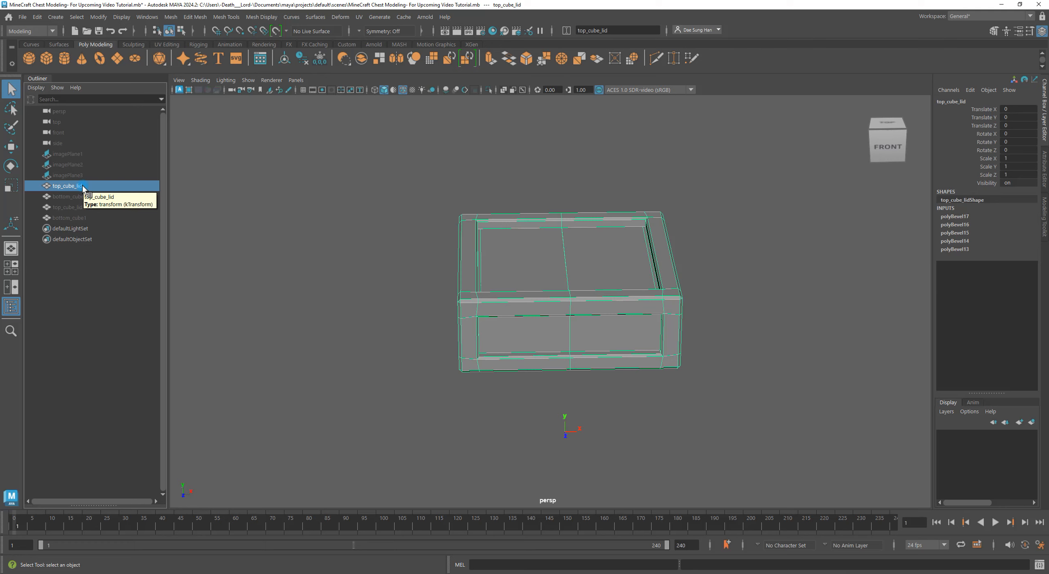
pyautogui.click(67, 196)
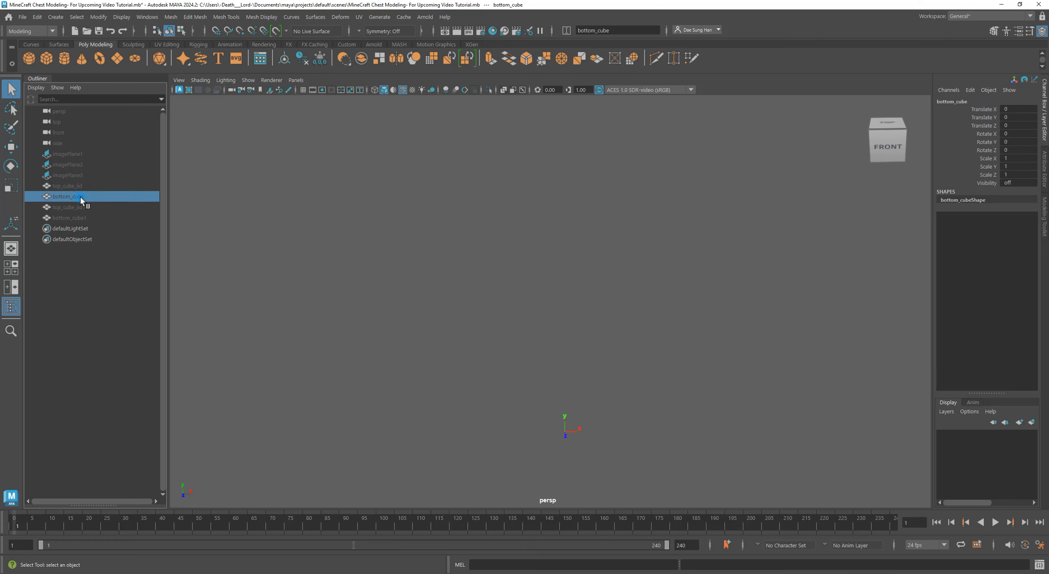
pyautogui.moveTo(87, 204)
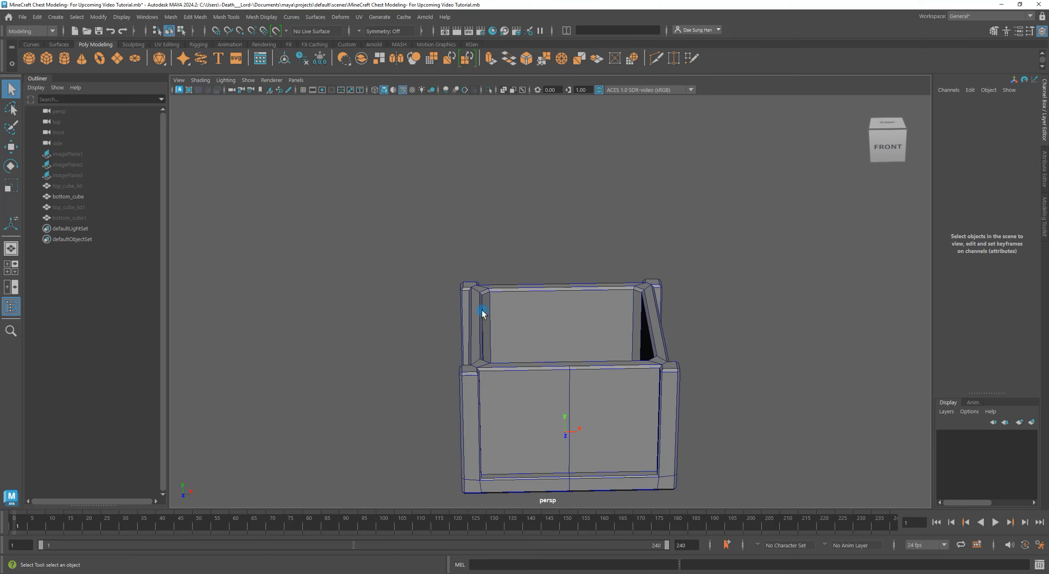
pyautogui.moveTo(482, 314); pyautogui.dragTo(603, 273)
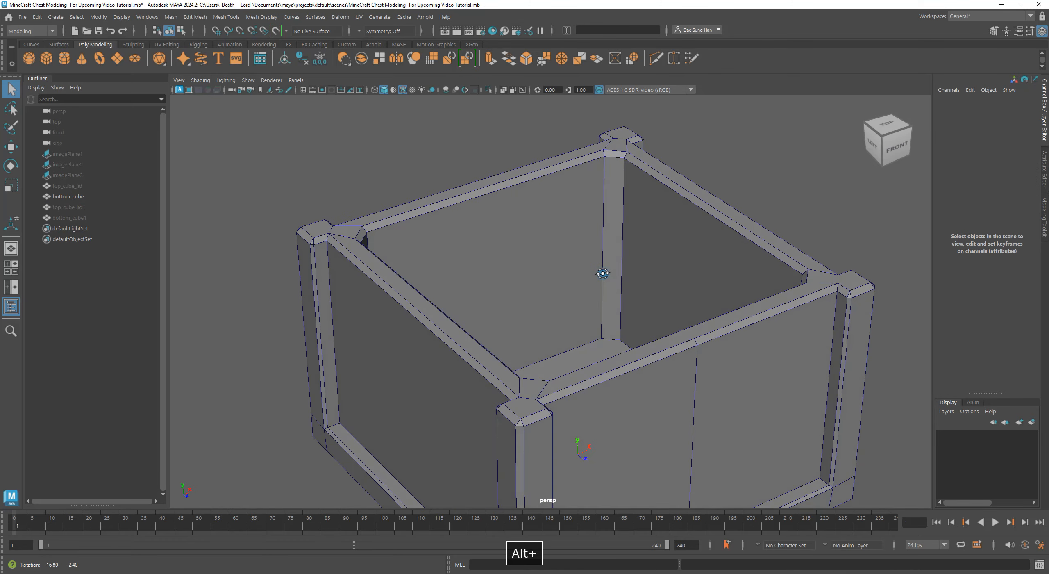
pyautogui.moveTo(604, 273); pyautogui.dragTo(744, 230)
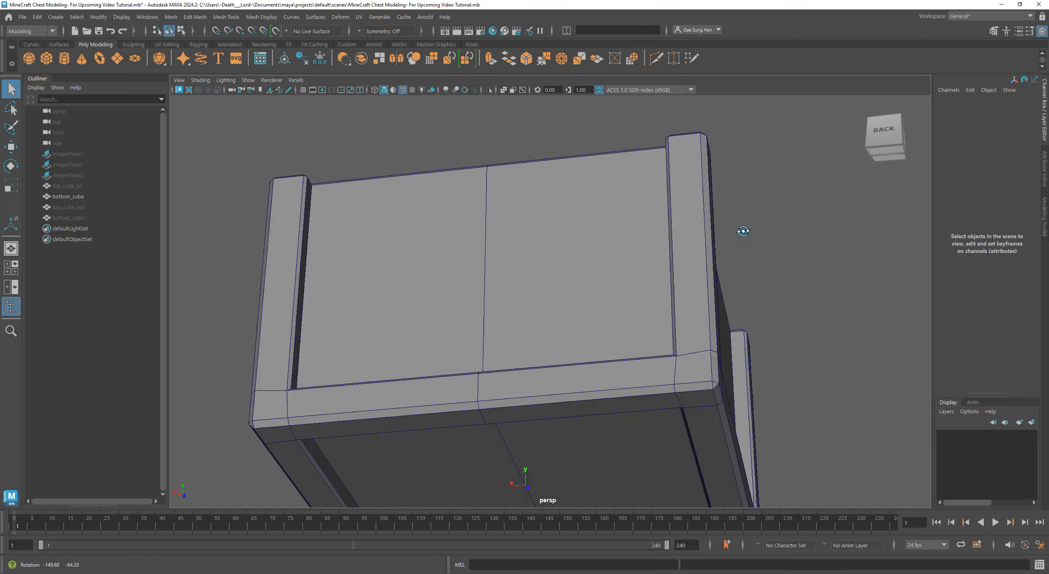
pyautogui.moveTo(743, 230); pyautogui.dragTo(575, 307)
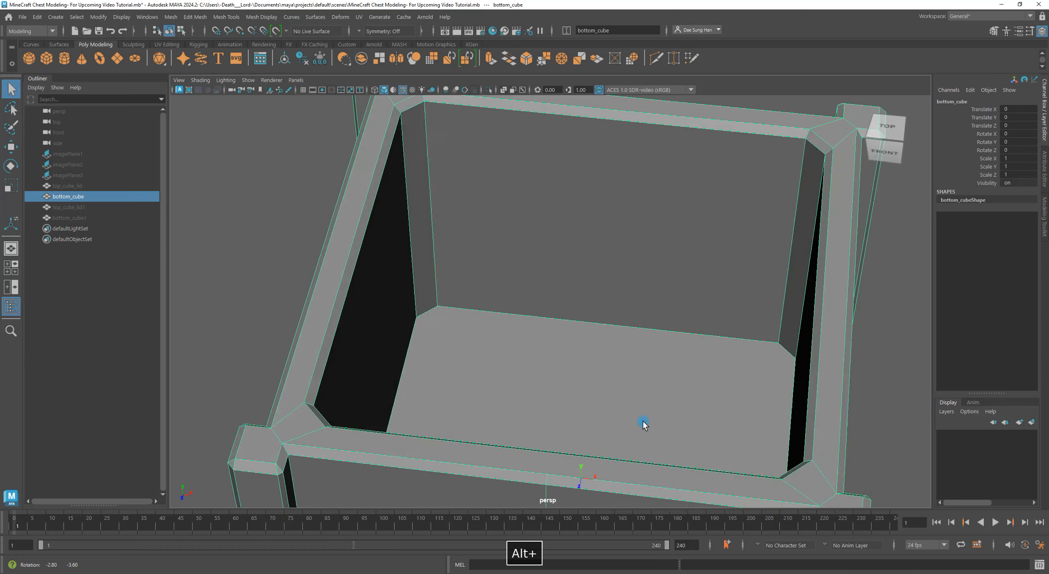
# Step: Select the base box's rim, corner and inner floor edges in wireframe view for bevelling
pyautogui.moveTo(643, 421); pyautogui.dragTo(493, 359)
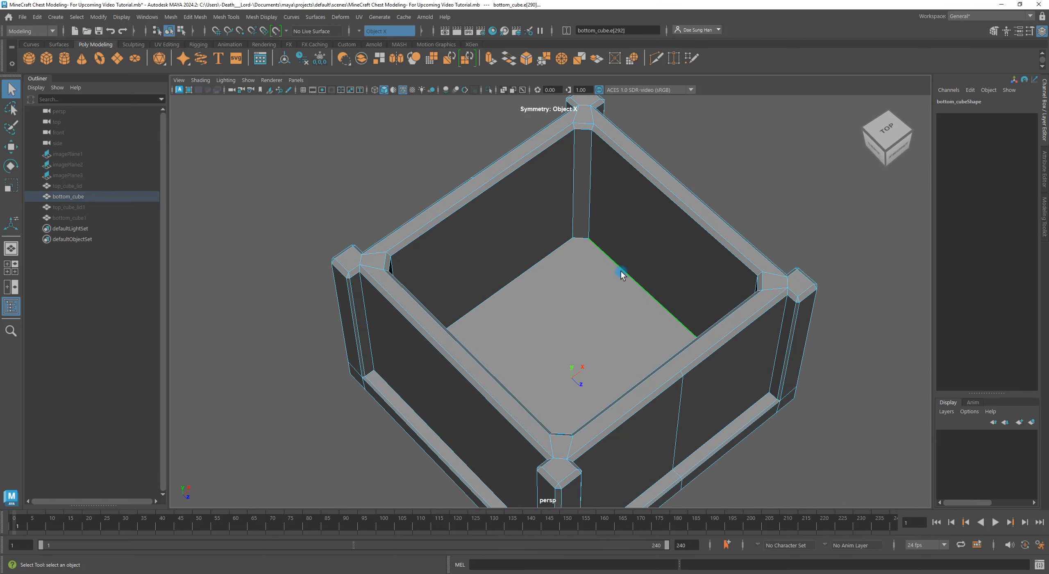
pyautogui.moveTo(621, 273); pyautogui.dragTo(566, 301)
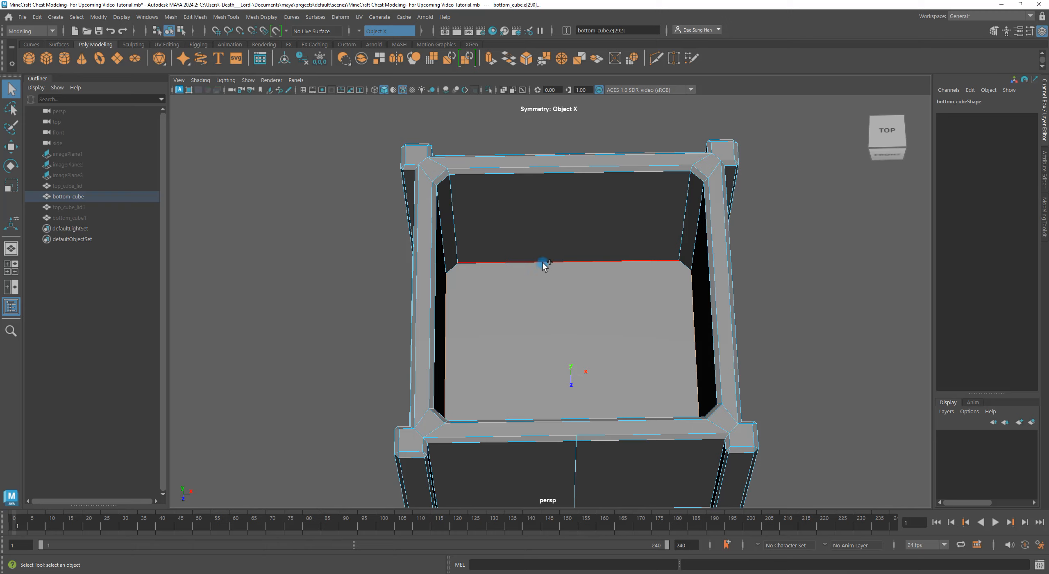
pyautogui.moveTo(542, 264); pyautogui.dragTo(479, 304)
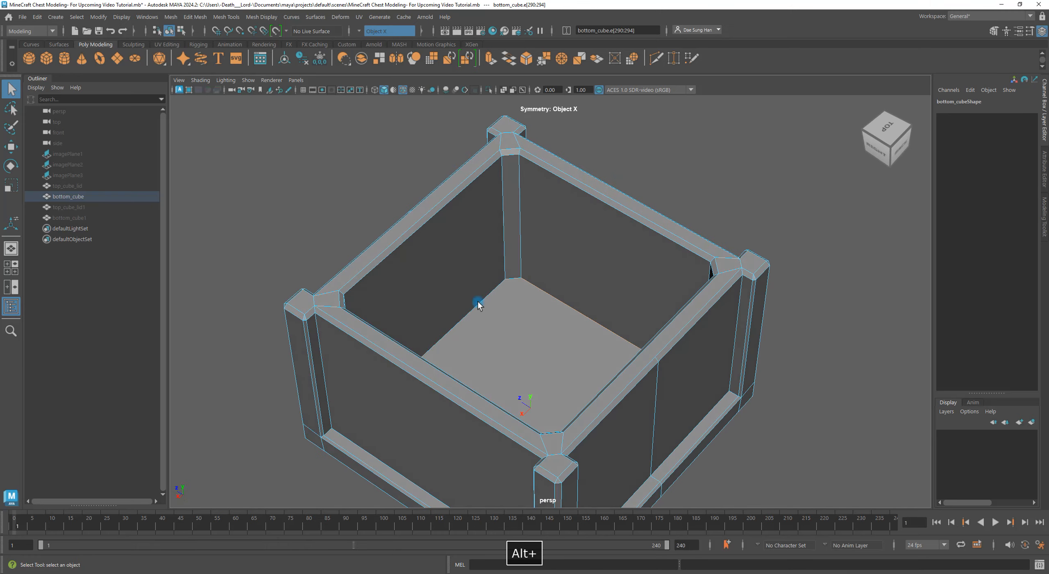
pyautogui.moveTo(479, 300); pyautogui.dragTo(442, 301)
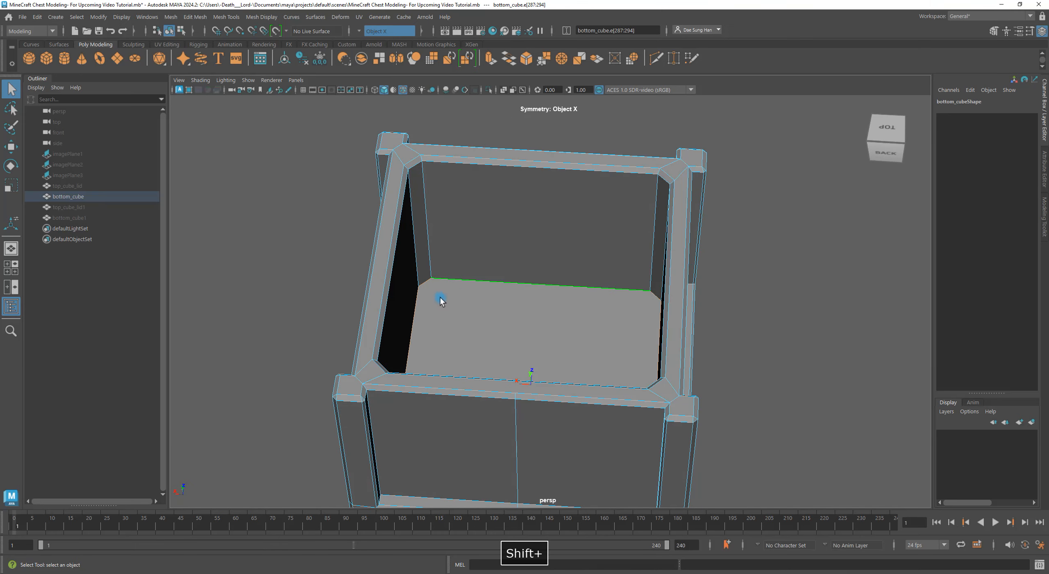
pyautogui.press('4')
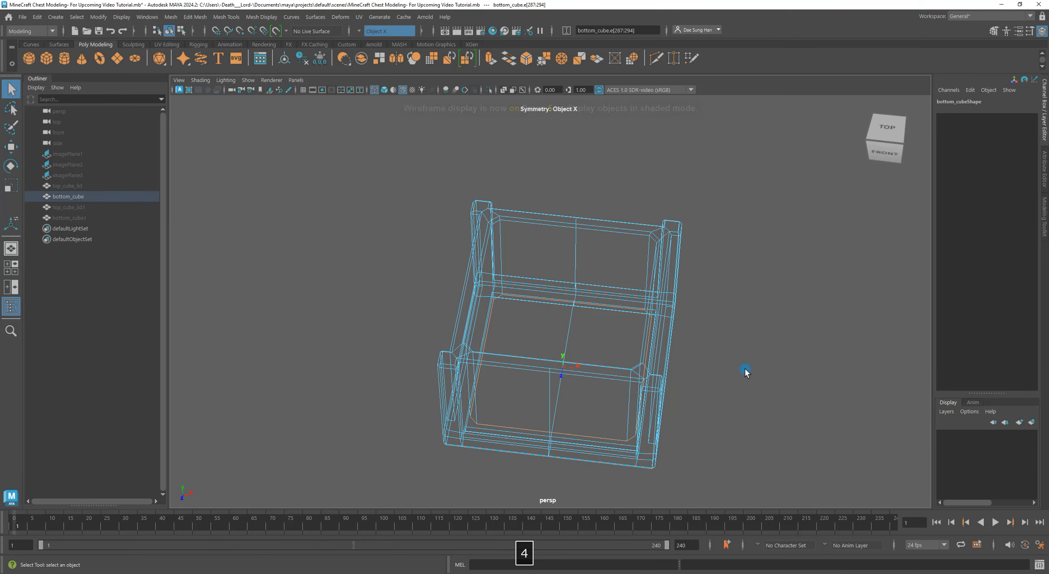
pyautogui.moveTo(746, 373); pyautogui.dragTo(771, 260)
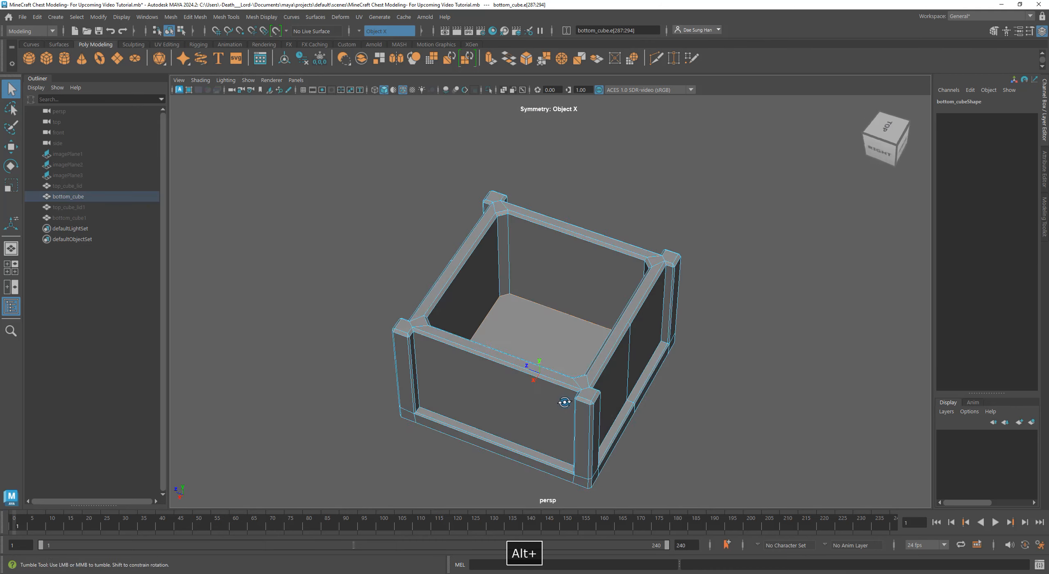
pyautogui.moveTo(564, 401); pyautogui.dragTo(599, 411)
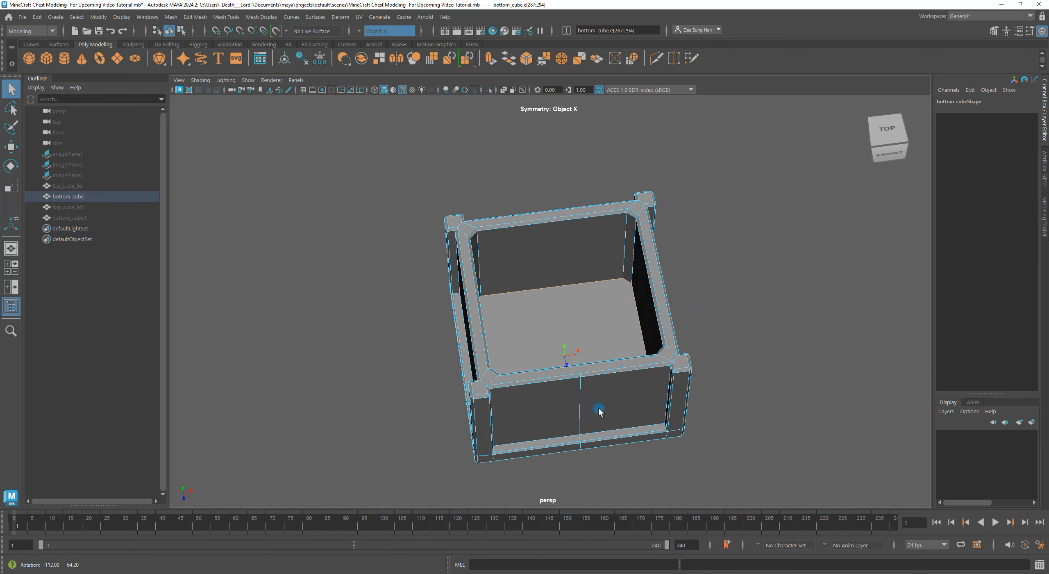
pyautogui.moveTo(599, 412); pyautogui.dragTo(607, 379)
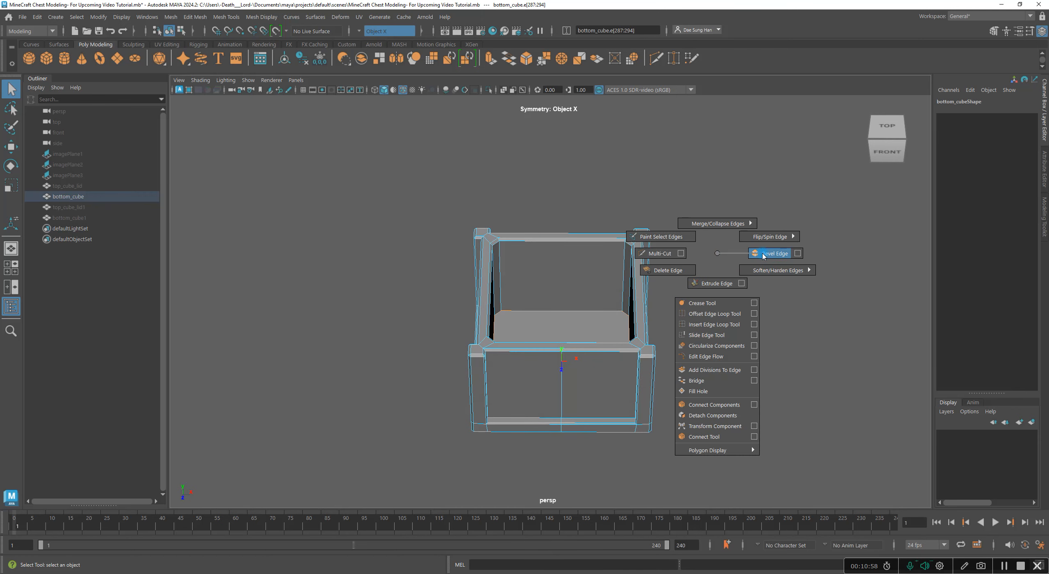
# Step: Bevel the base box's selected edges with Fraction 0.3 and one segment
pyautogui.click(774, 253)
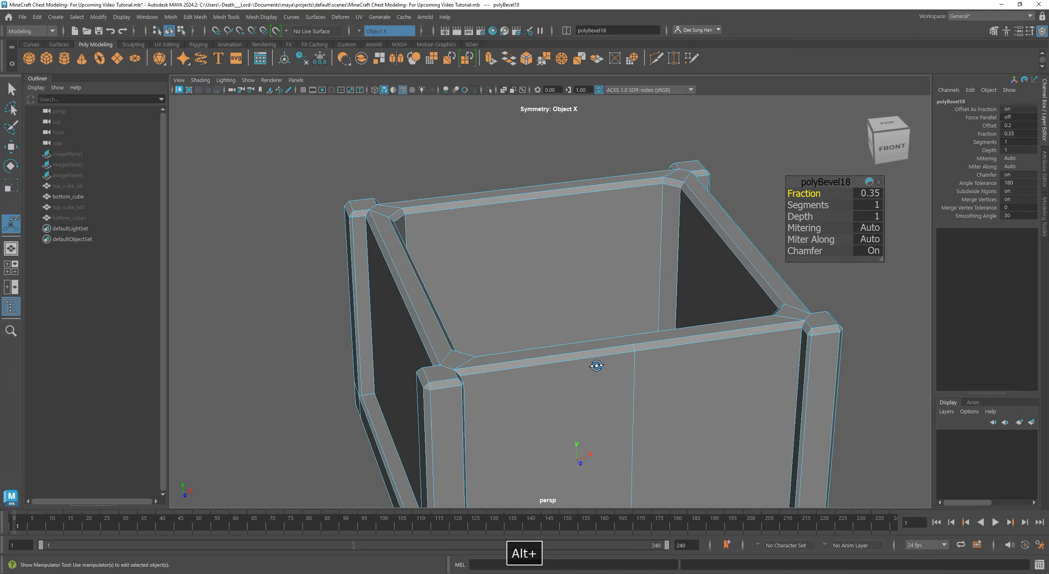
pyautogui.moveTo(596, 365); pyautogui.dragTo(727, 397)
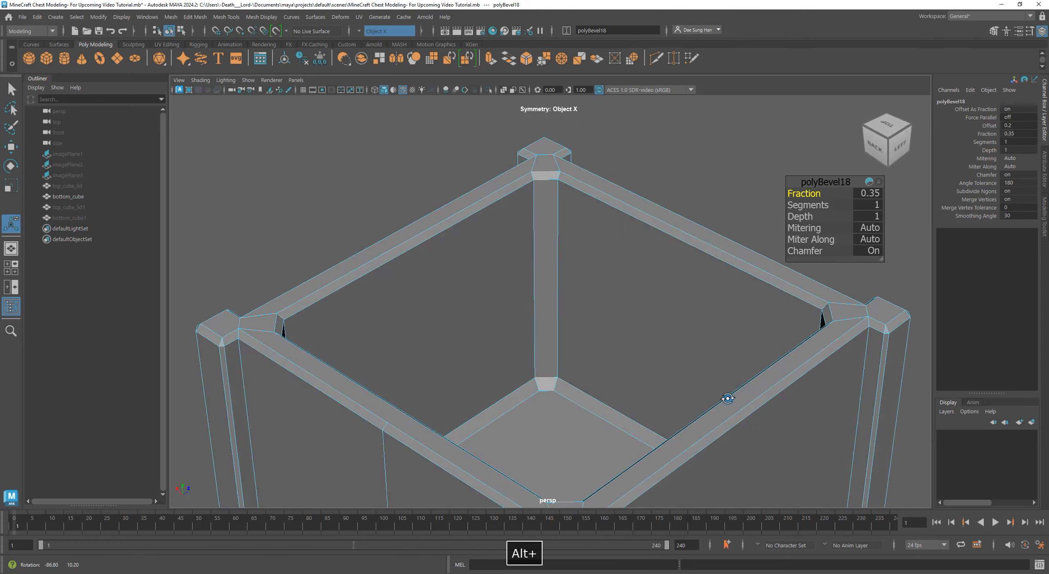
pyautogui.moveTo(728, 398); pyautogui.dragTo(506, 401)
pyautogui.write('.3')
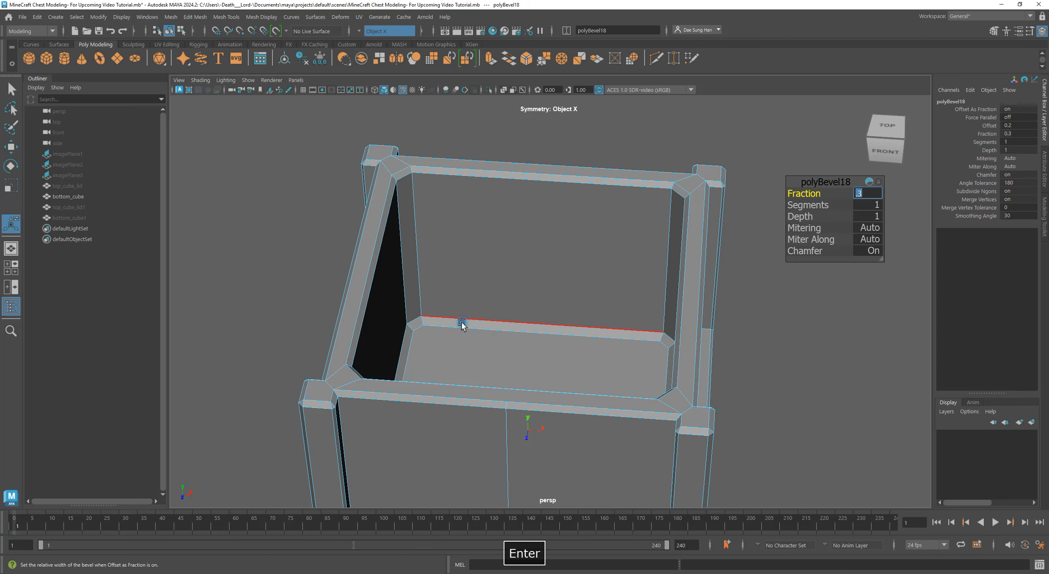
pyautogui.moveTo(461, 325); pyautogui.dragTo(460, 356)
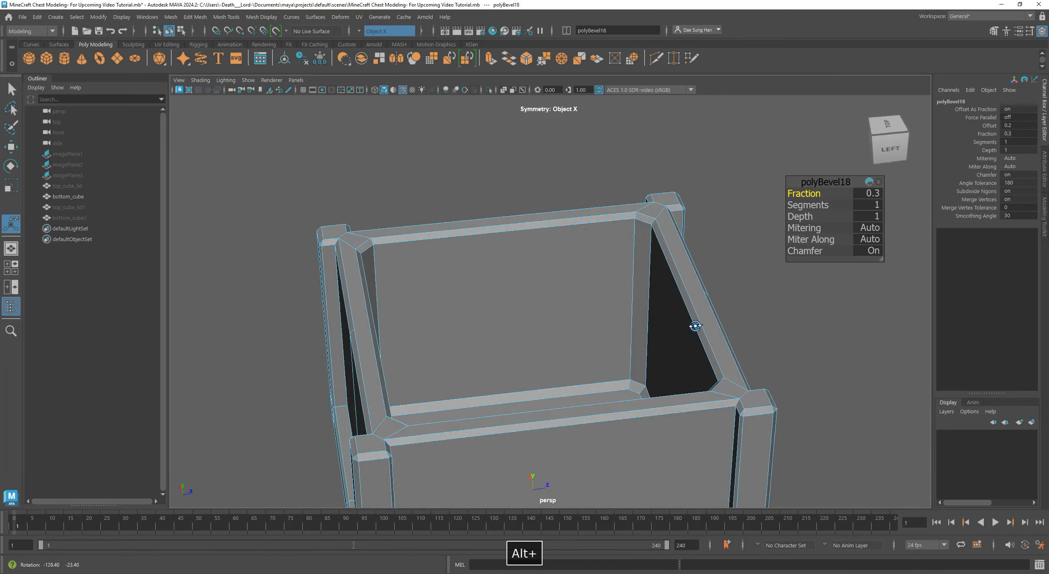
pyautogui.moveTo(696, 325); pyautogui.dragTo(606, 235)
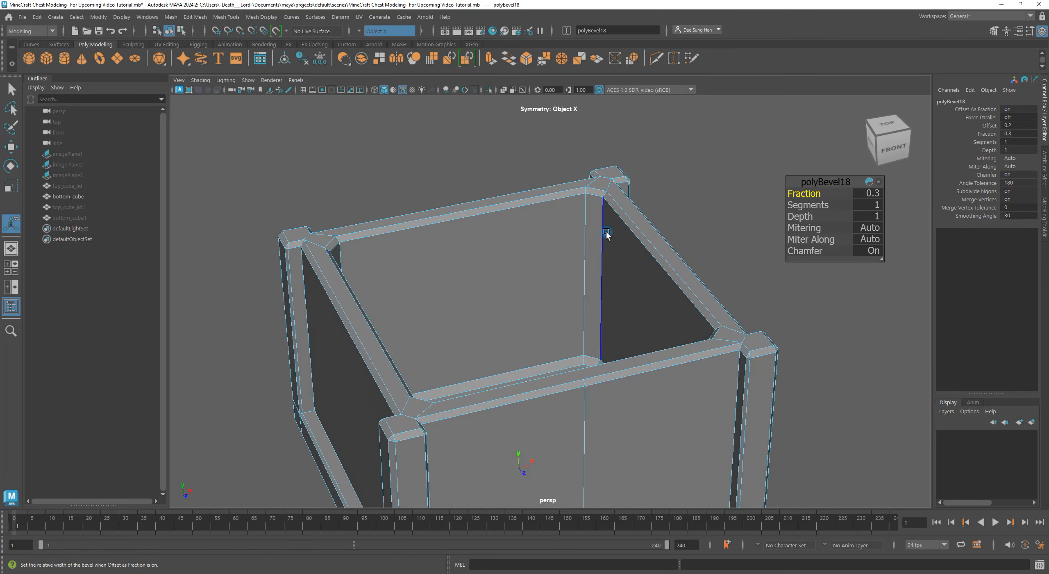
pyautogui.moveTo(605, 234); pyautogui.dragTo(585, 204)
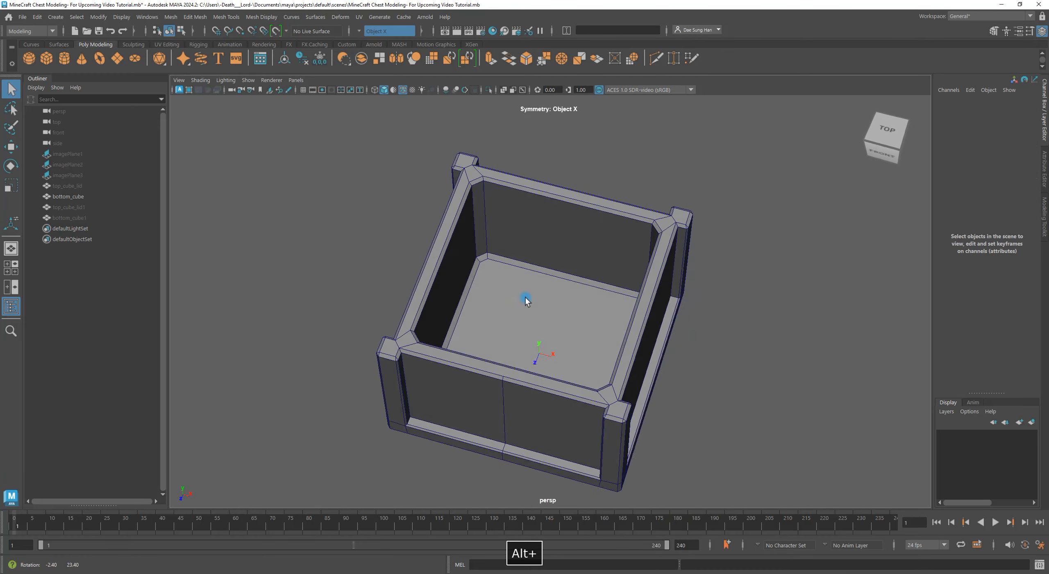
# Step: Orbit around the chamfered base to check the bevel from every side
pyautogui.moveTo(526, 301); pyautogui.dragTo(535, 298)
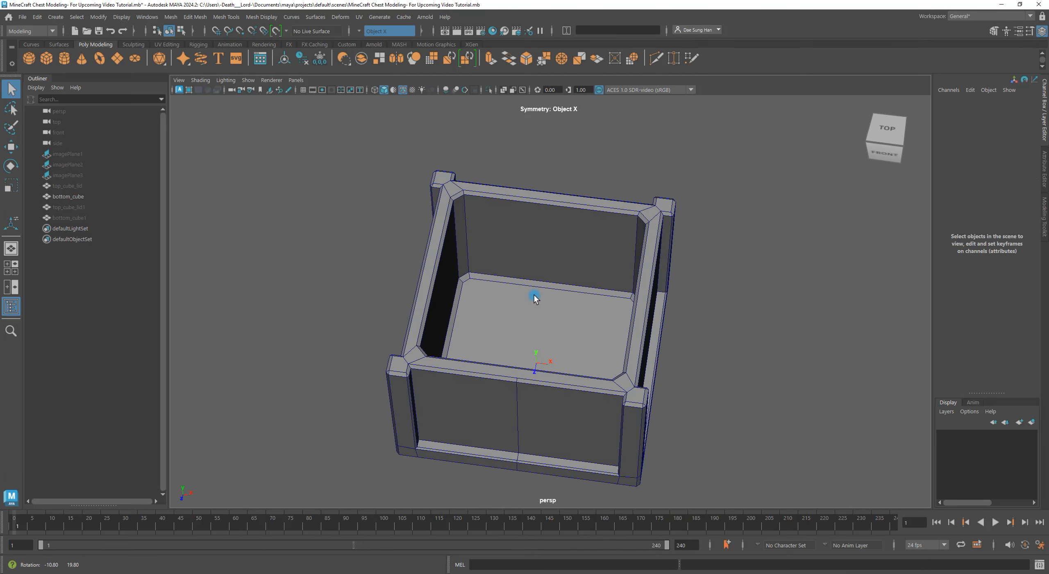
pyautogui.moveTo(549, 298); pyautogui.dragTo(535, 298)
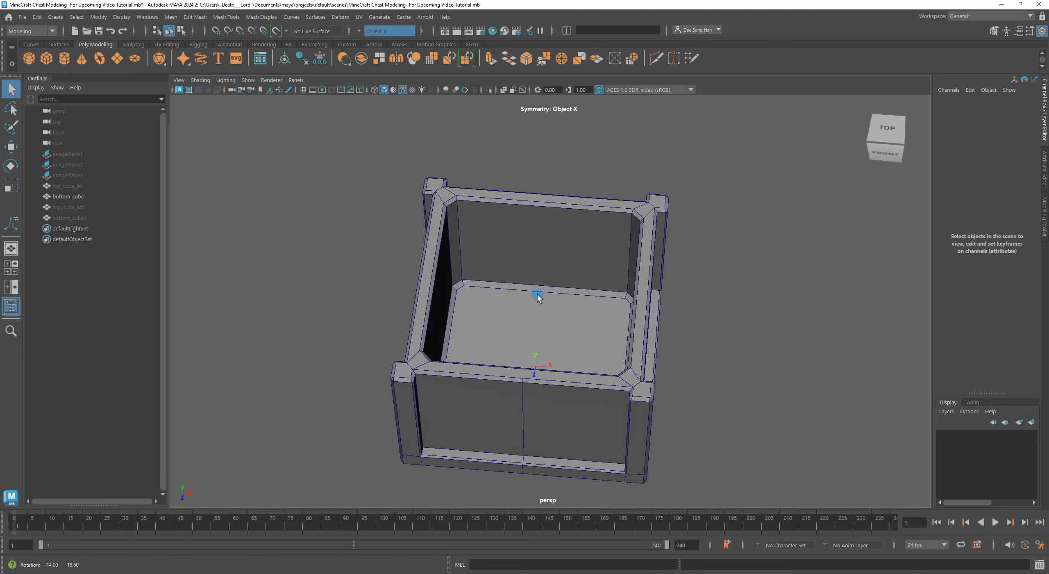
pyautogui.moveTo(537, 297); pyautogui.dragTo(719, 312)
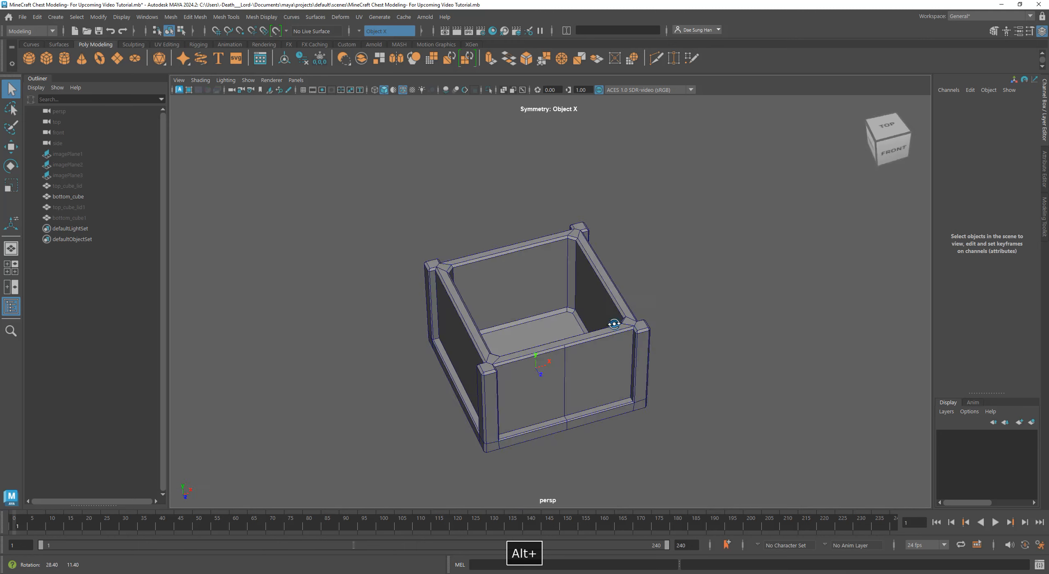
pyautogui.moveTo(614, 323); pyautogui.dragTo(593, 312)
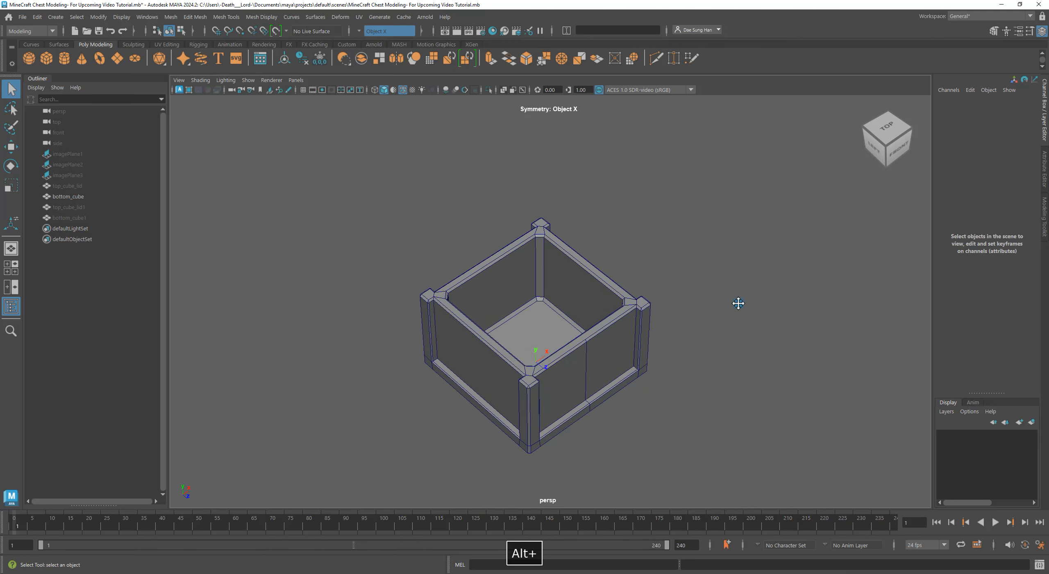
pyautogui.moveTo(738, 303); pyautogui.dragTo(713, 347)
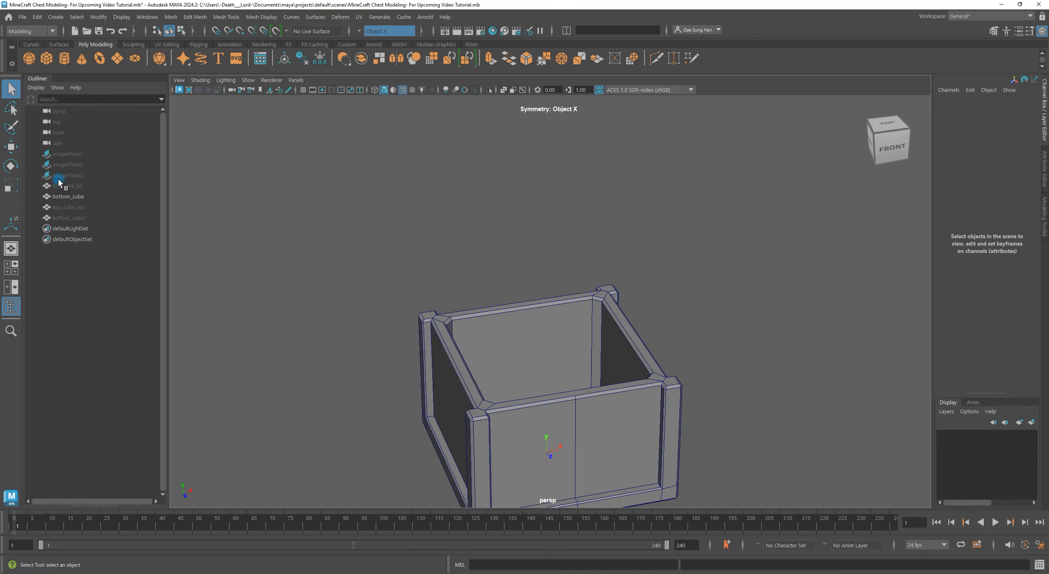
# Step: Unhide top_cube_lid and rotate it open on its hinge pivot
pyautogui.click(390, 31)
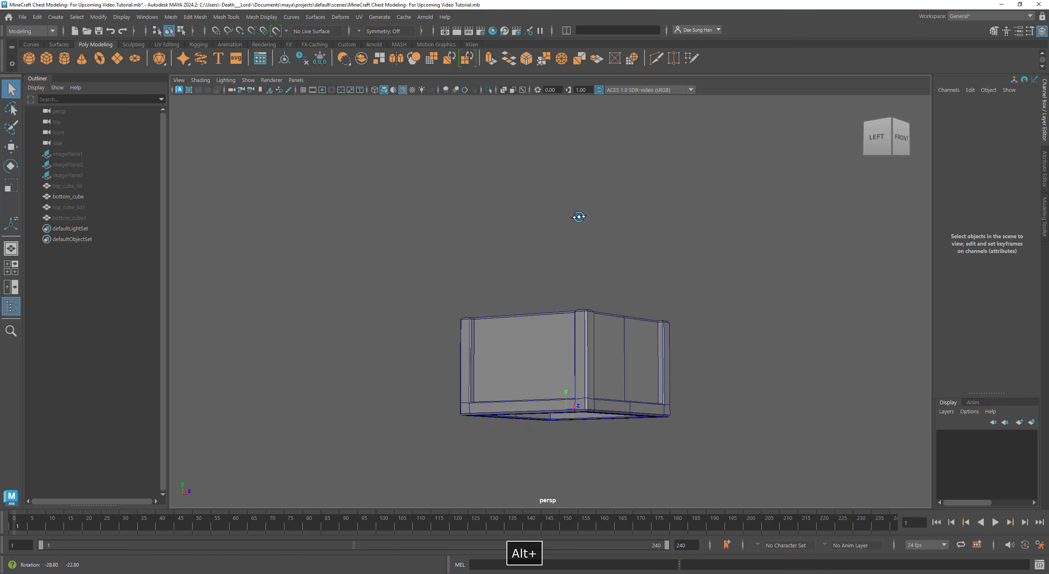
pyautogui.click(68, 185)
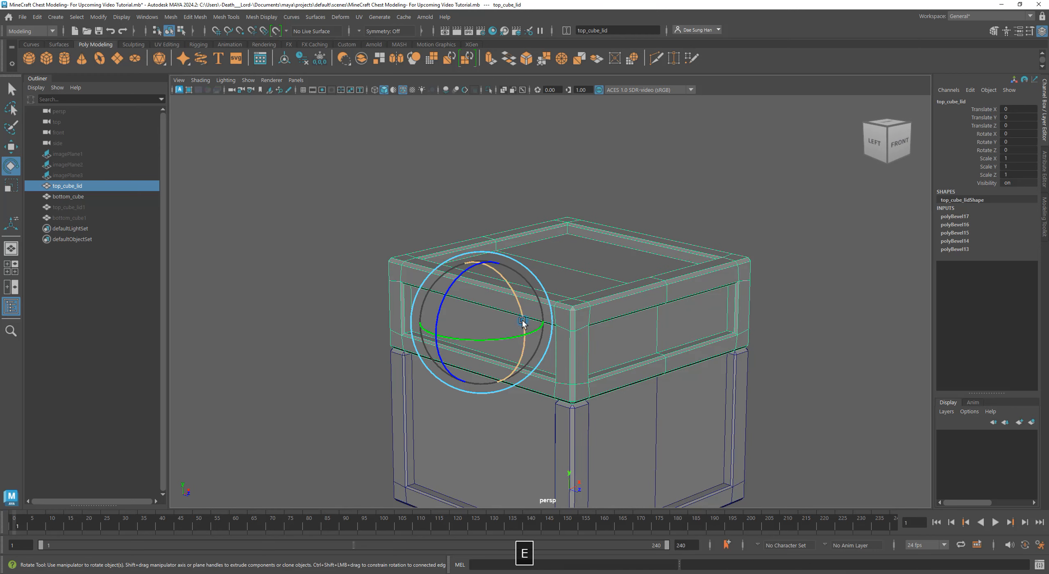
pyautogui.moveTo(522, 322); pyautogui.dragTo(535, 335)
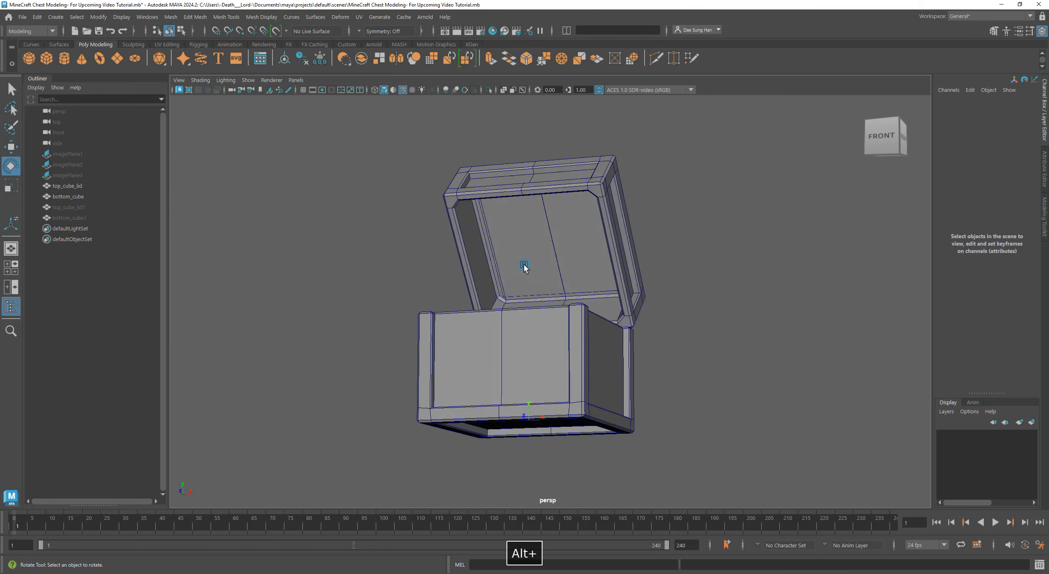
# Step: Inspect the open chest, then show the reference model alongside it
pyautogui.moveTo(525, 268); pyautogui.dragTo(582, 341)
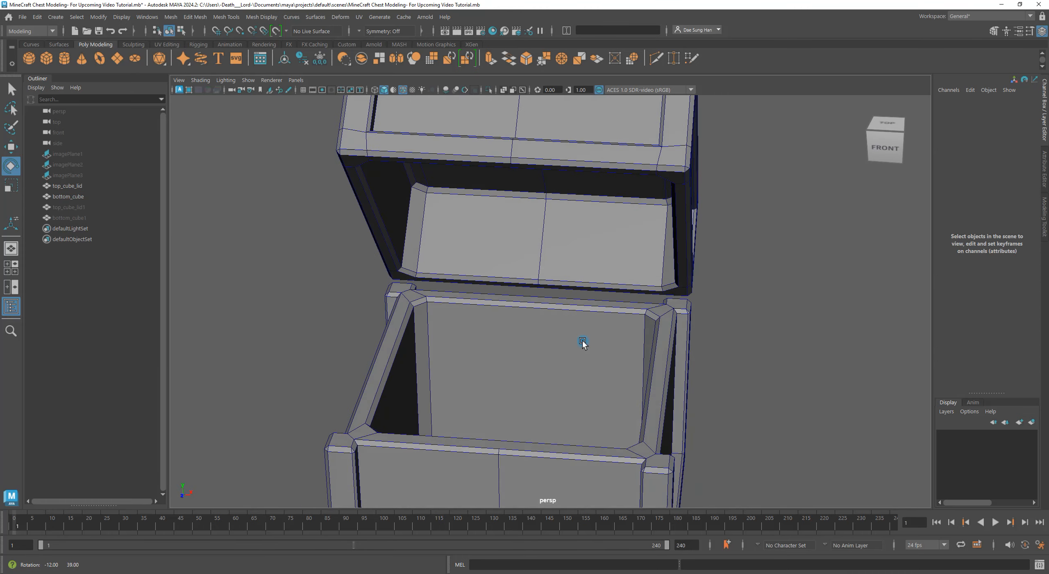
pyautogui.moveTo(583, 342); pyautogui.dragTo(628, 333)
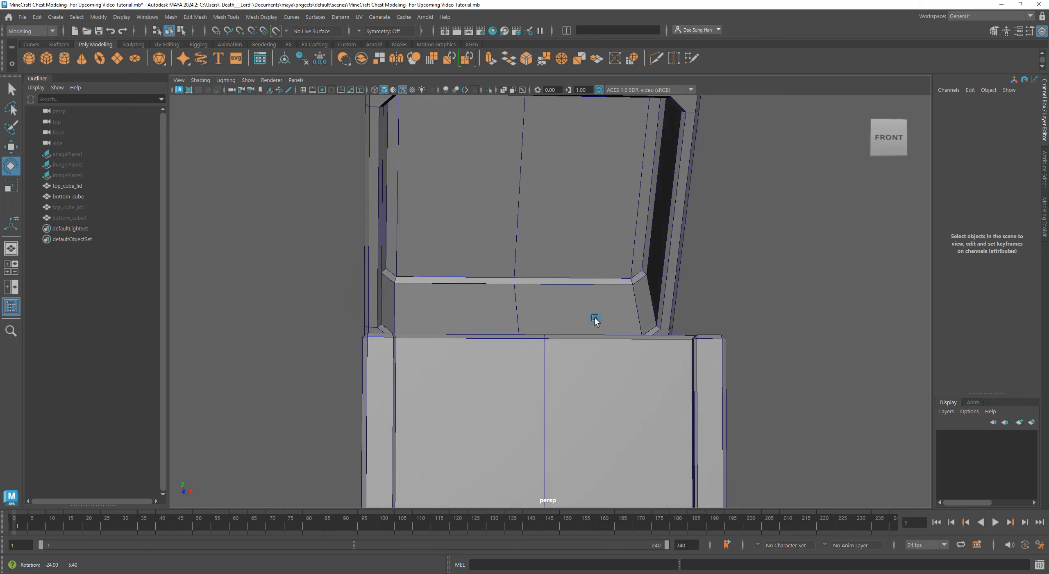
pyautogui.moveTo(596, 318); pyautogui.dragTo(507, 309)
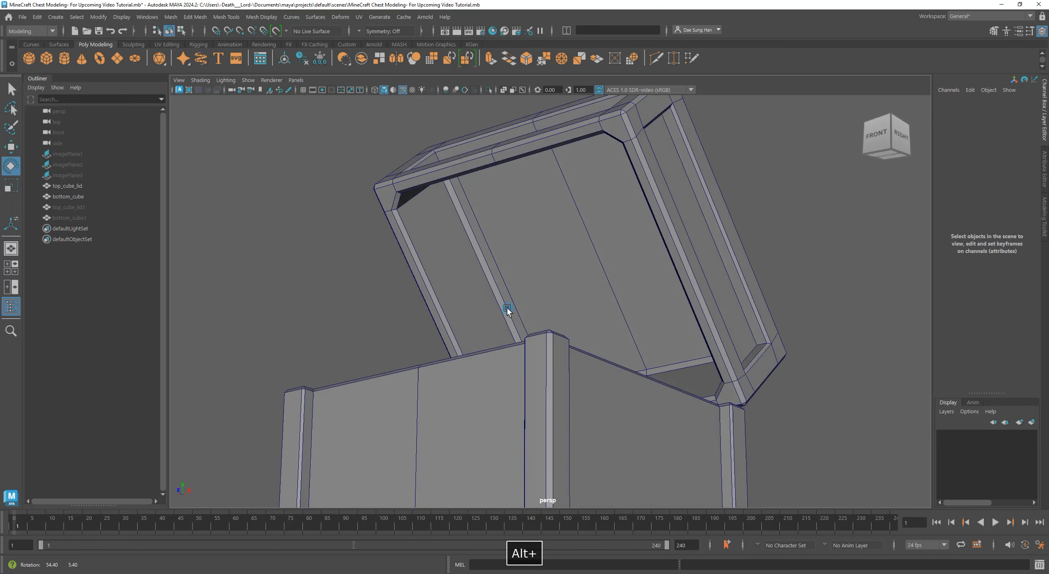
pyautogui.moveTo(508, 310); pyautogui.dragTo(542, 302)
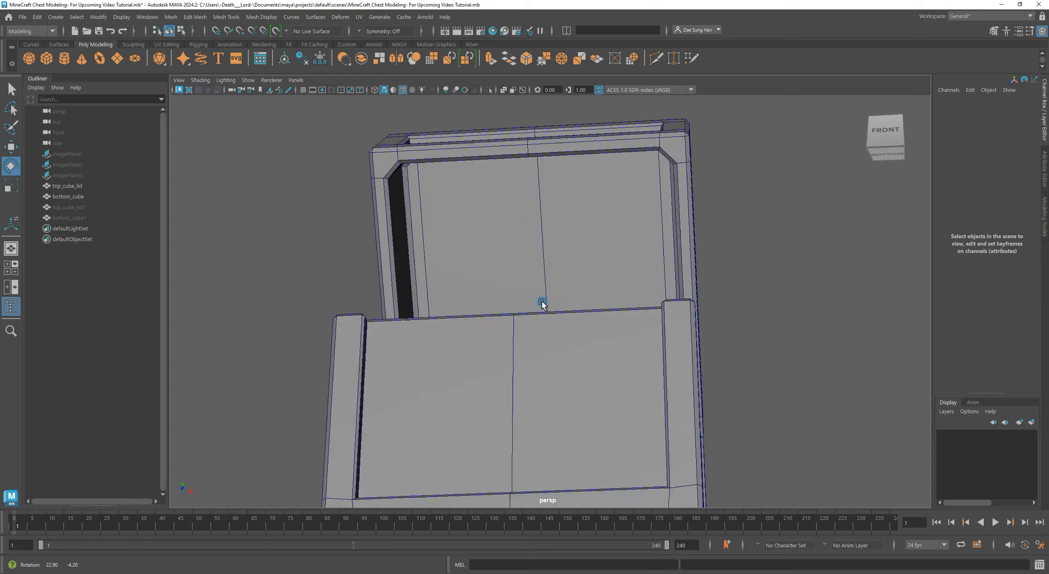
pyautogui.moveTo(542, 303); pyautogui.dragTo(643, 327)
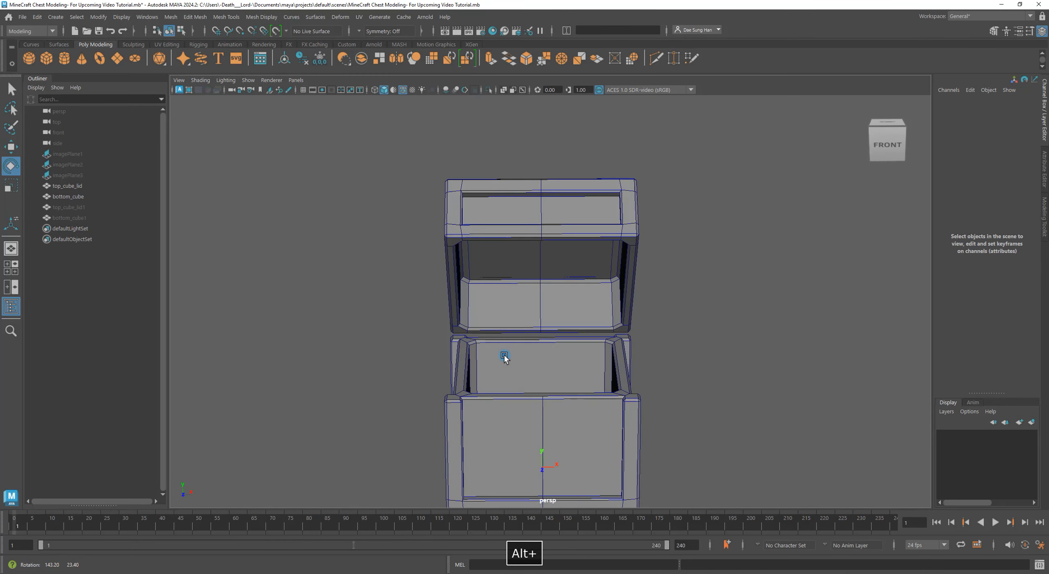
pyautogui.click(69, 218)
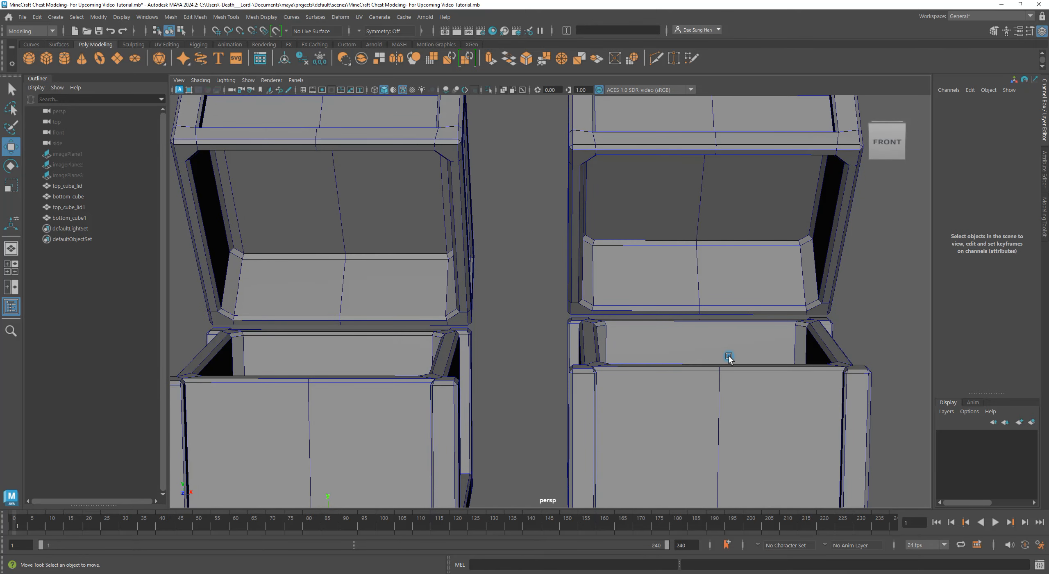
# Step: Compare the chest against the reference from above, below and the hinge side
pyautogui.moveTo(729, 355); pyautogui.dragTo(745, 310)
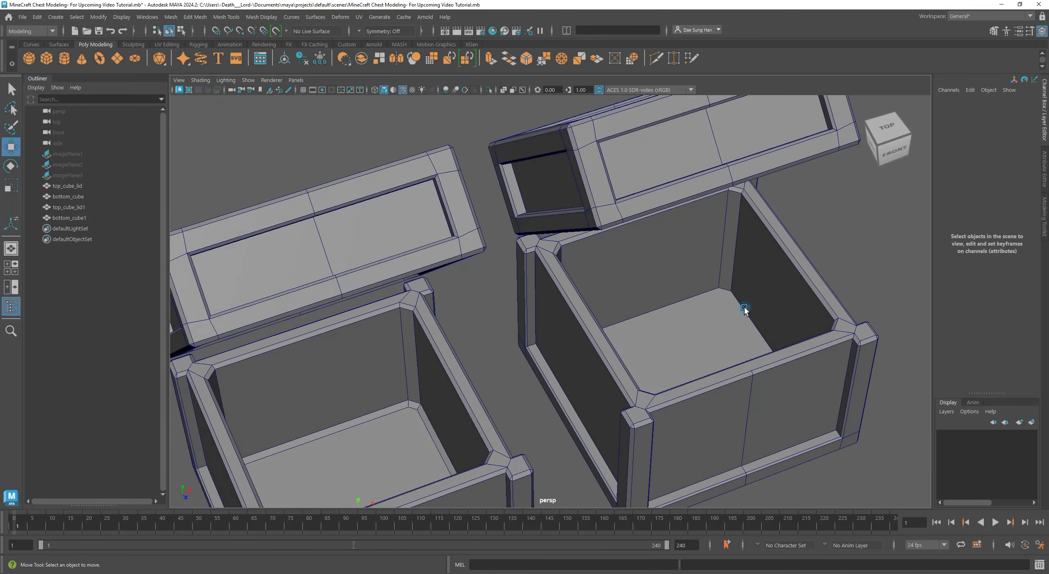
pyautogui.moveTo(745, 310); pyautogui.dragTo(476, 347)
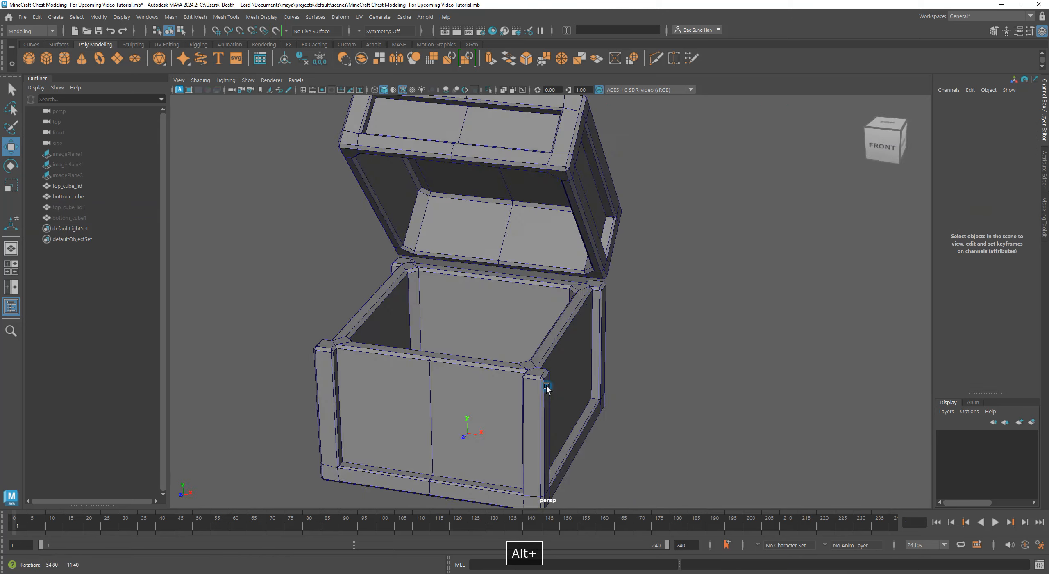
pyautogui.moveTo(548, 388); pyautogui.dragTo(681, 369)
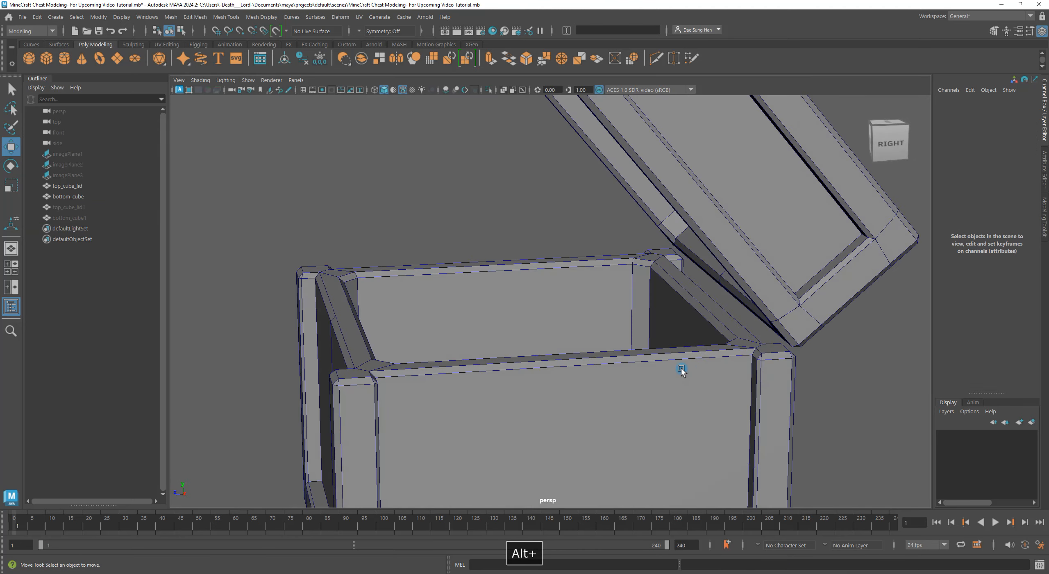
pyautogui.moveTo(681, 370); pyautogui.dragTo(740, 201)
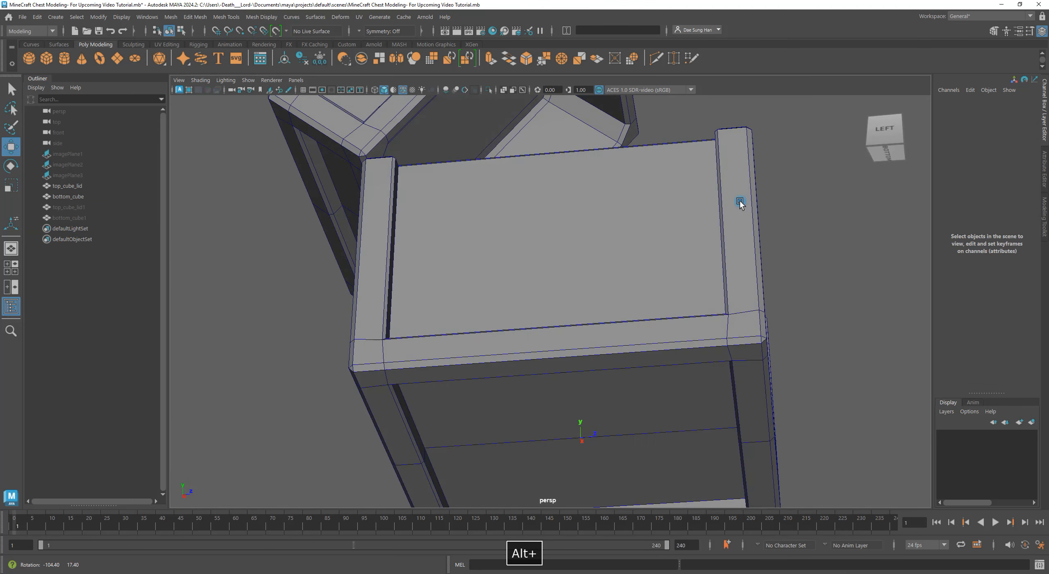
pyautogui.moveTo(740, 204); pyautogui.dragTo(653, 243)
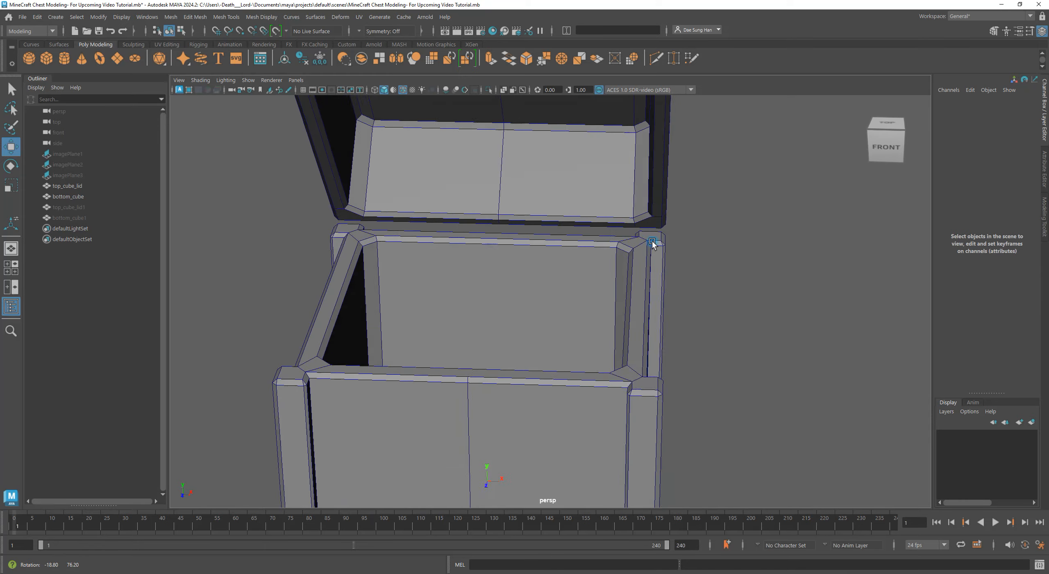